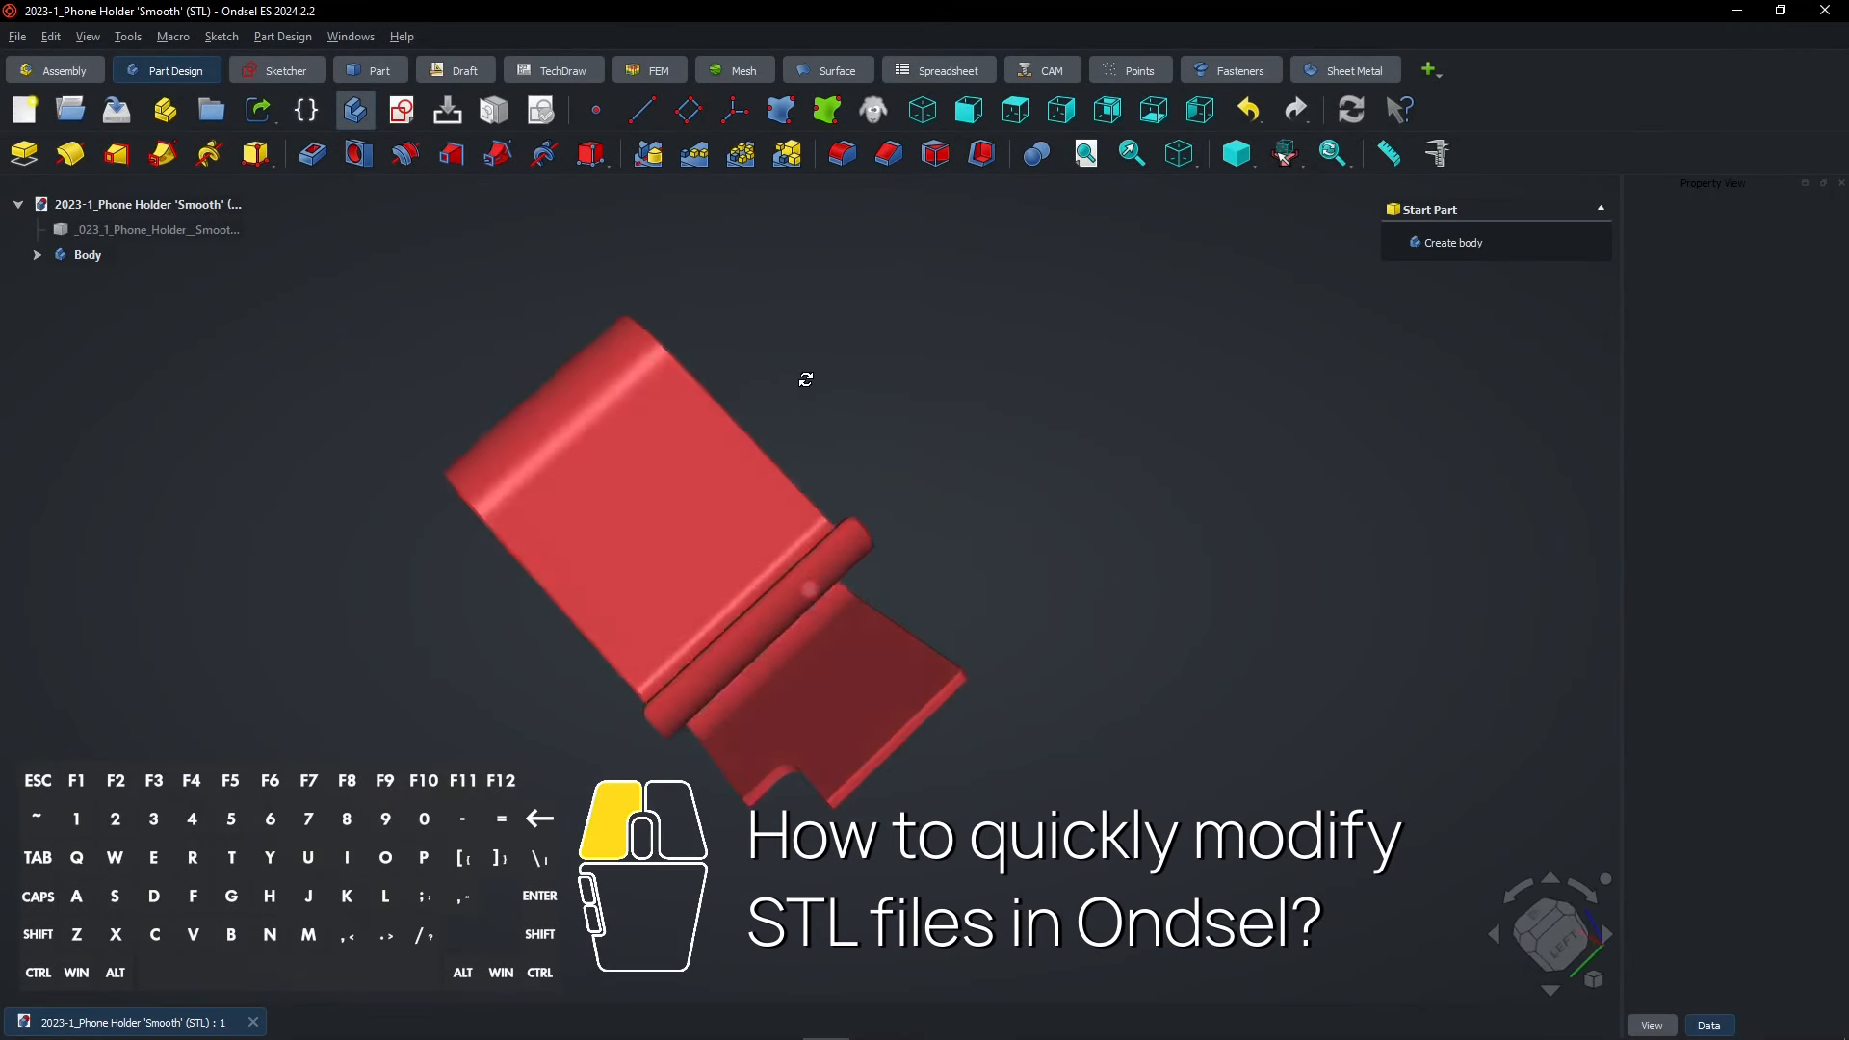
Step: Import the phone holder STL file and select the new mesh in the tree
{"action": "left_click_drag", "start_coordinate": [805, 380], "coordinate": [698, 553]}
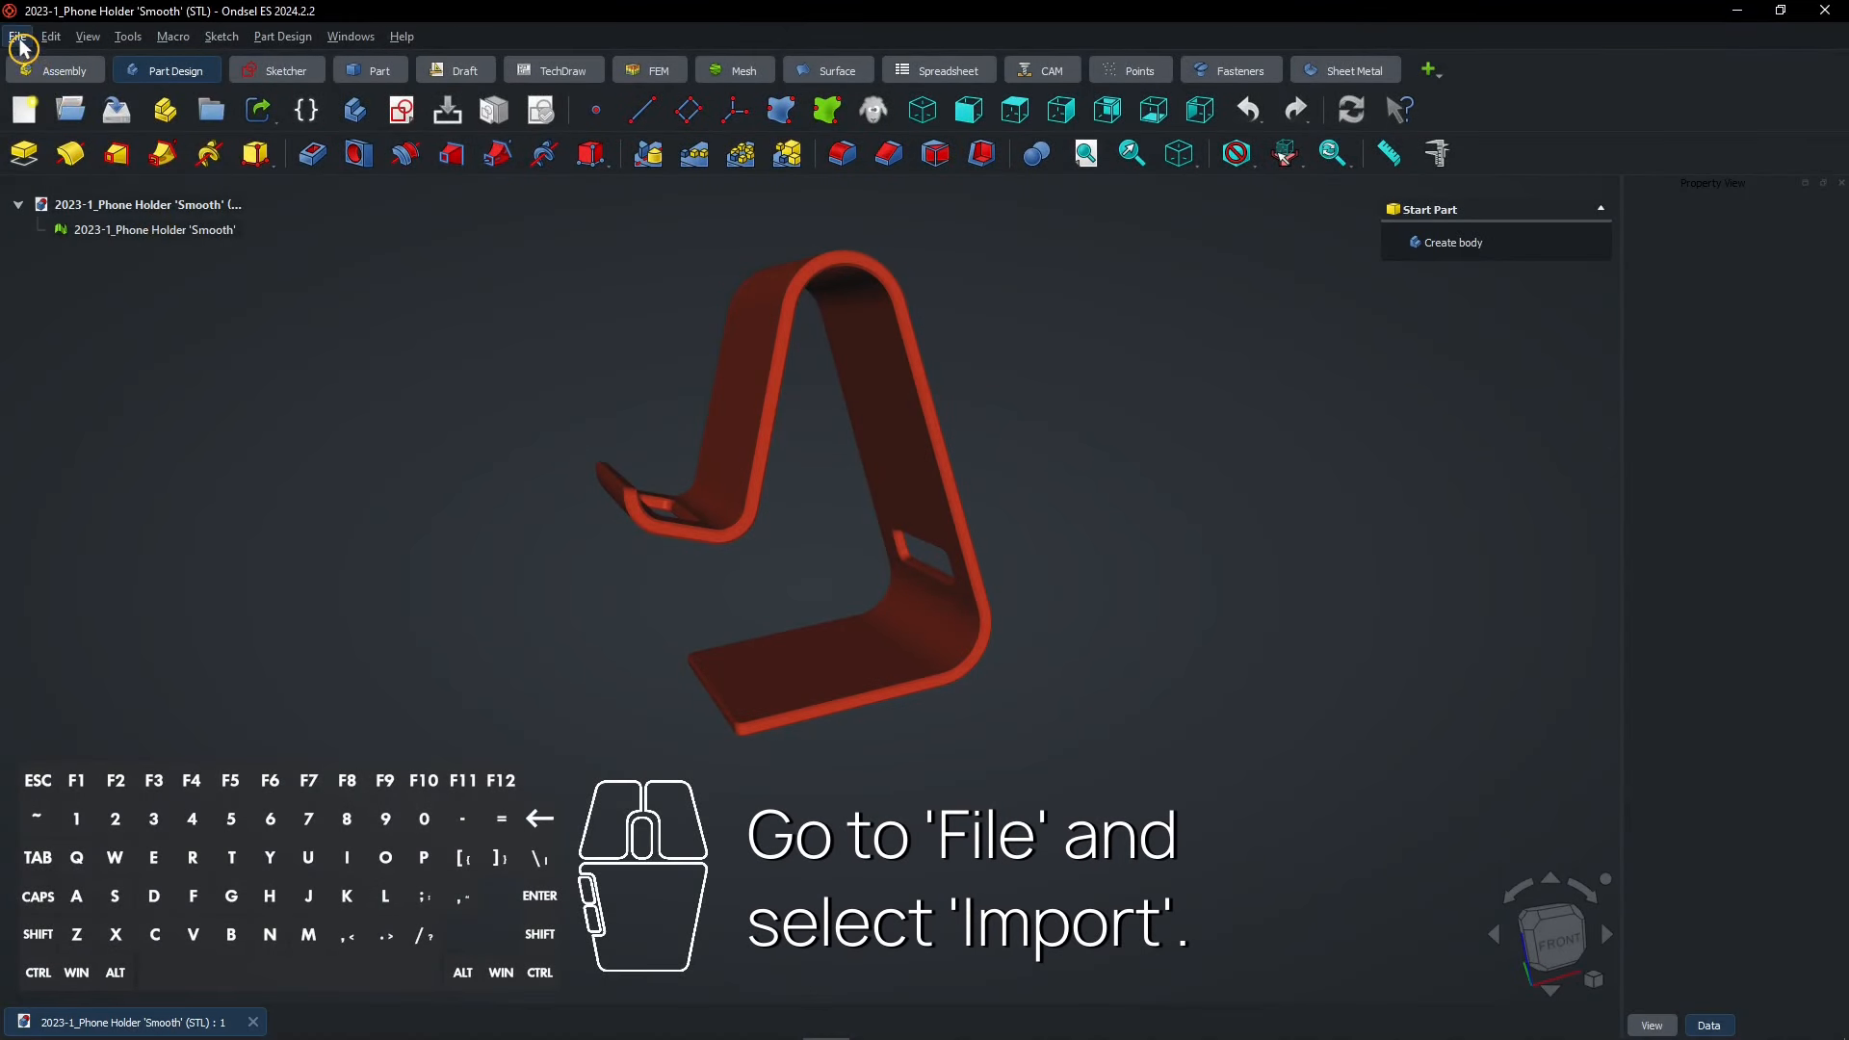
{"action": "left_click", "coordinate": [18, 34]}
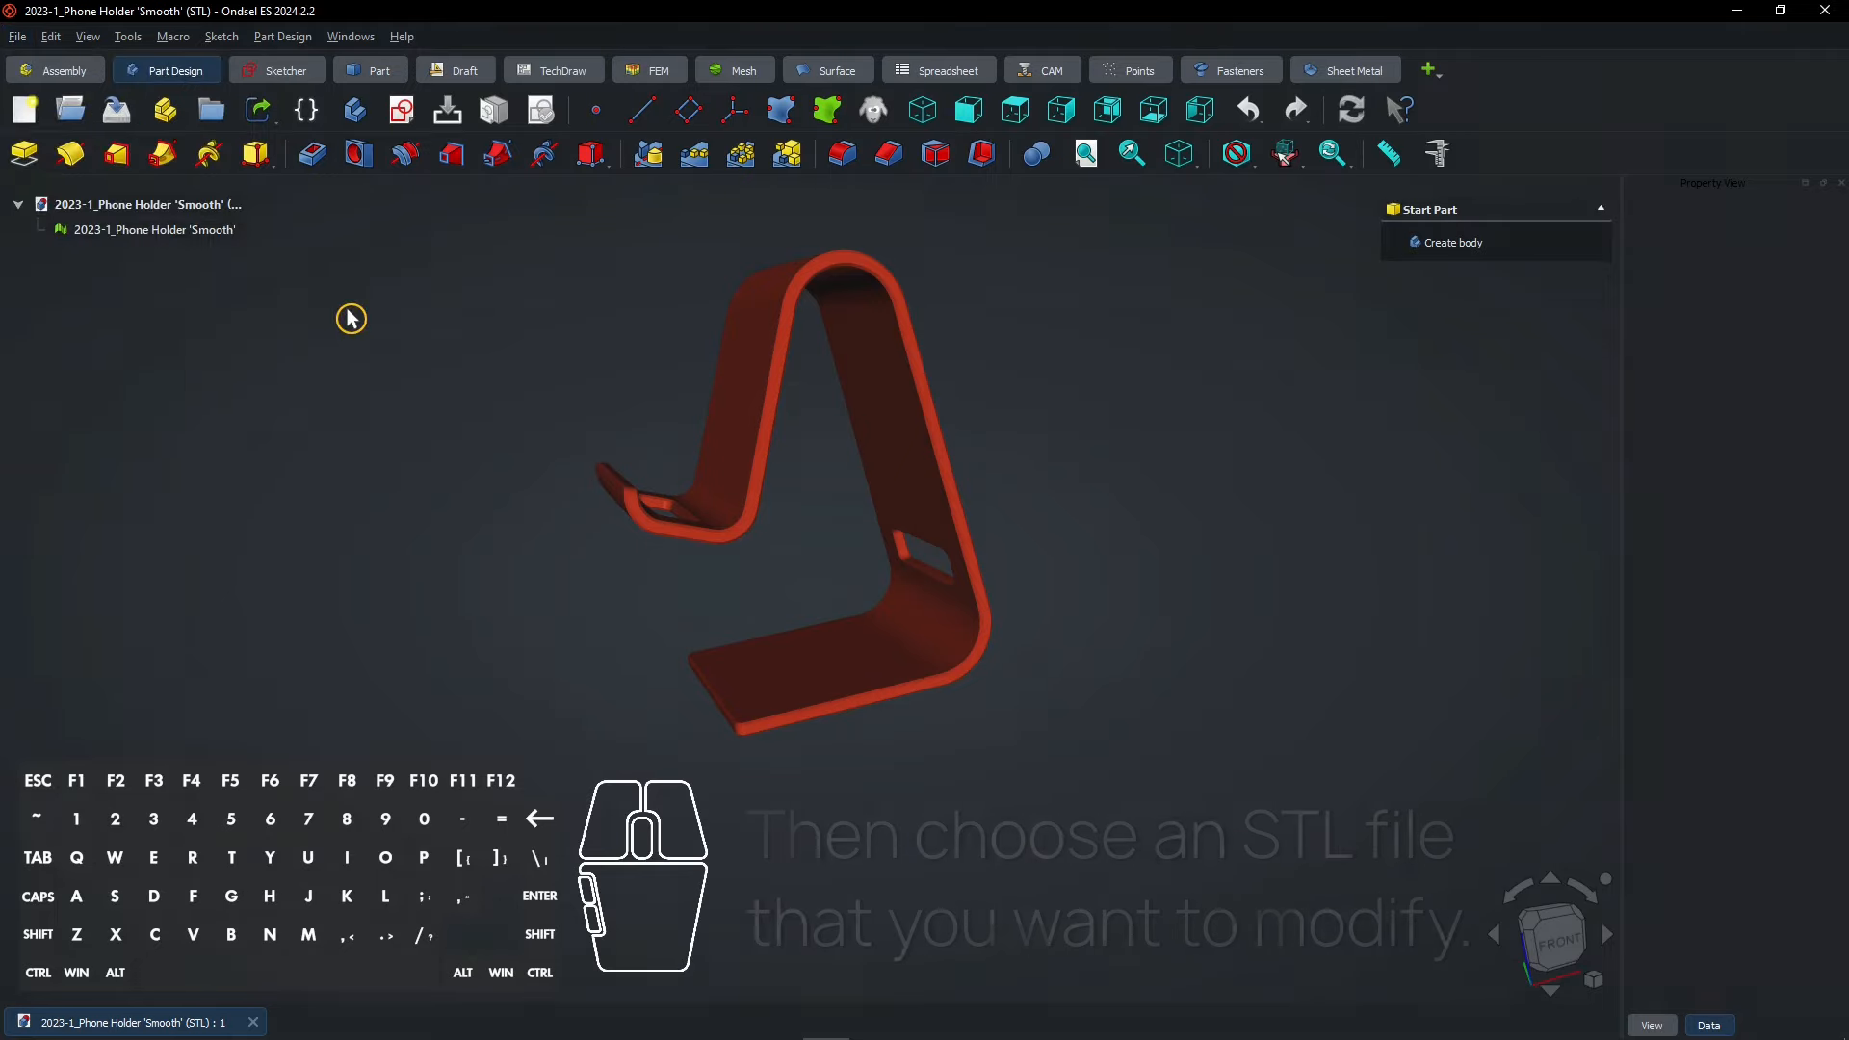
{"action": "left_click", "coordinate": [150, 229]}
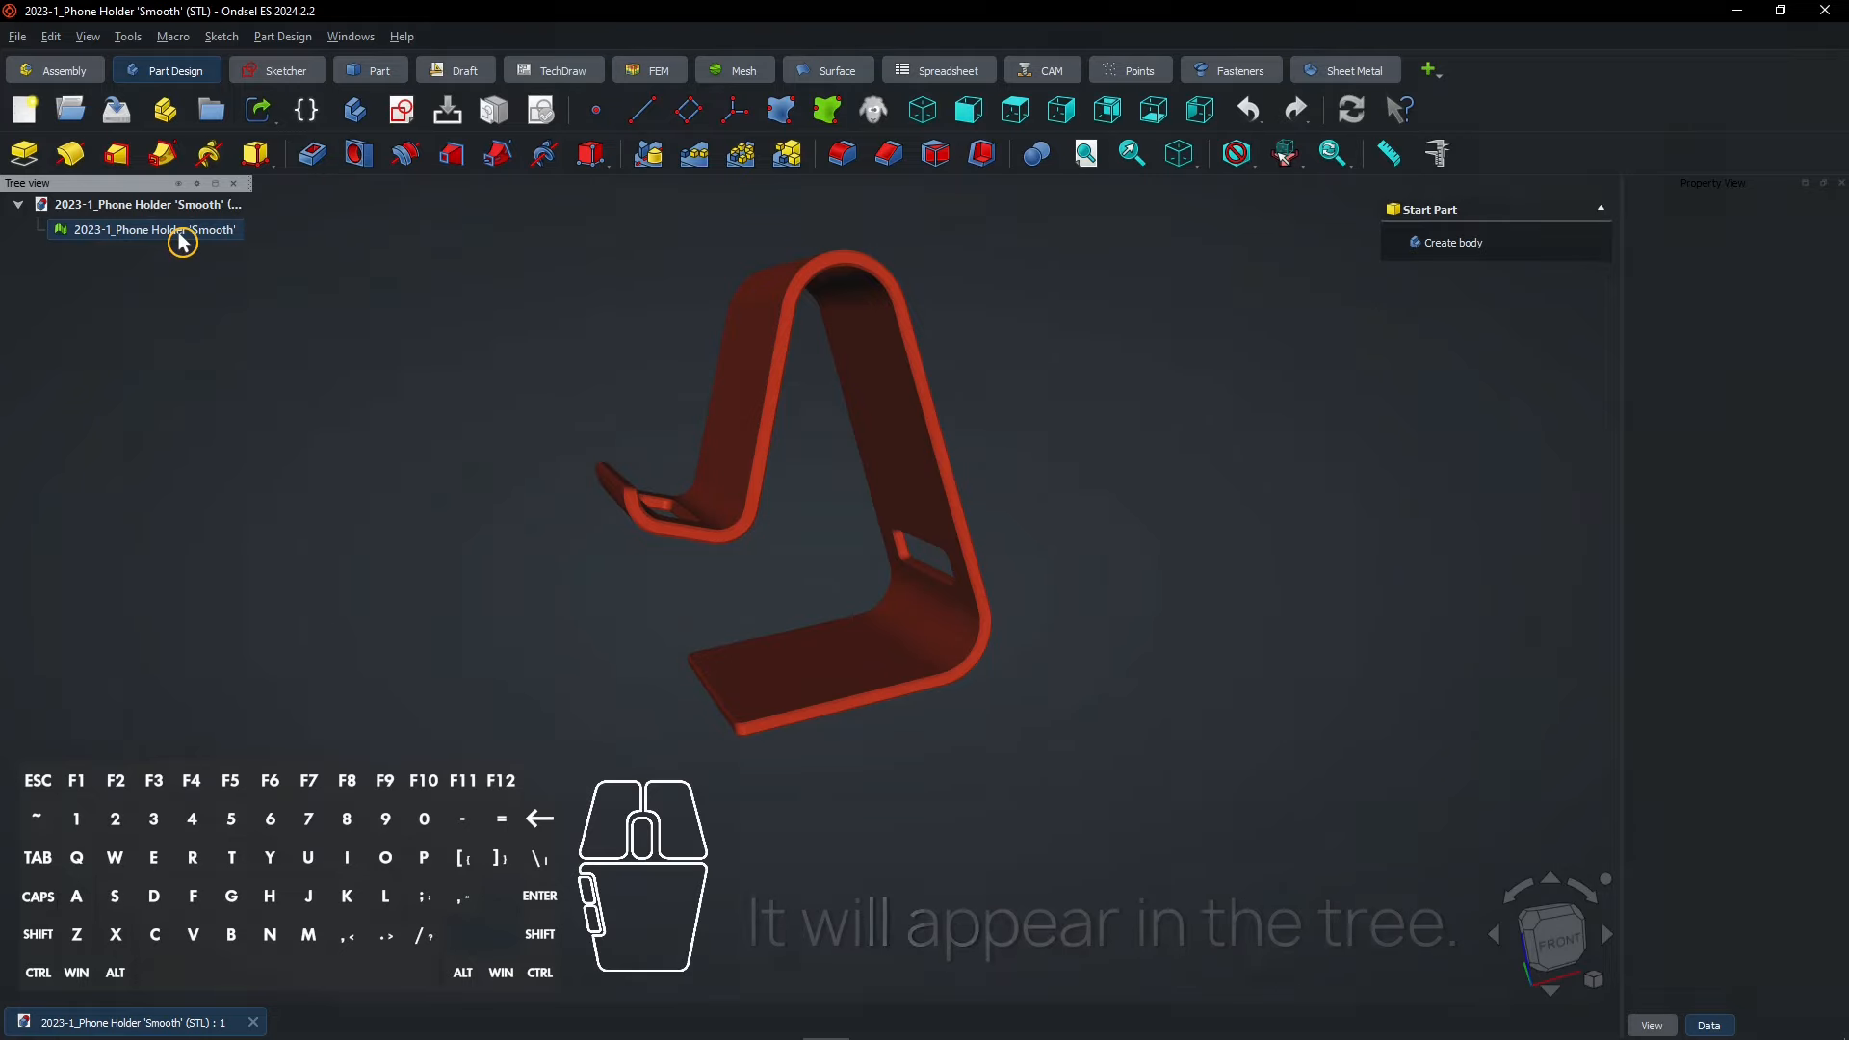
{"action": "left_click", "coordinate": [151, 229]}
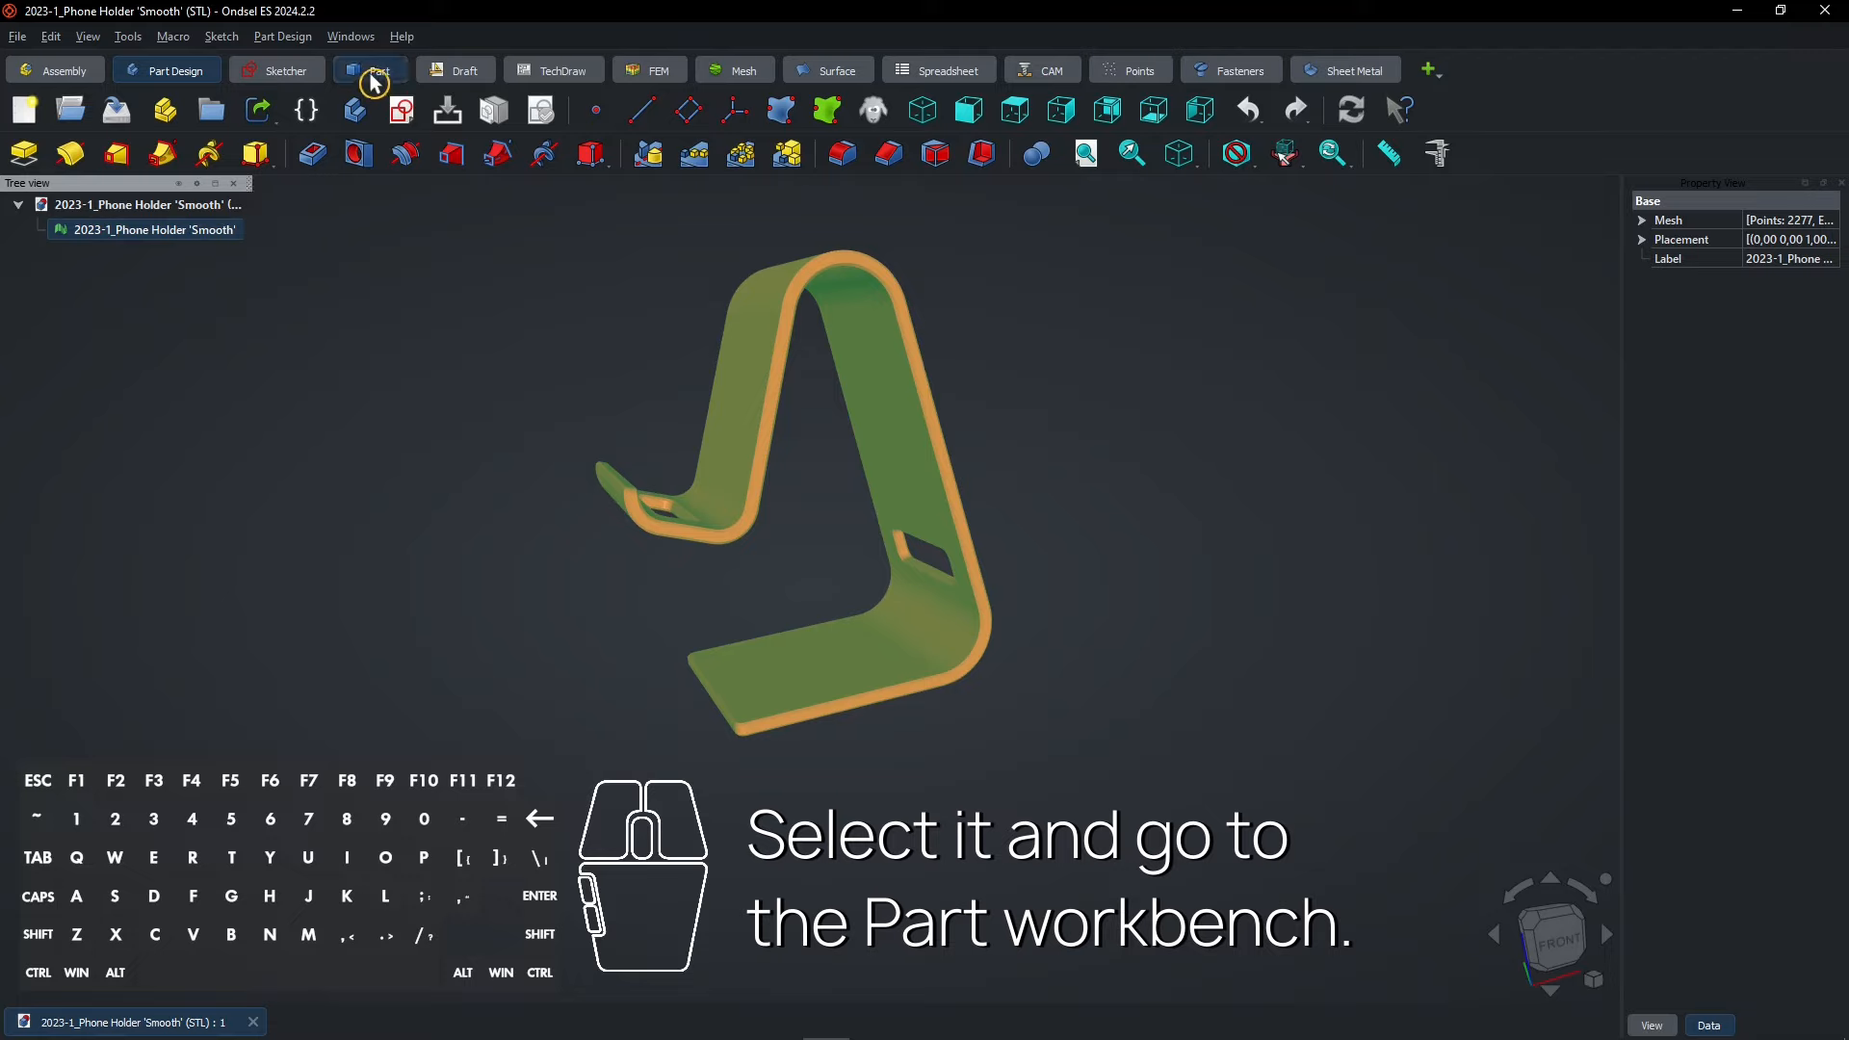
{"action": "mouse_move", "coordinate": [375, 71]}
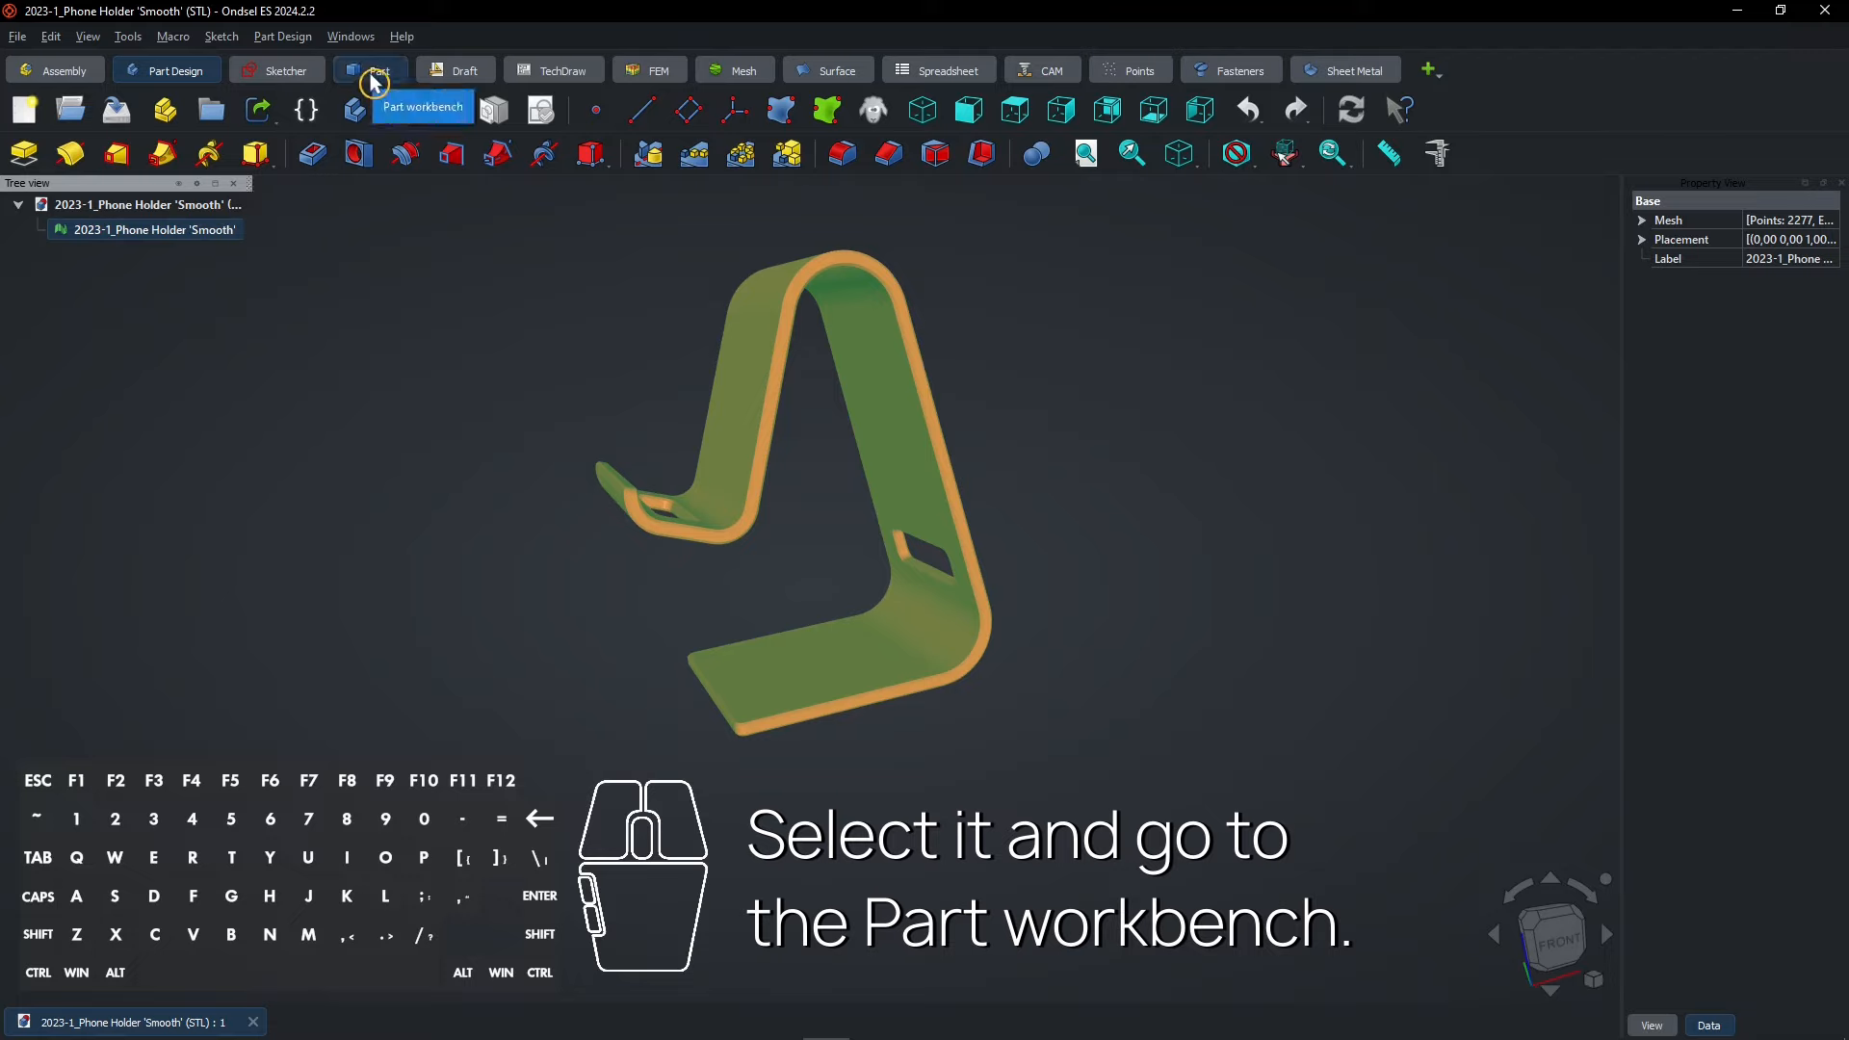
Step: In the Part workbench, create a shape from the mesh with default sewing settings
{"action": "left_click", "coordinate": [370, 69]}
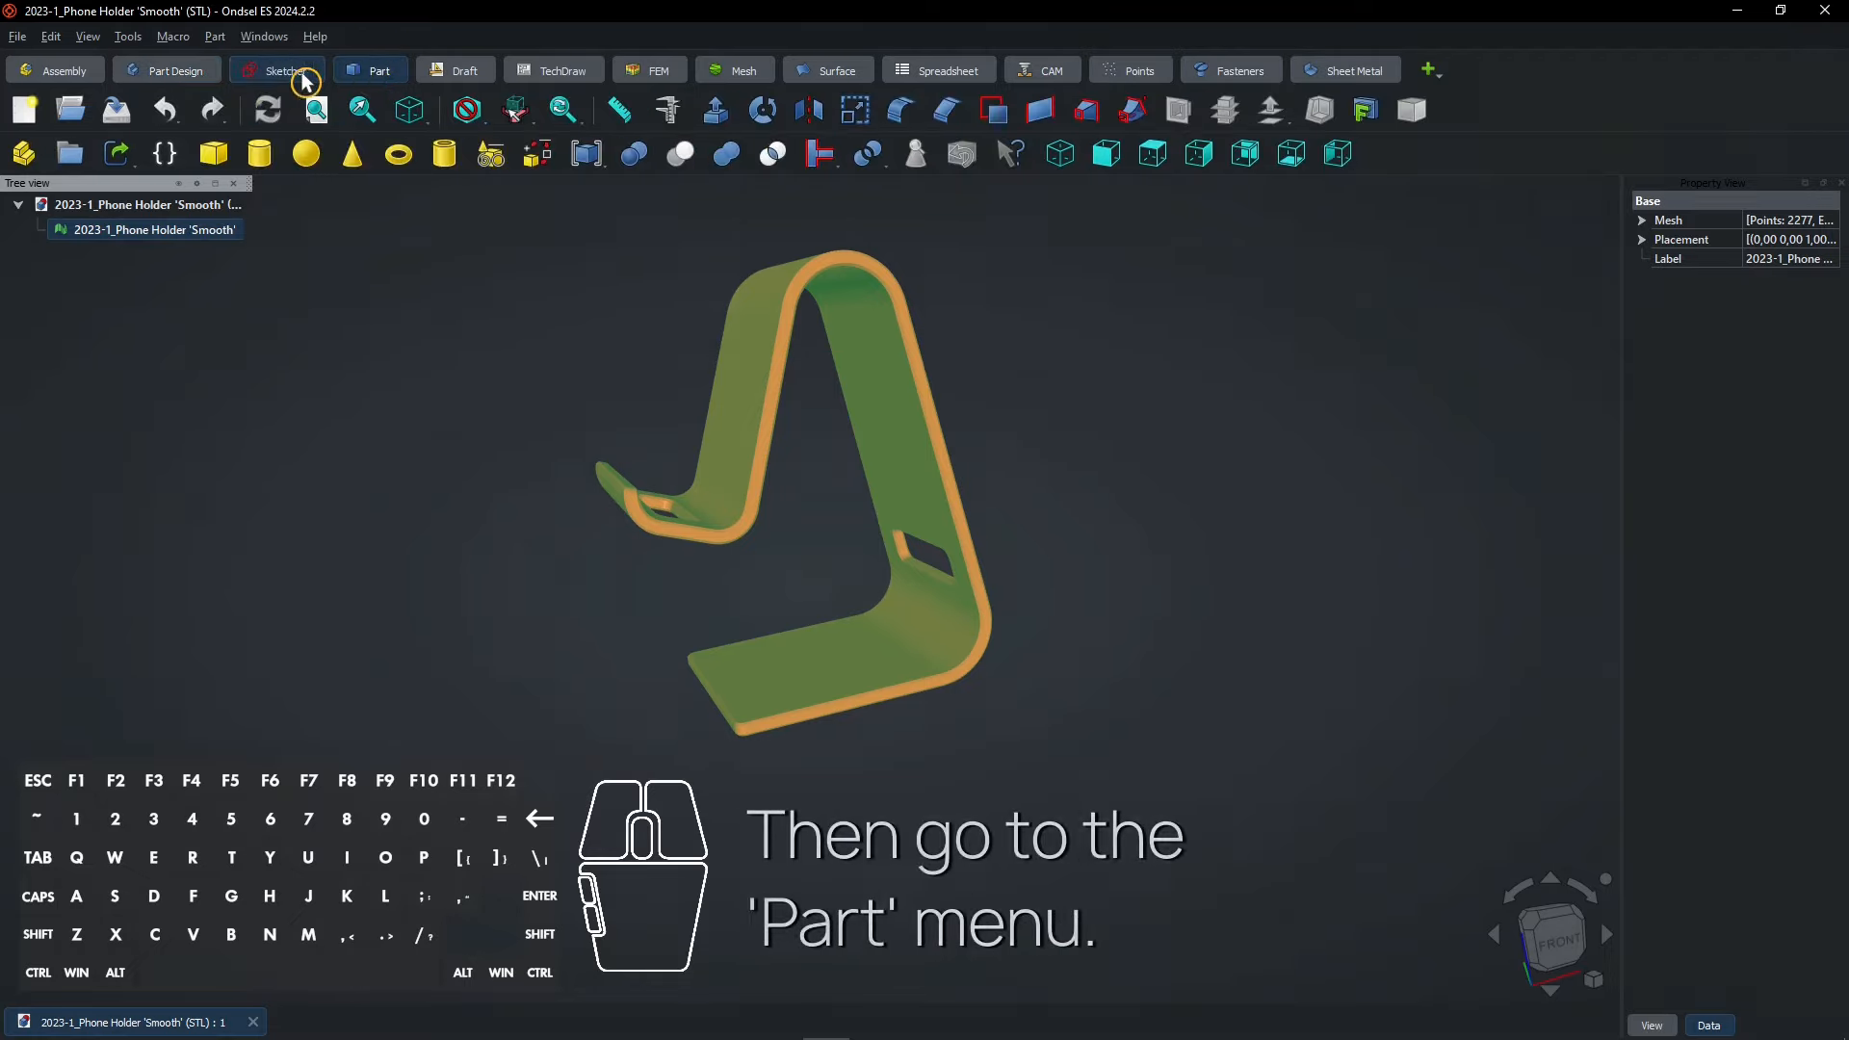
{"action": "left_click", "coordinate": [214, 35]}
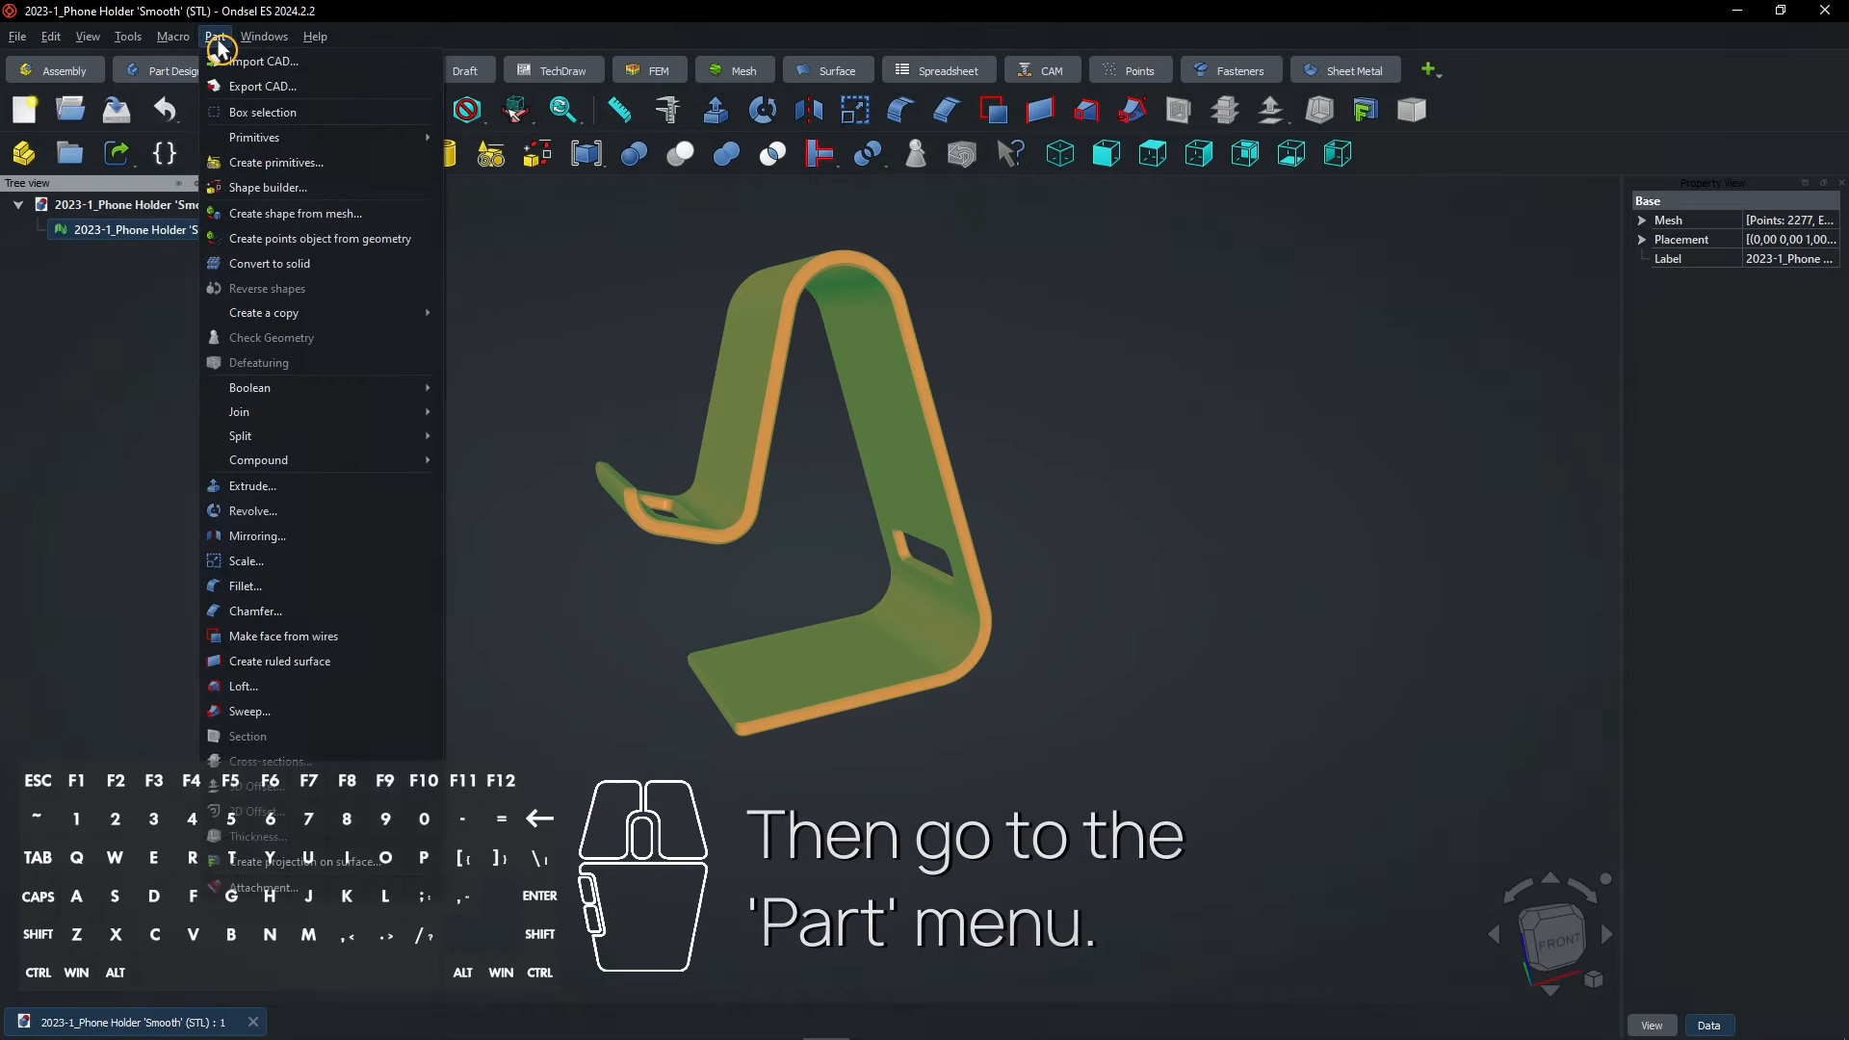
{"action": "mouse_move", "coordinate": [297, 214]}
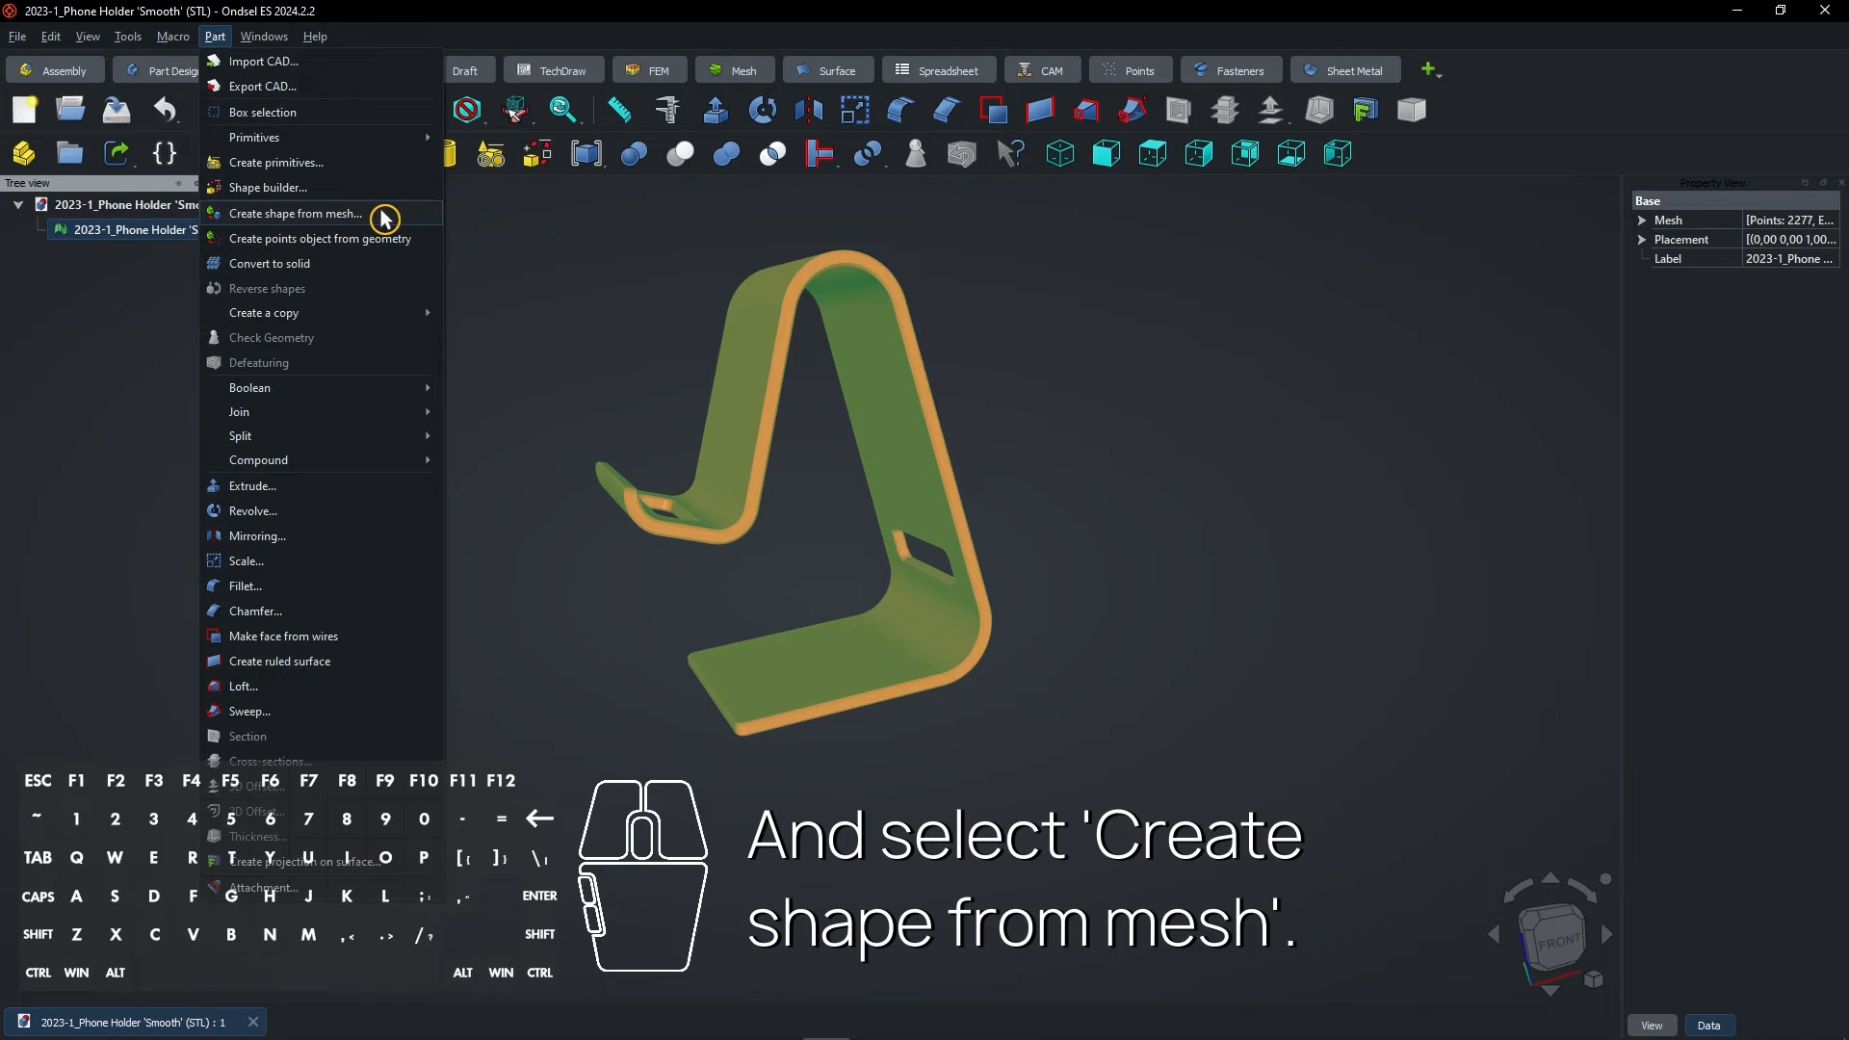
{"action": "left_click", "coordinate": [297, 213]}
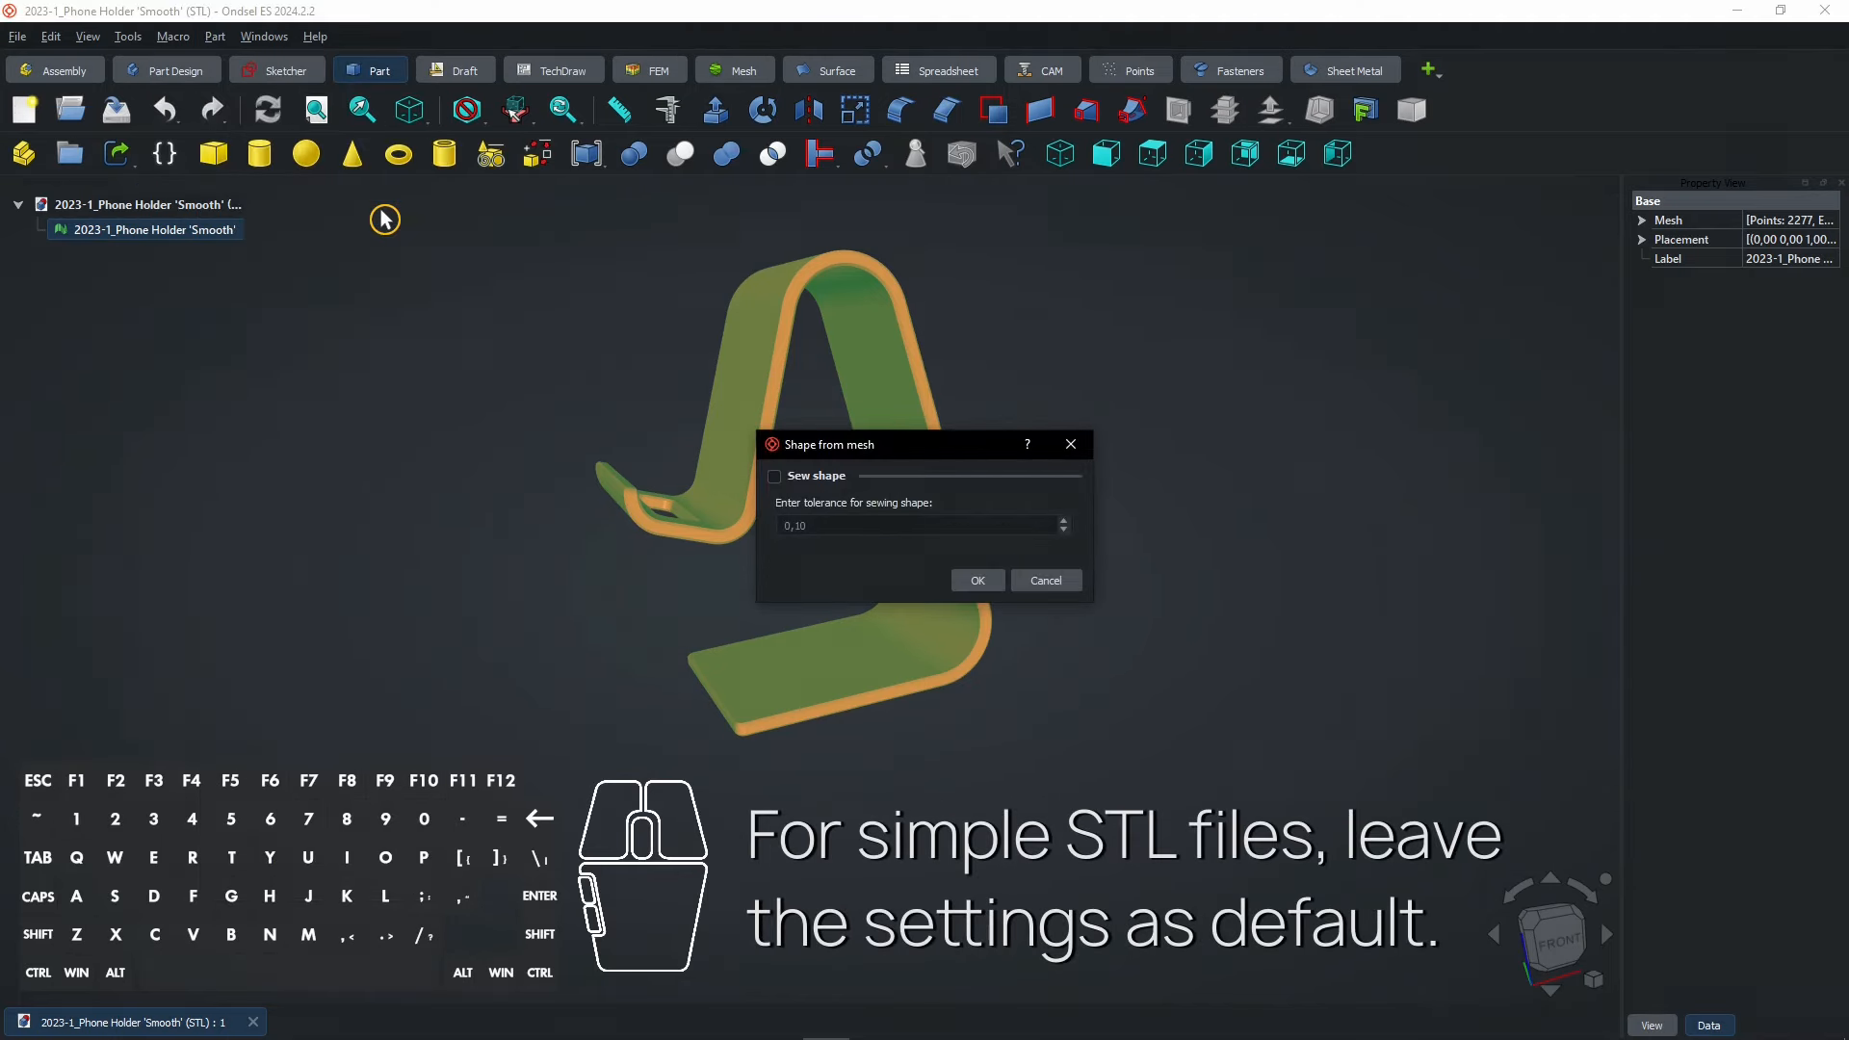
{"action": "mouse_move", "coordinate": [801, 564]}
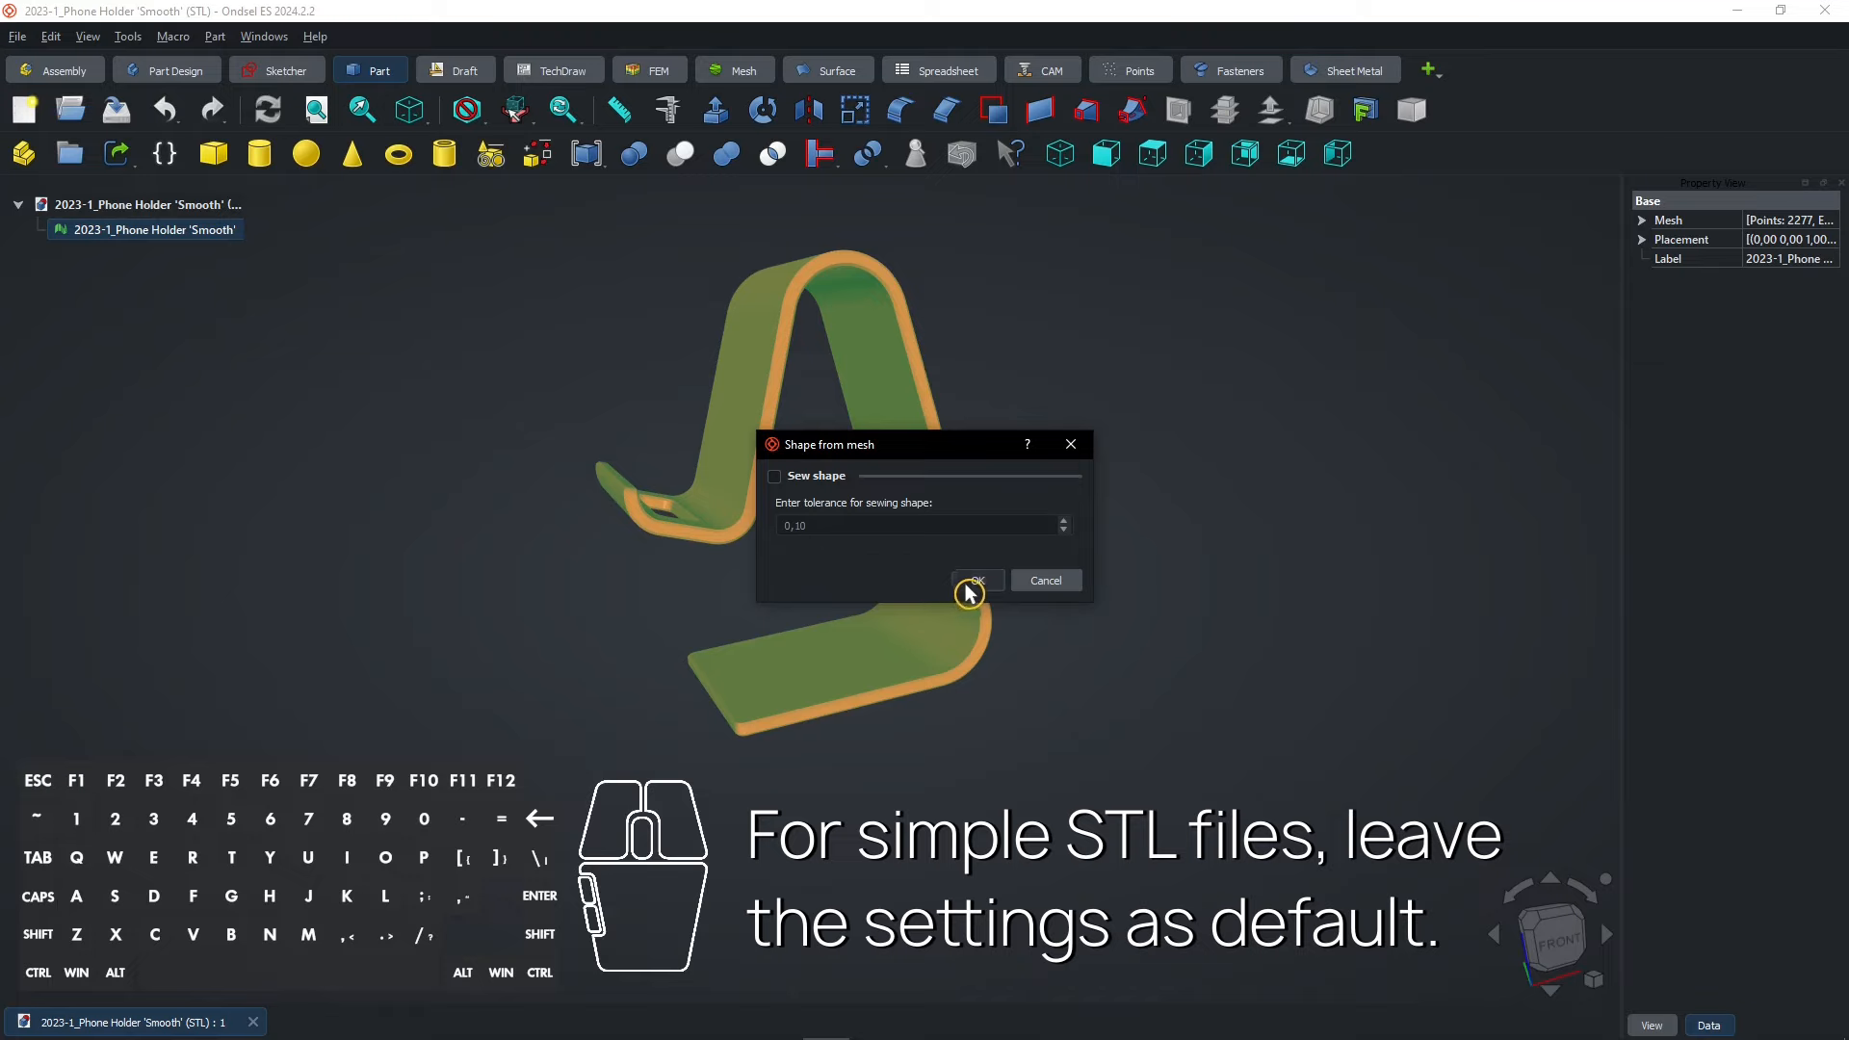
{"action": "left_click", "coordinate": [975, 580]}
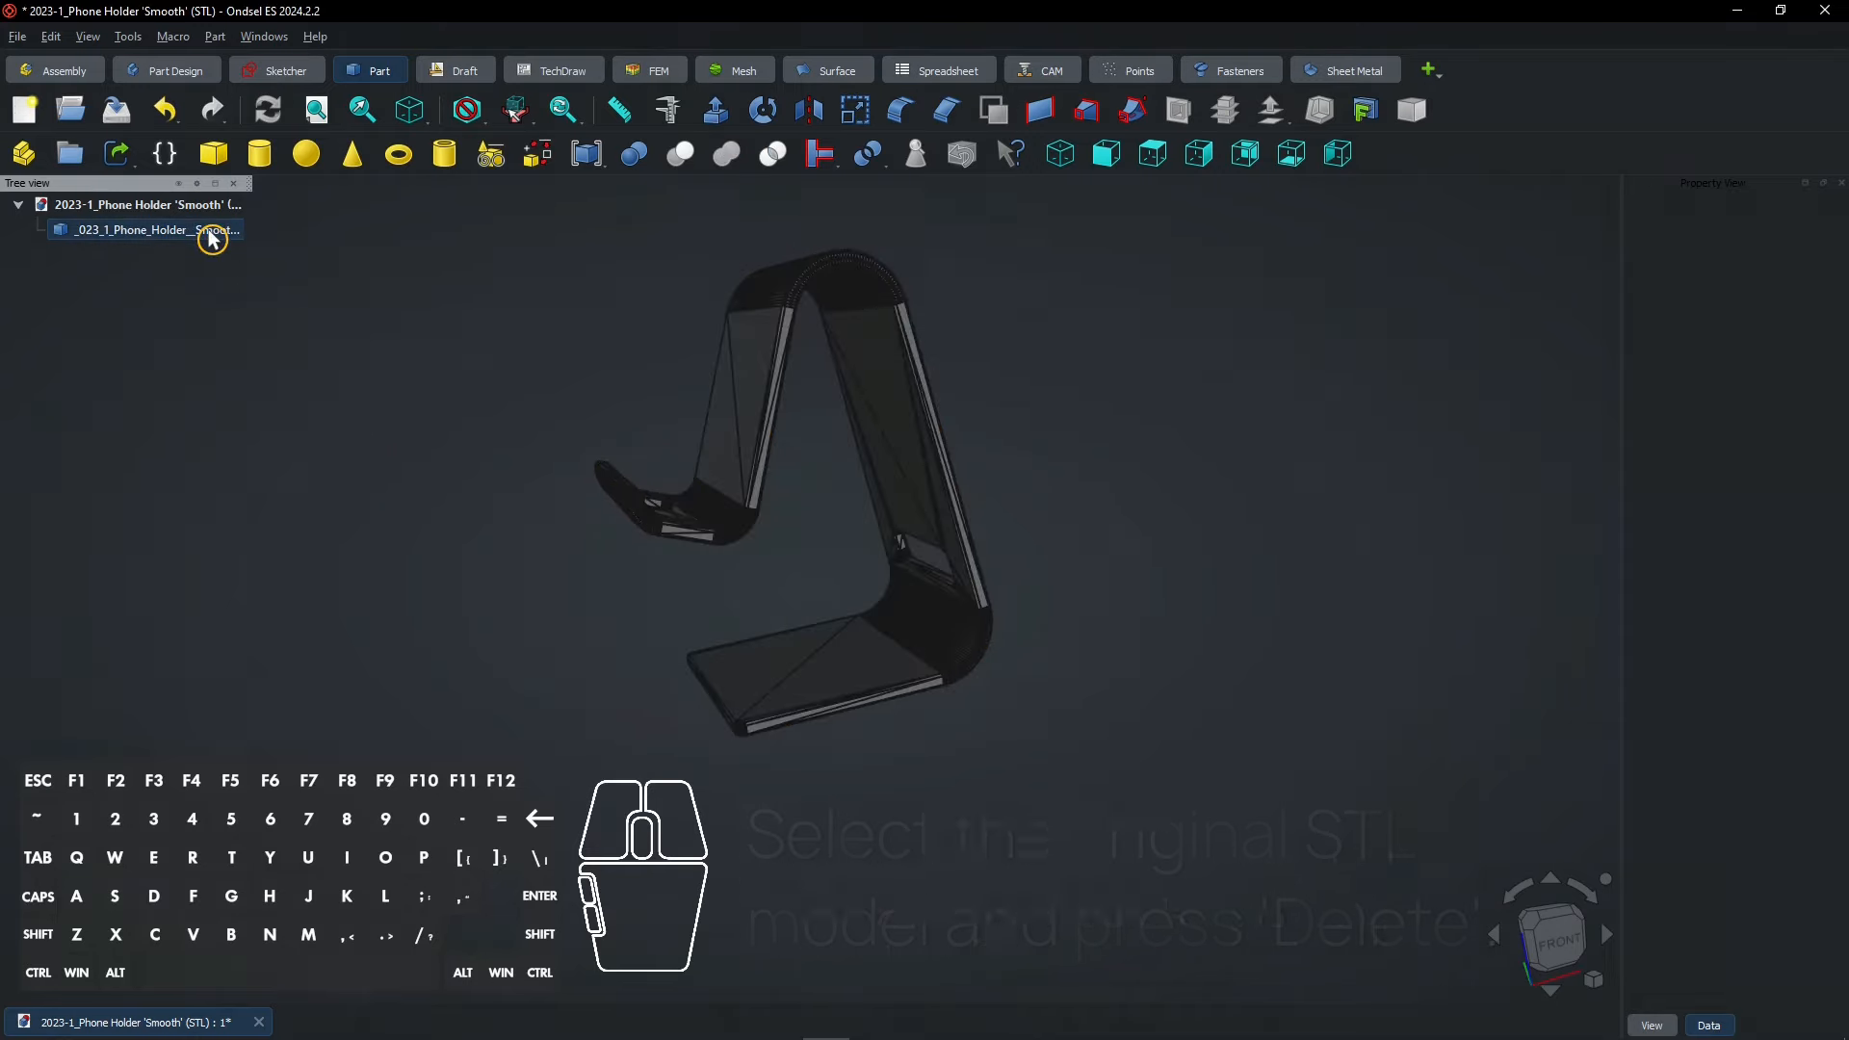
Step: Make a refined copy of the phone holder shape and select it
{"action": "left_click", "coordinate": [141, 229]}
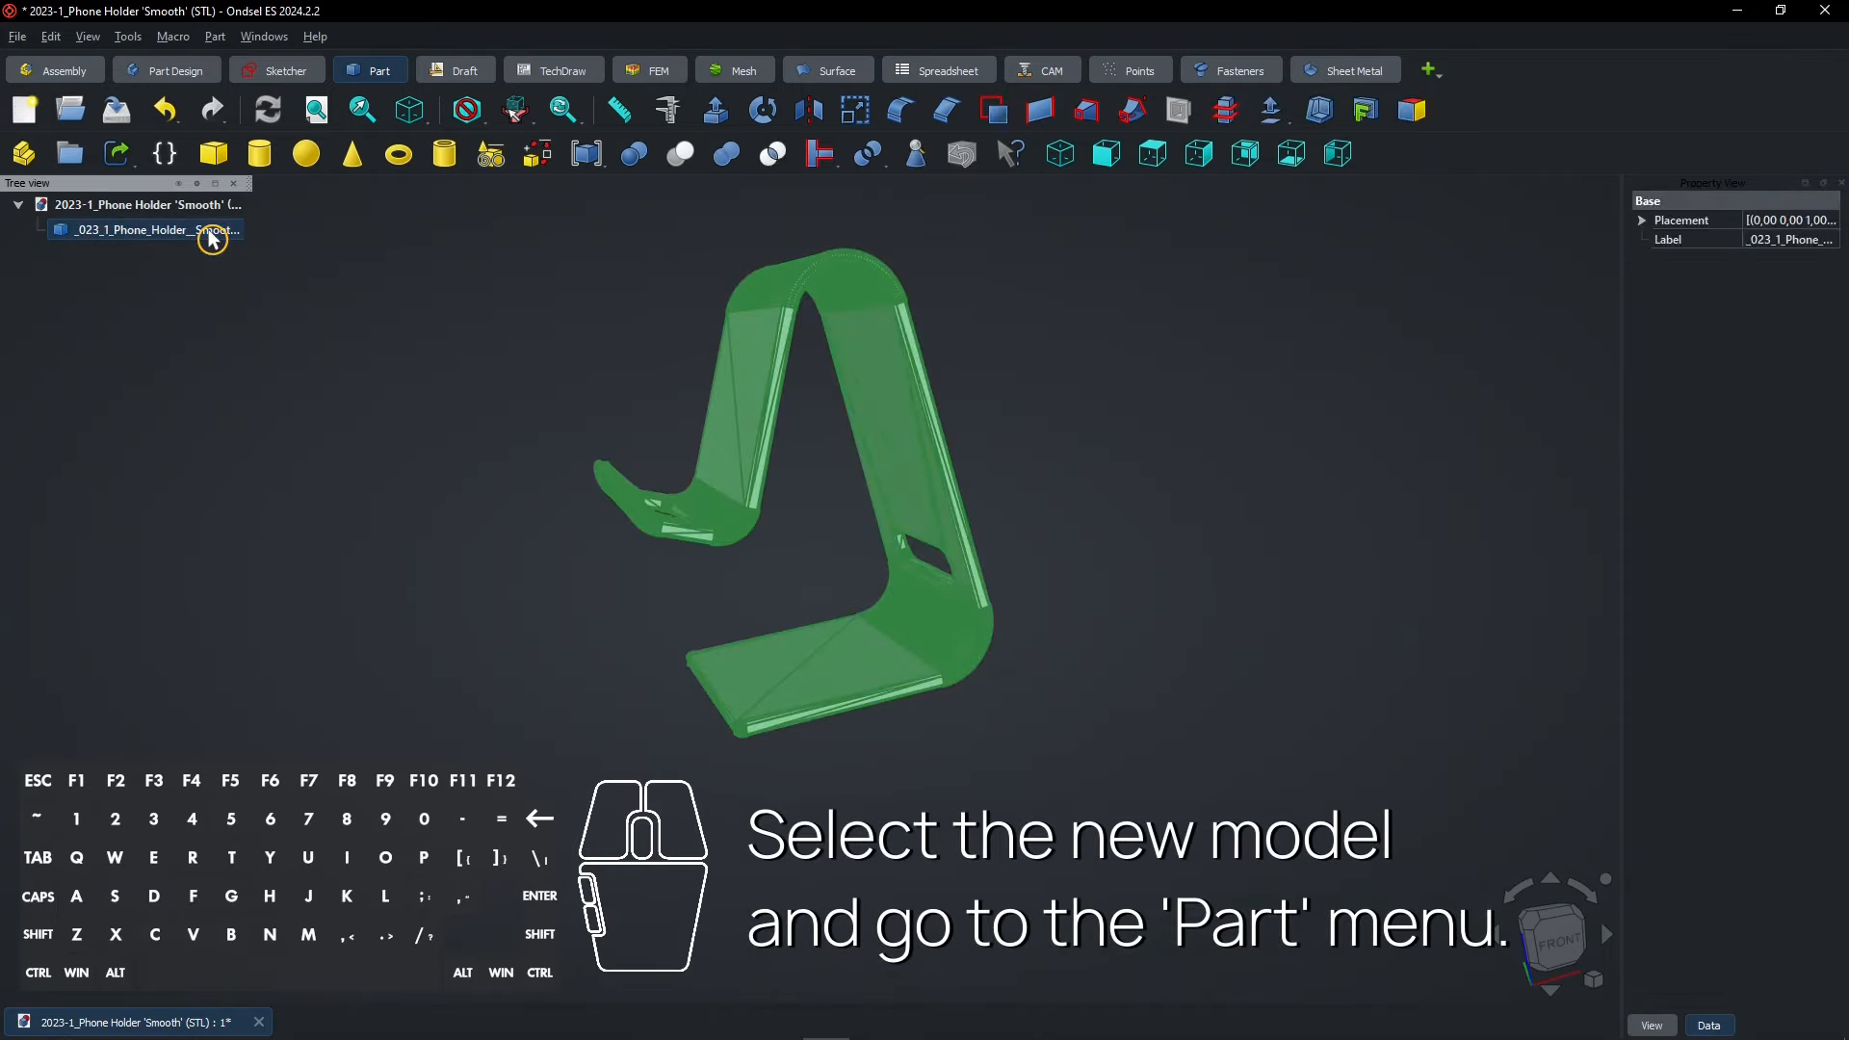
{"action": "left_click", "coordinate": [214, 35]}
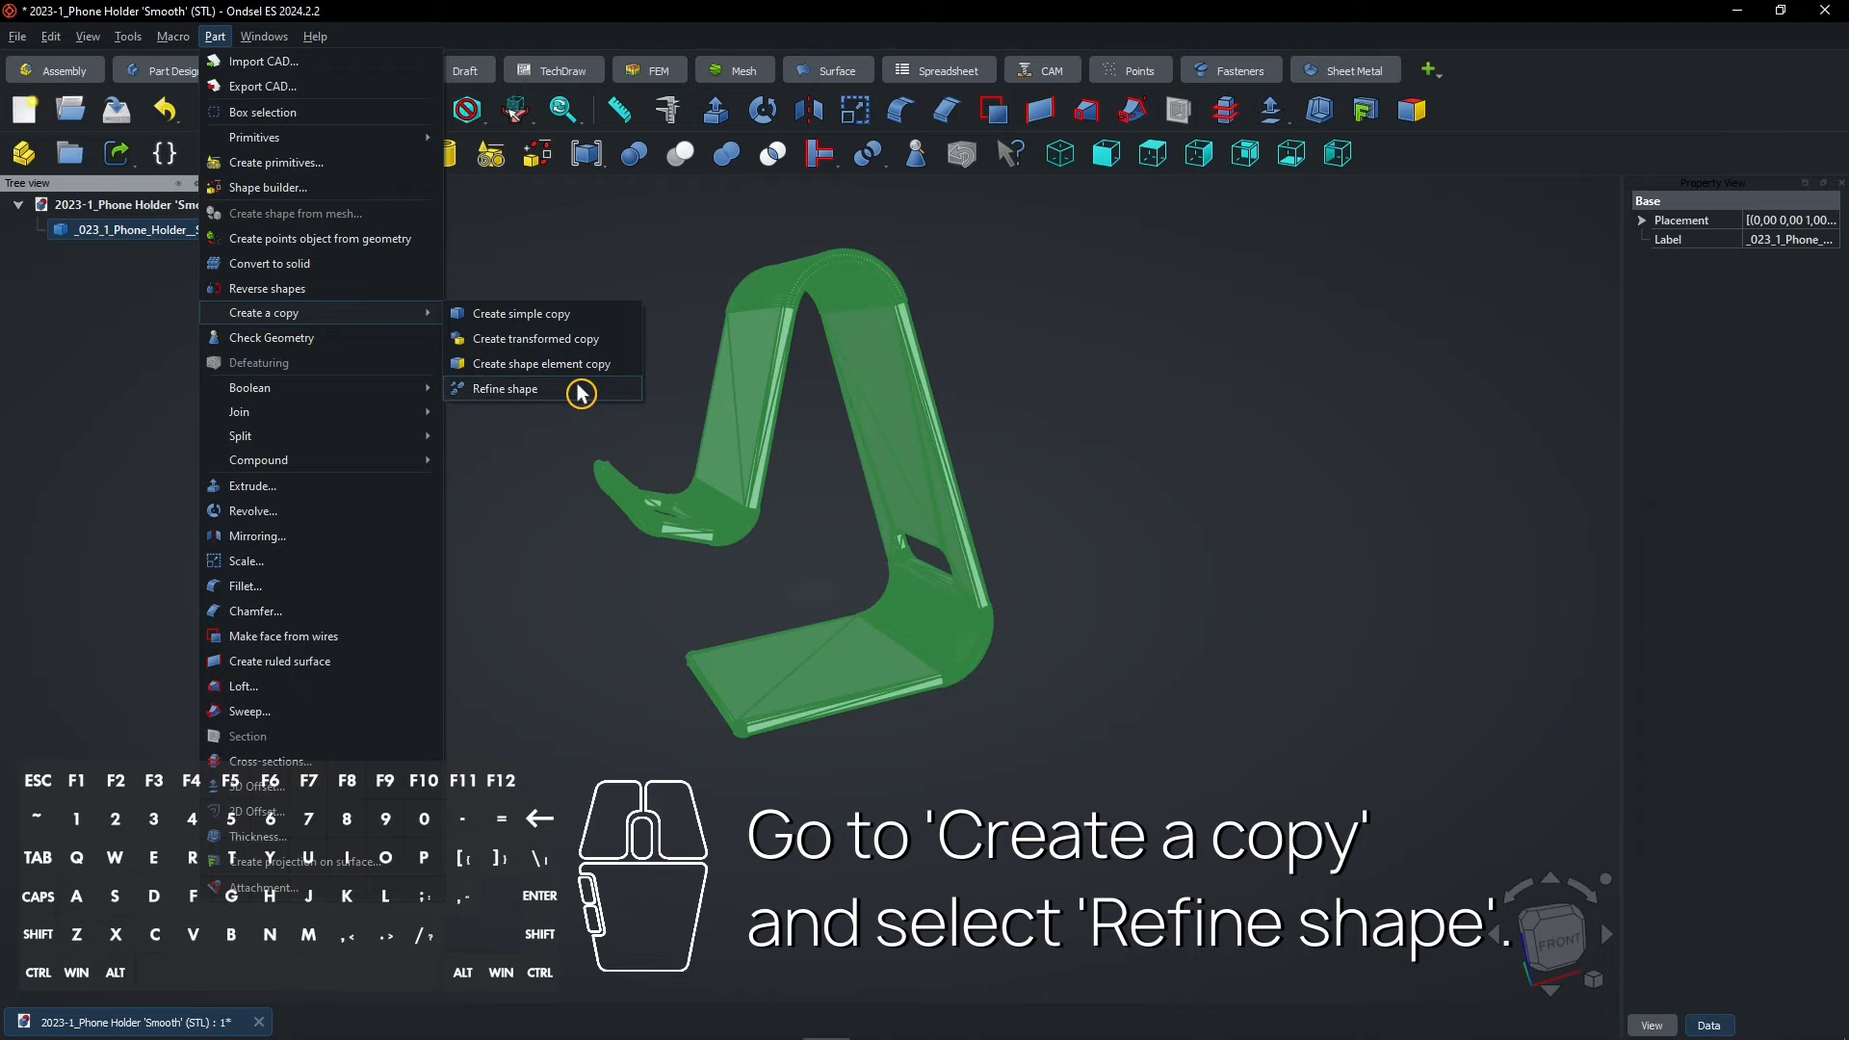
{"action": "left_click", "coordinate": [507, 387]}
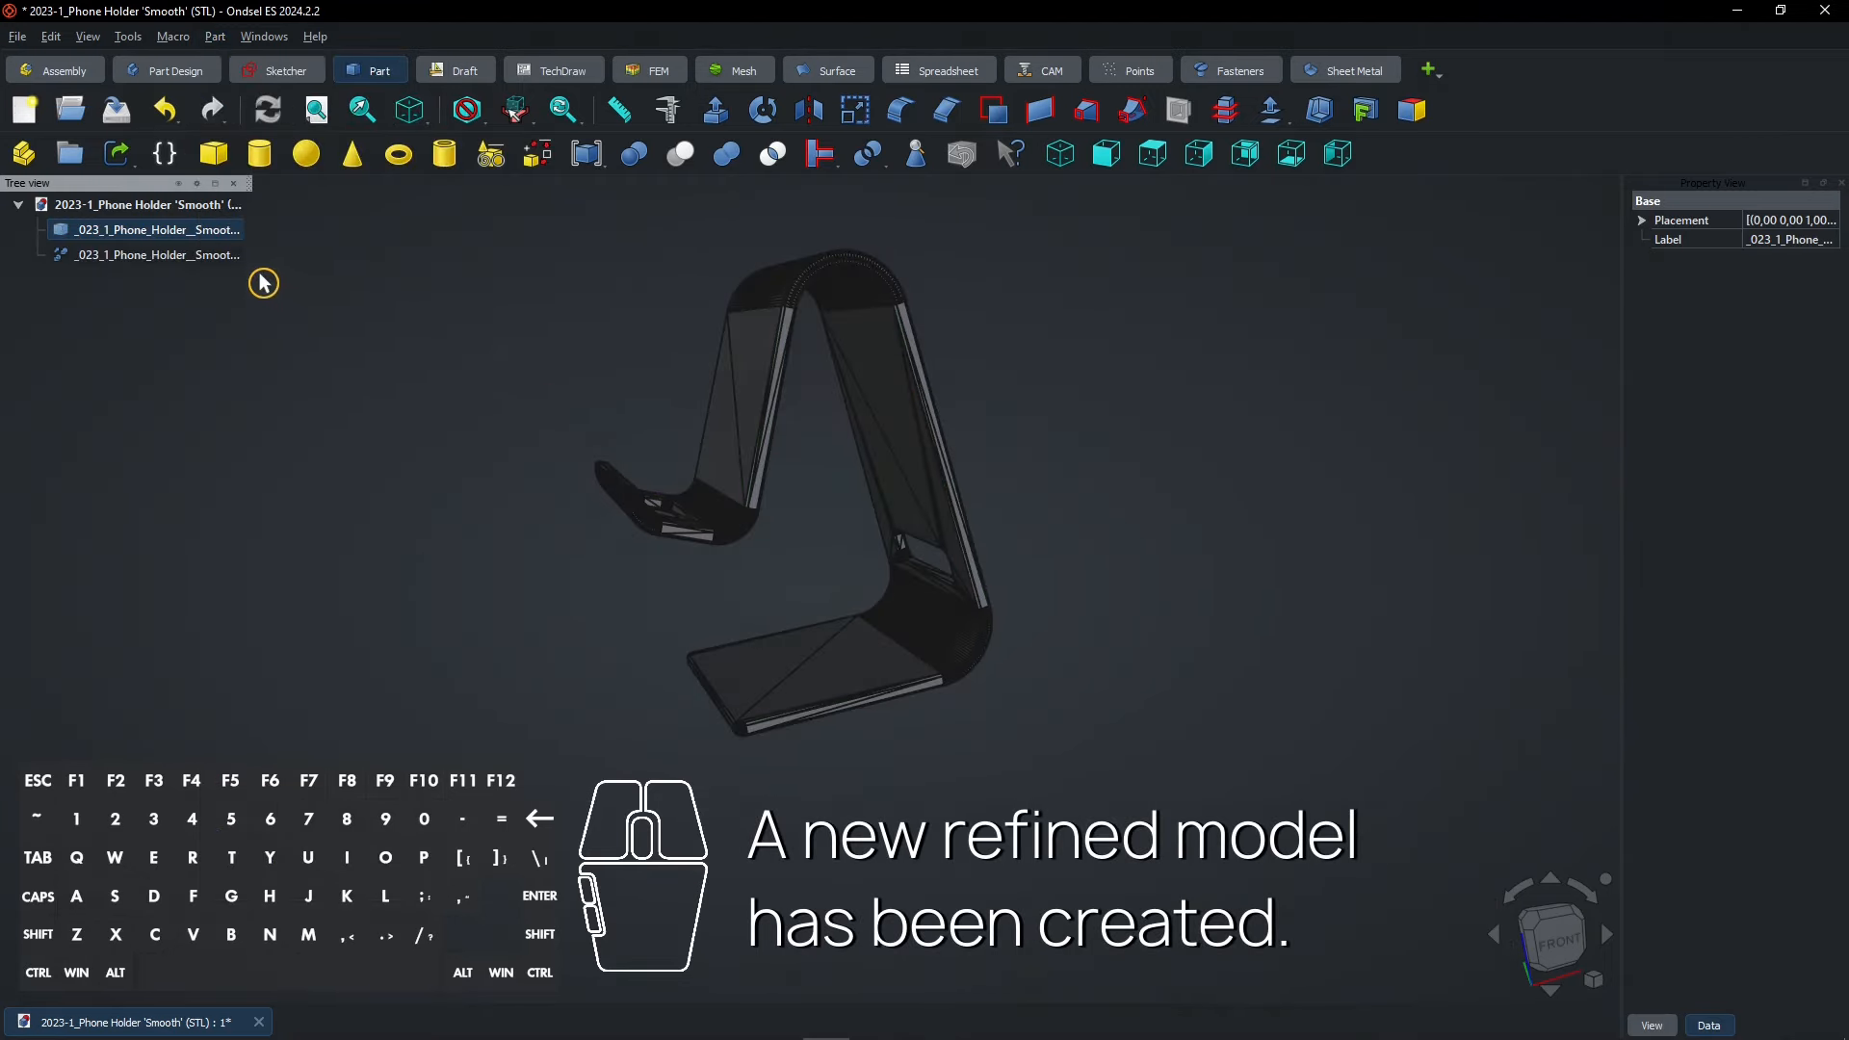
{"action": "left_click", "coordinate": [149, 255]}
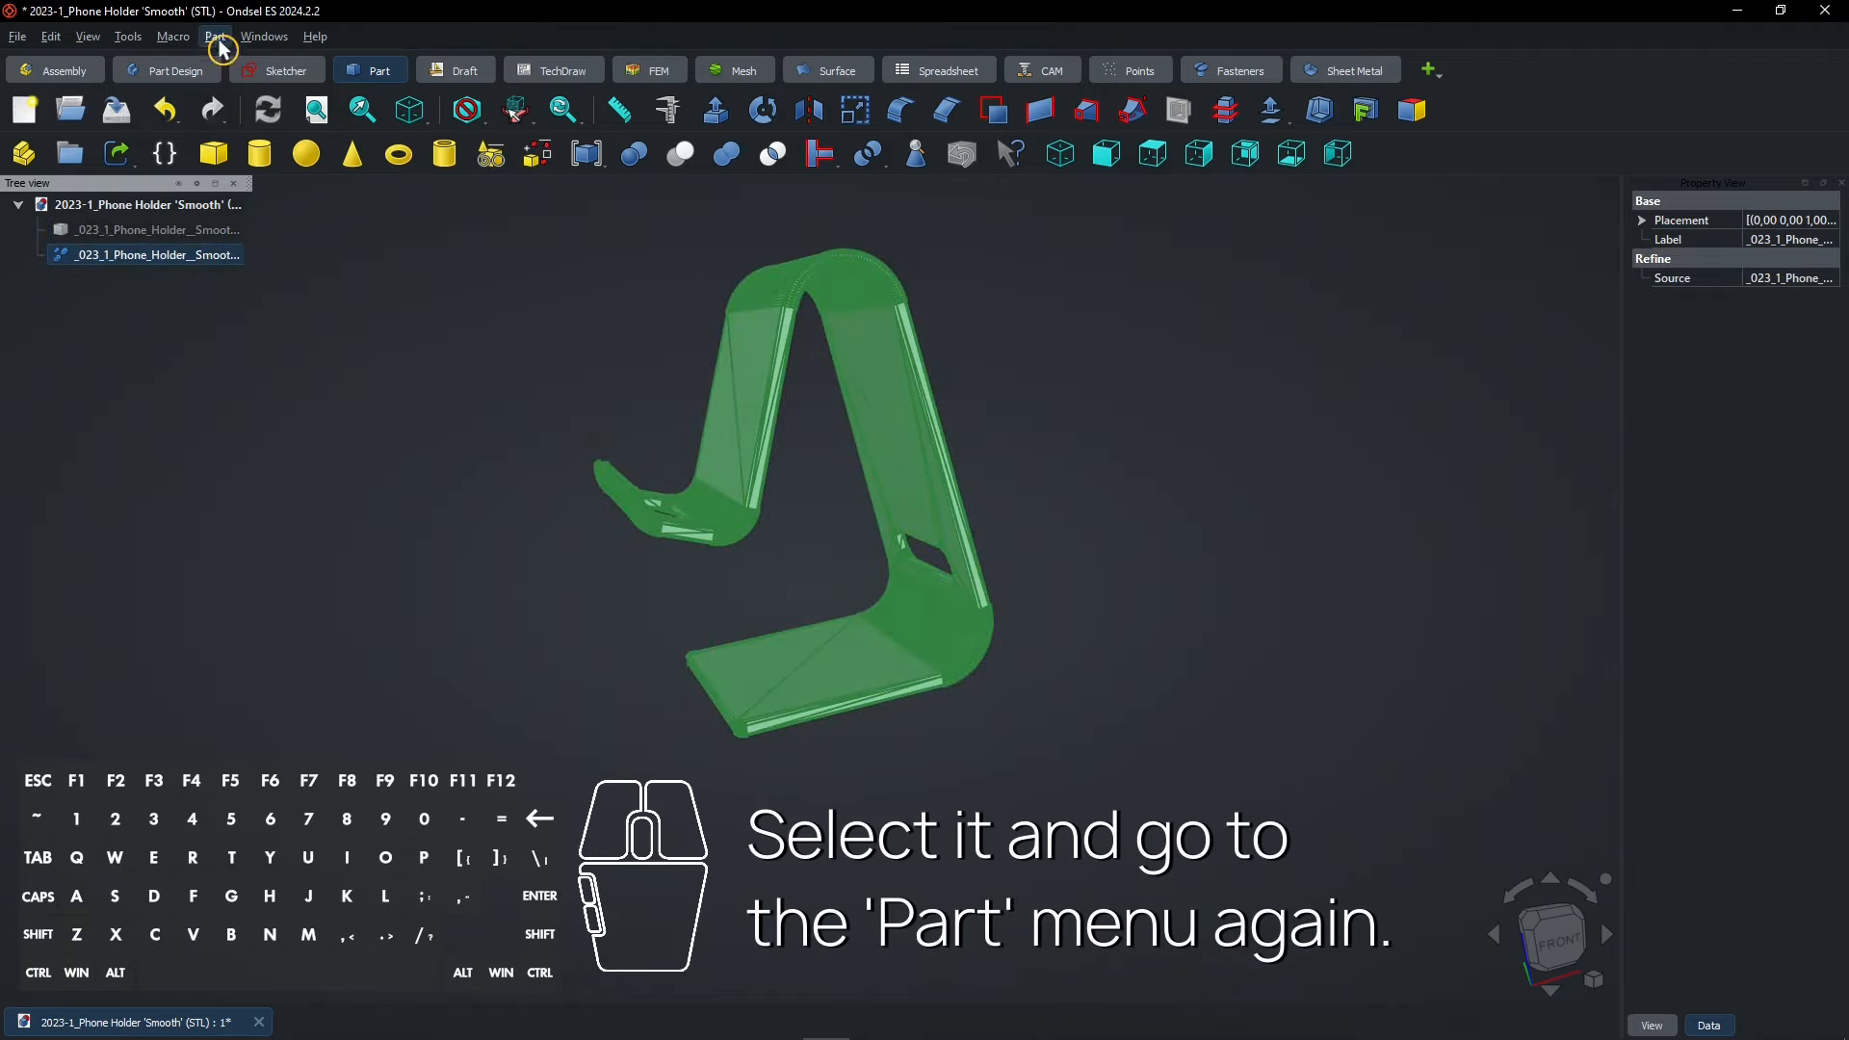
Step: Convert the refined shape to a solid and delete the earlier mesh-derived shapes
{"action": "left_click", "coordinate": [214, 35]}
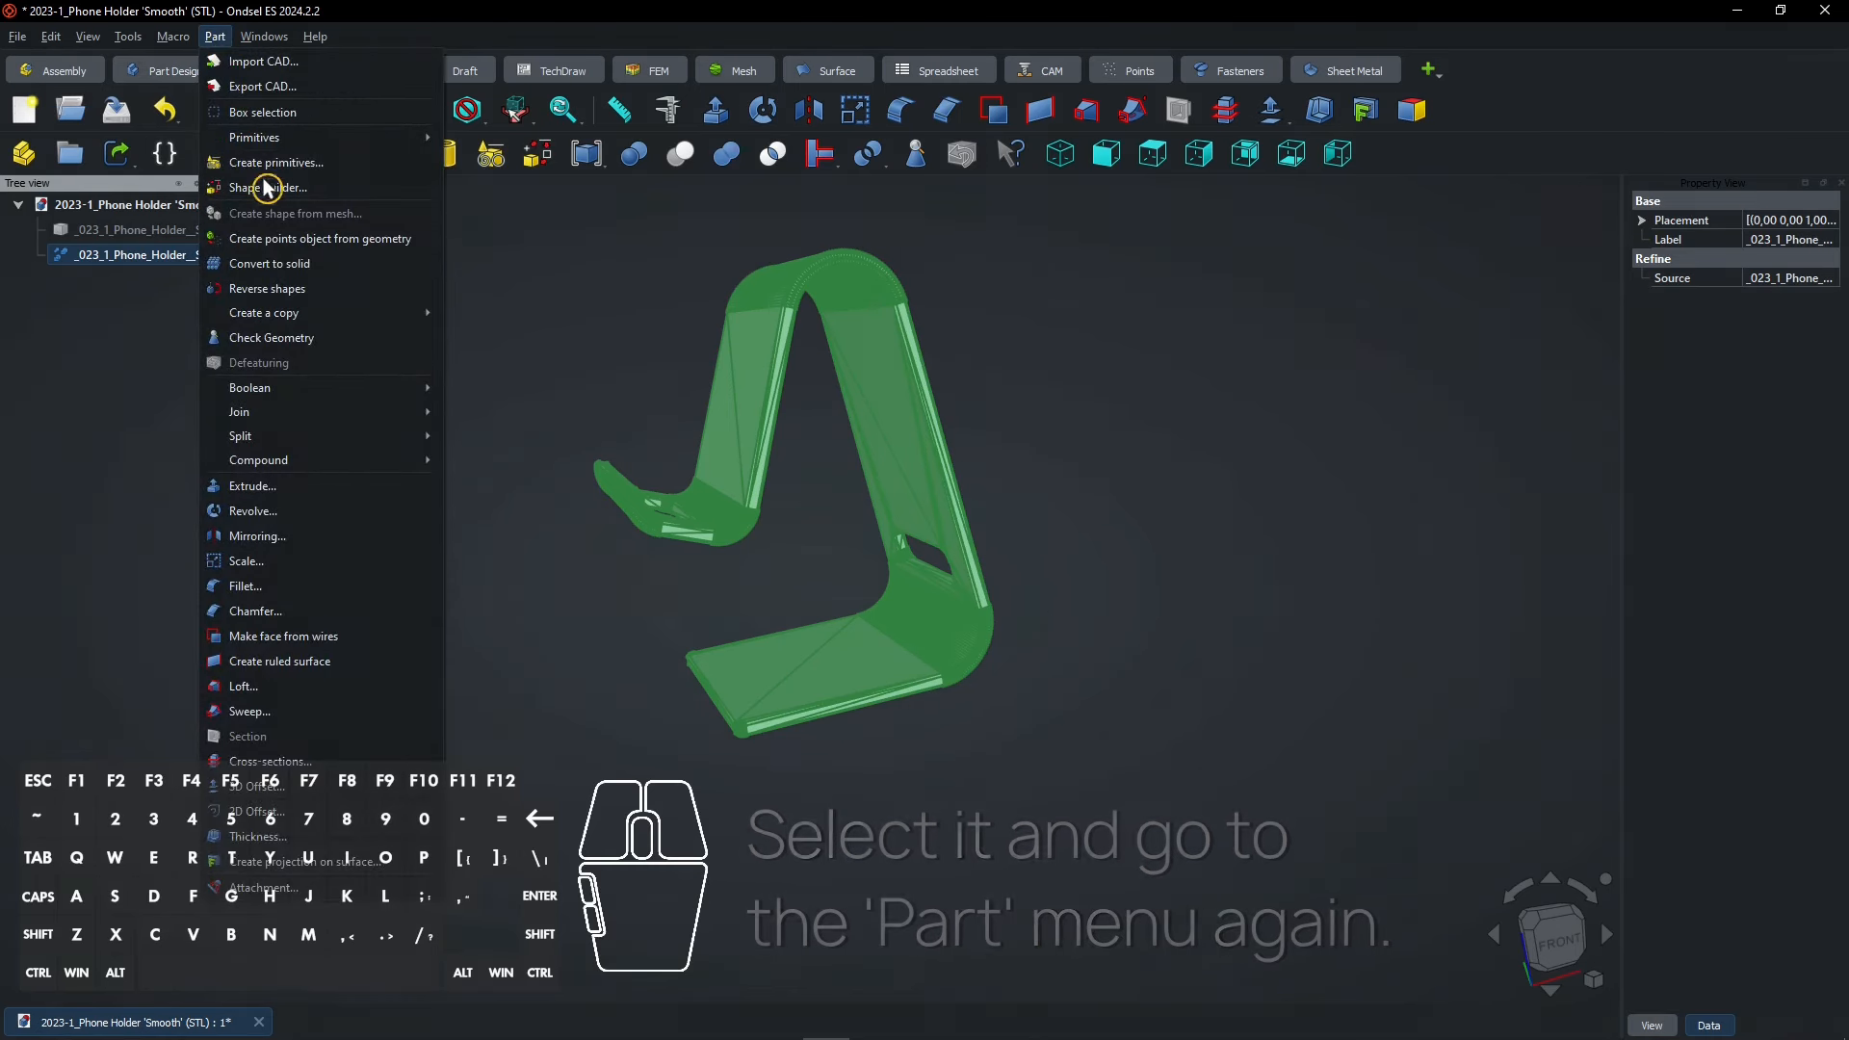
{"action": "mouse_move", "coordinate": [335, 268]}
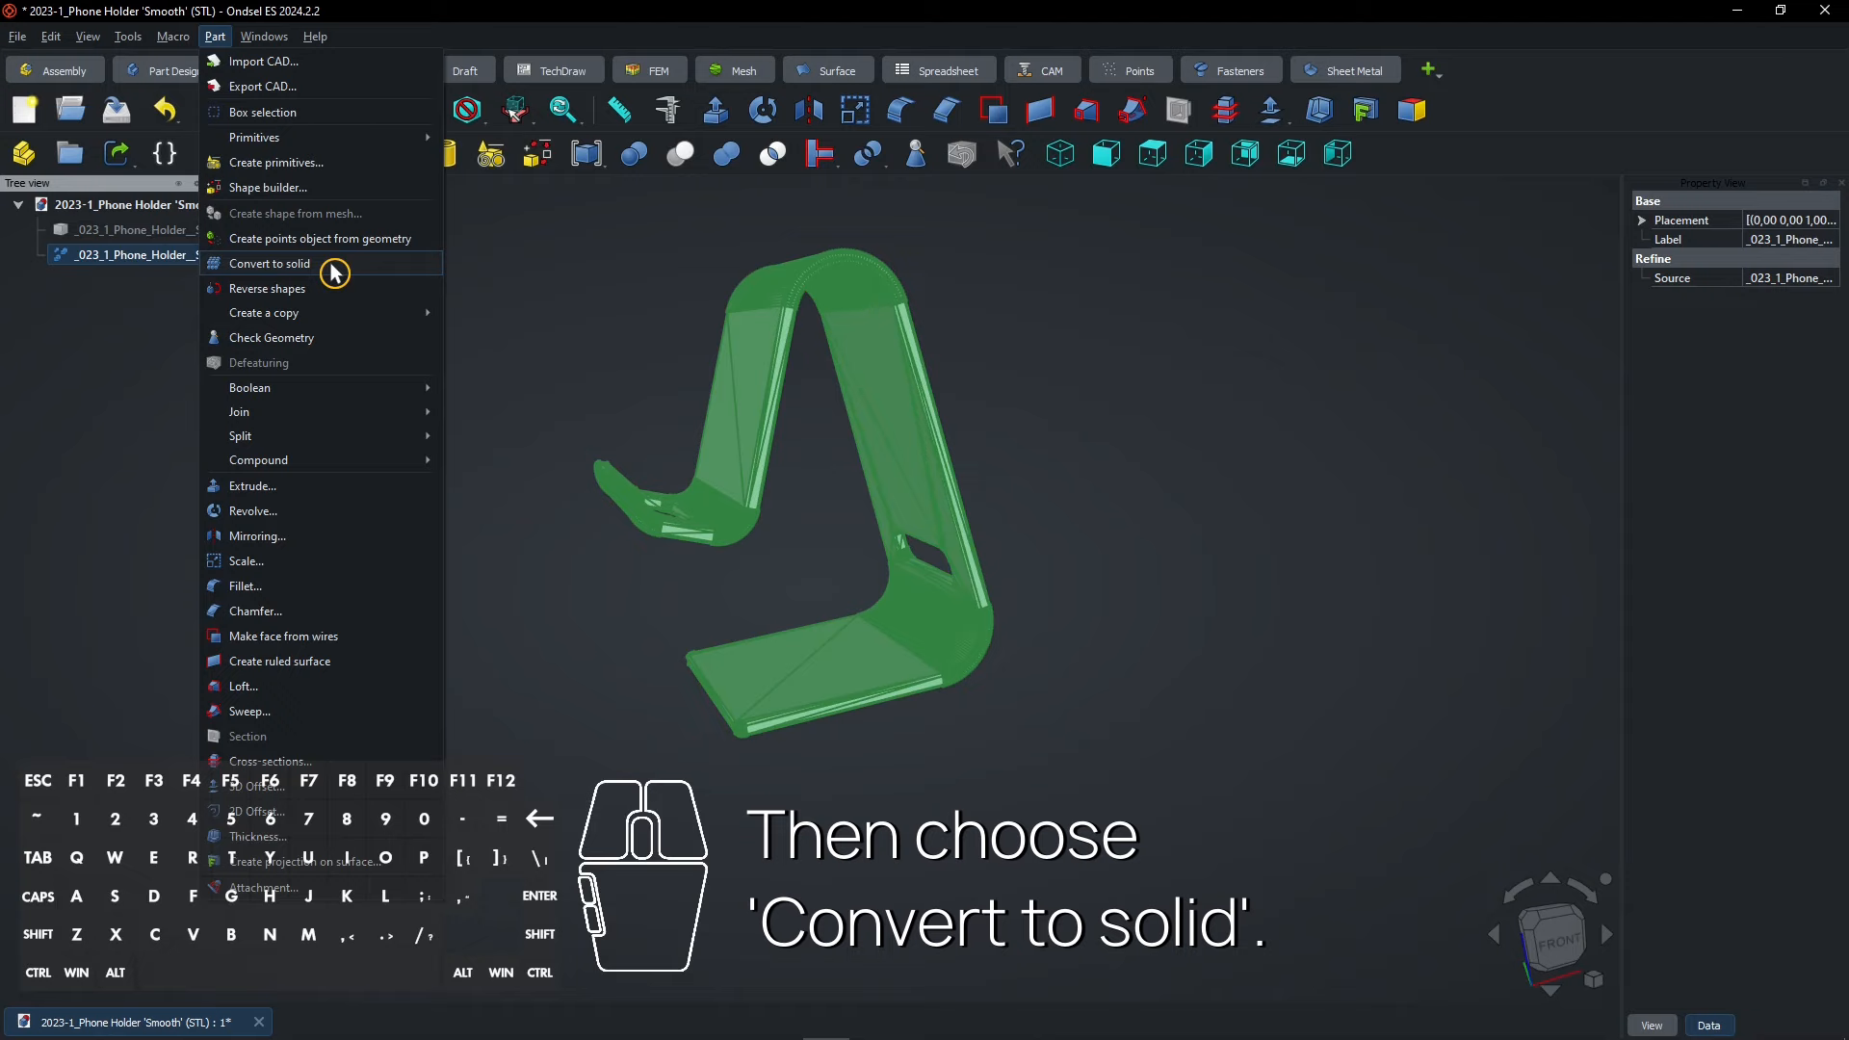
{"action": "left_click", "coordinate": [270, 264]}
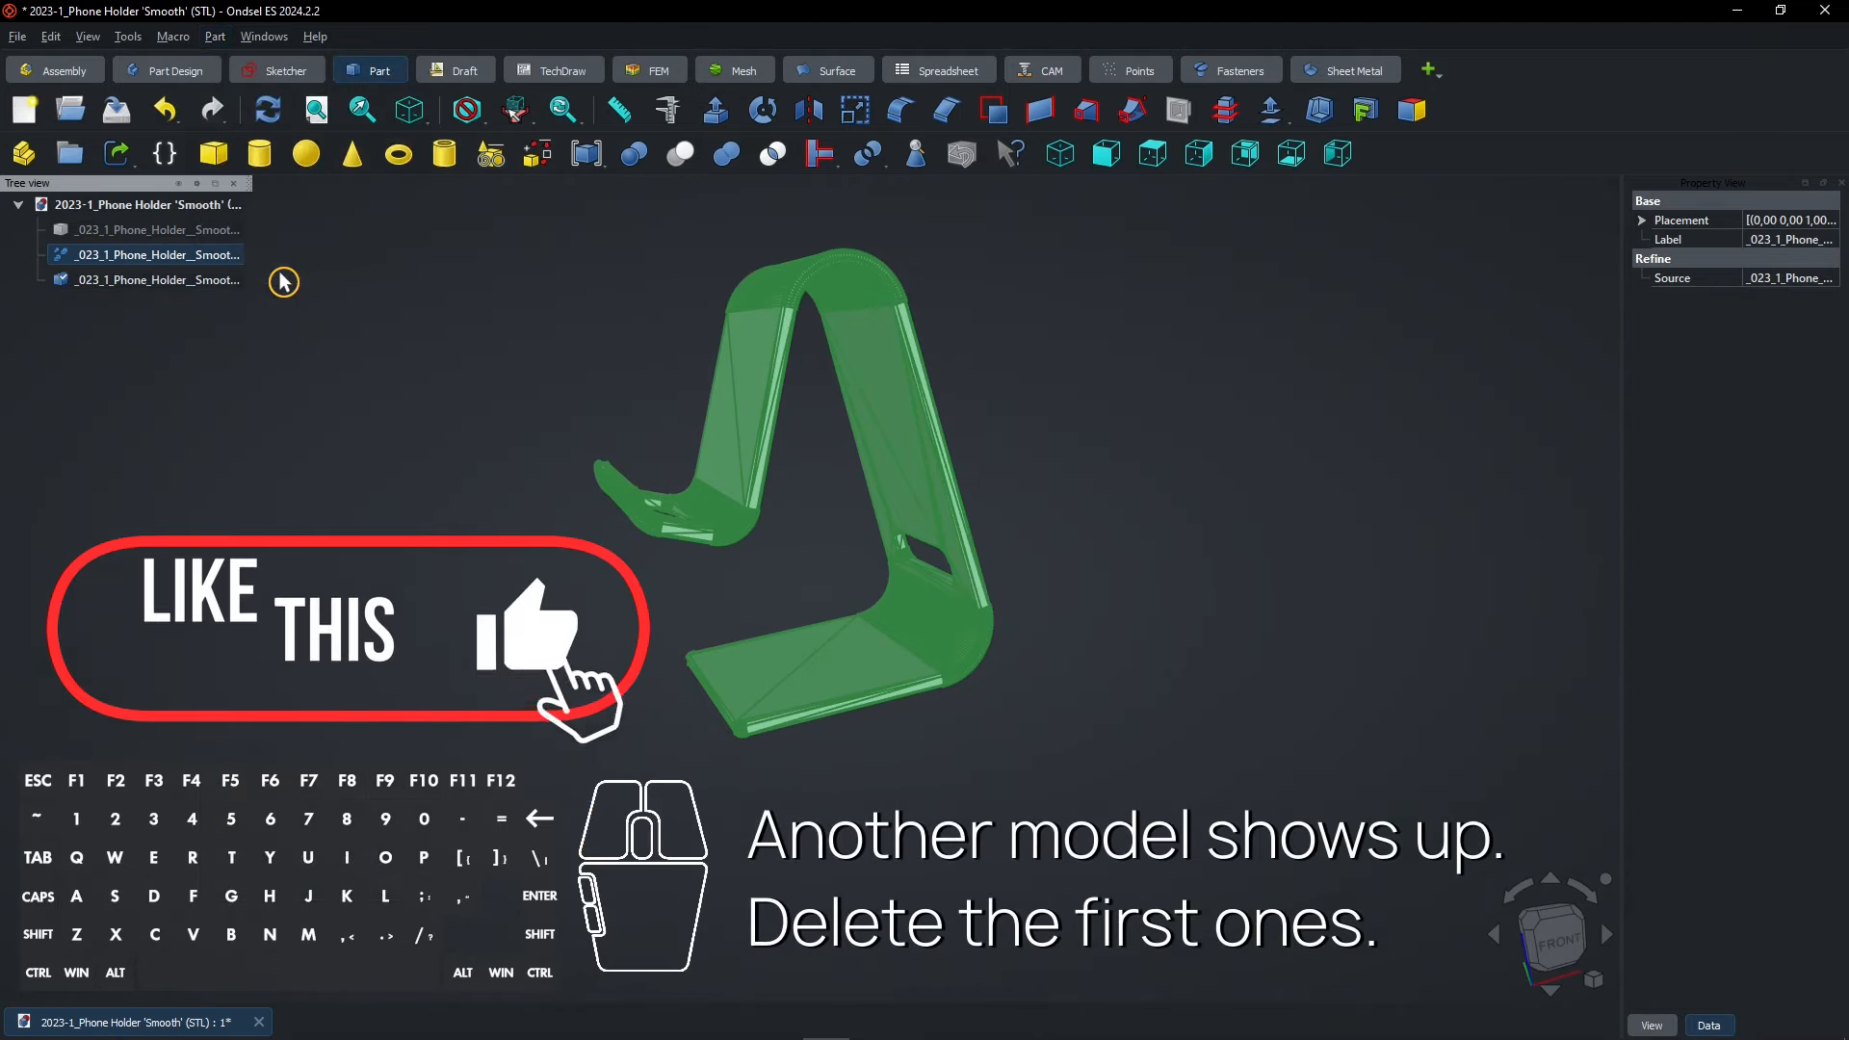
{"action": "left_click", "coordinate": [150, 229]}
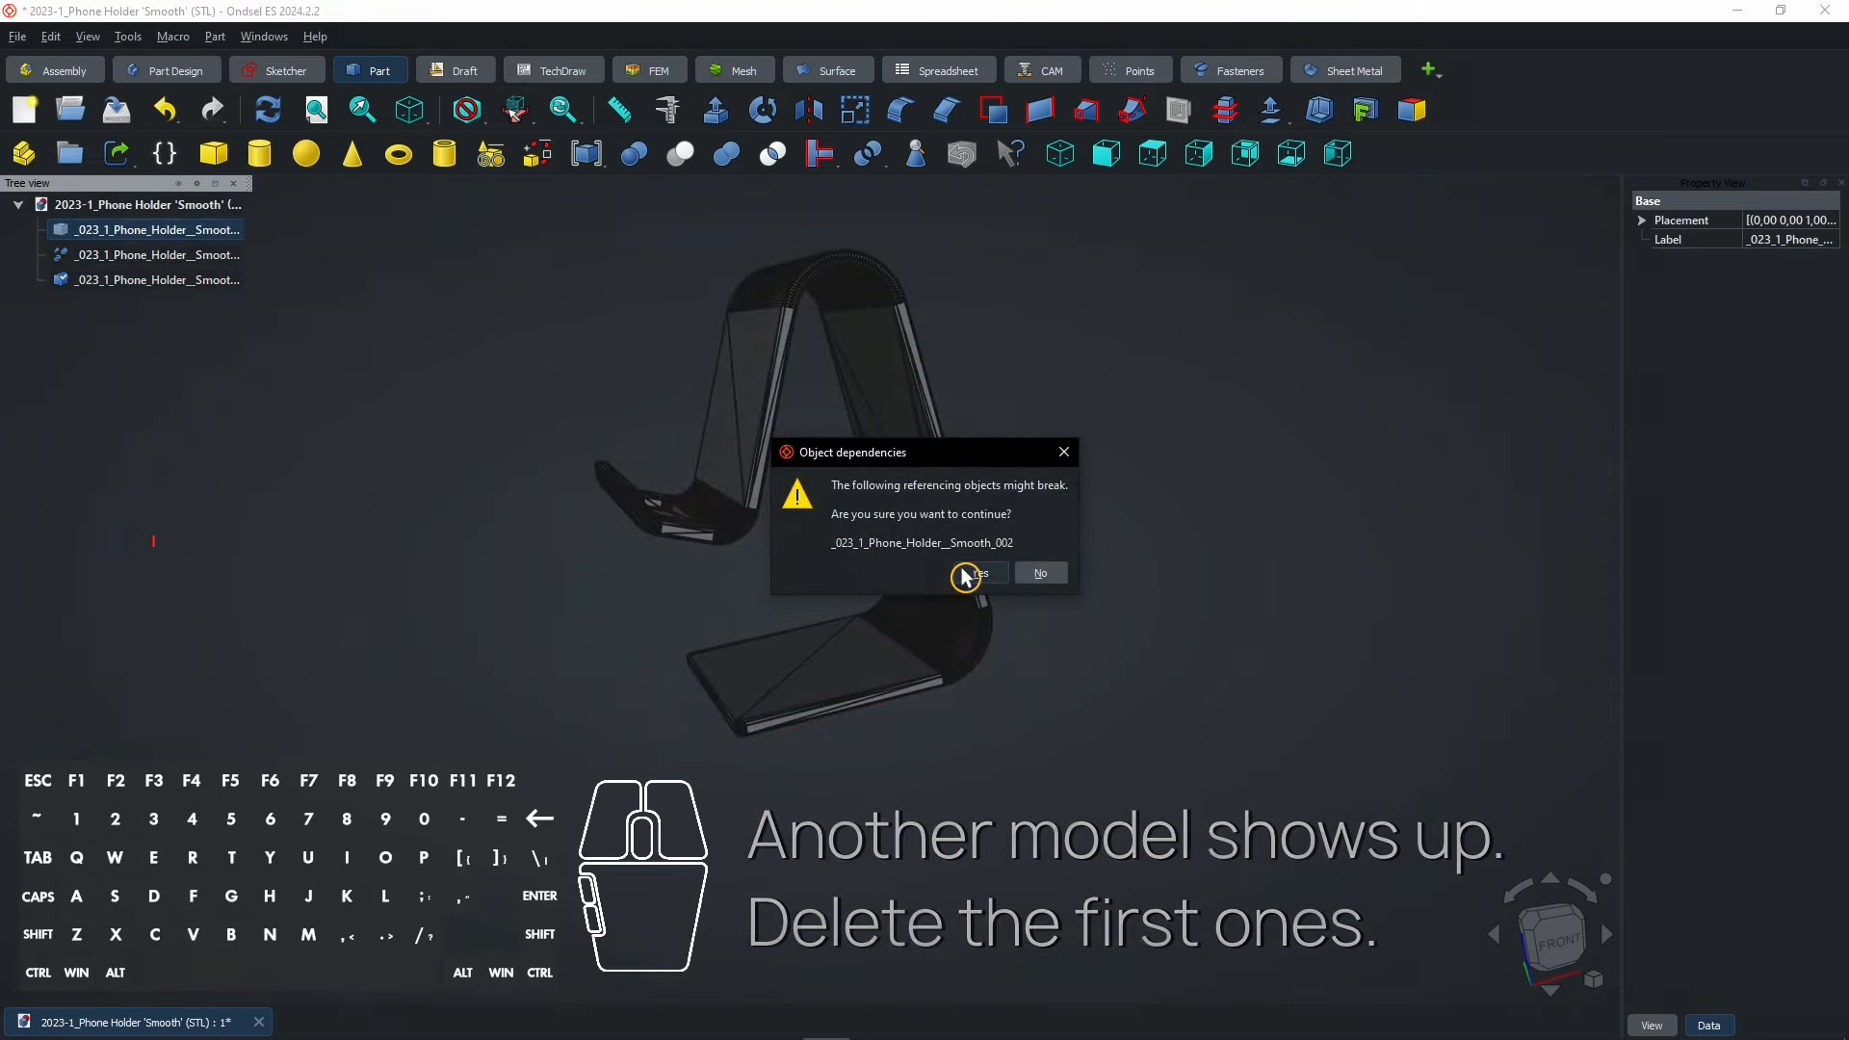
{"action": "left_click", "coordinate": [977, 574]}
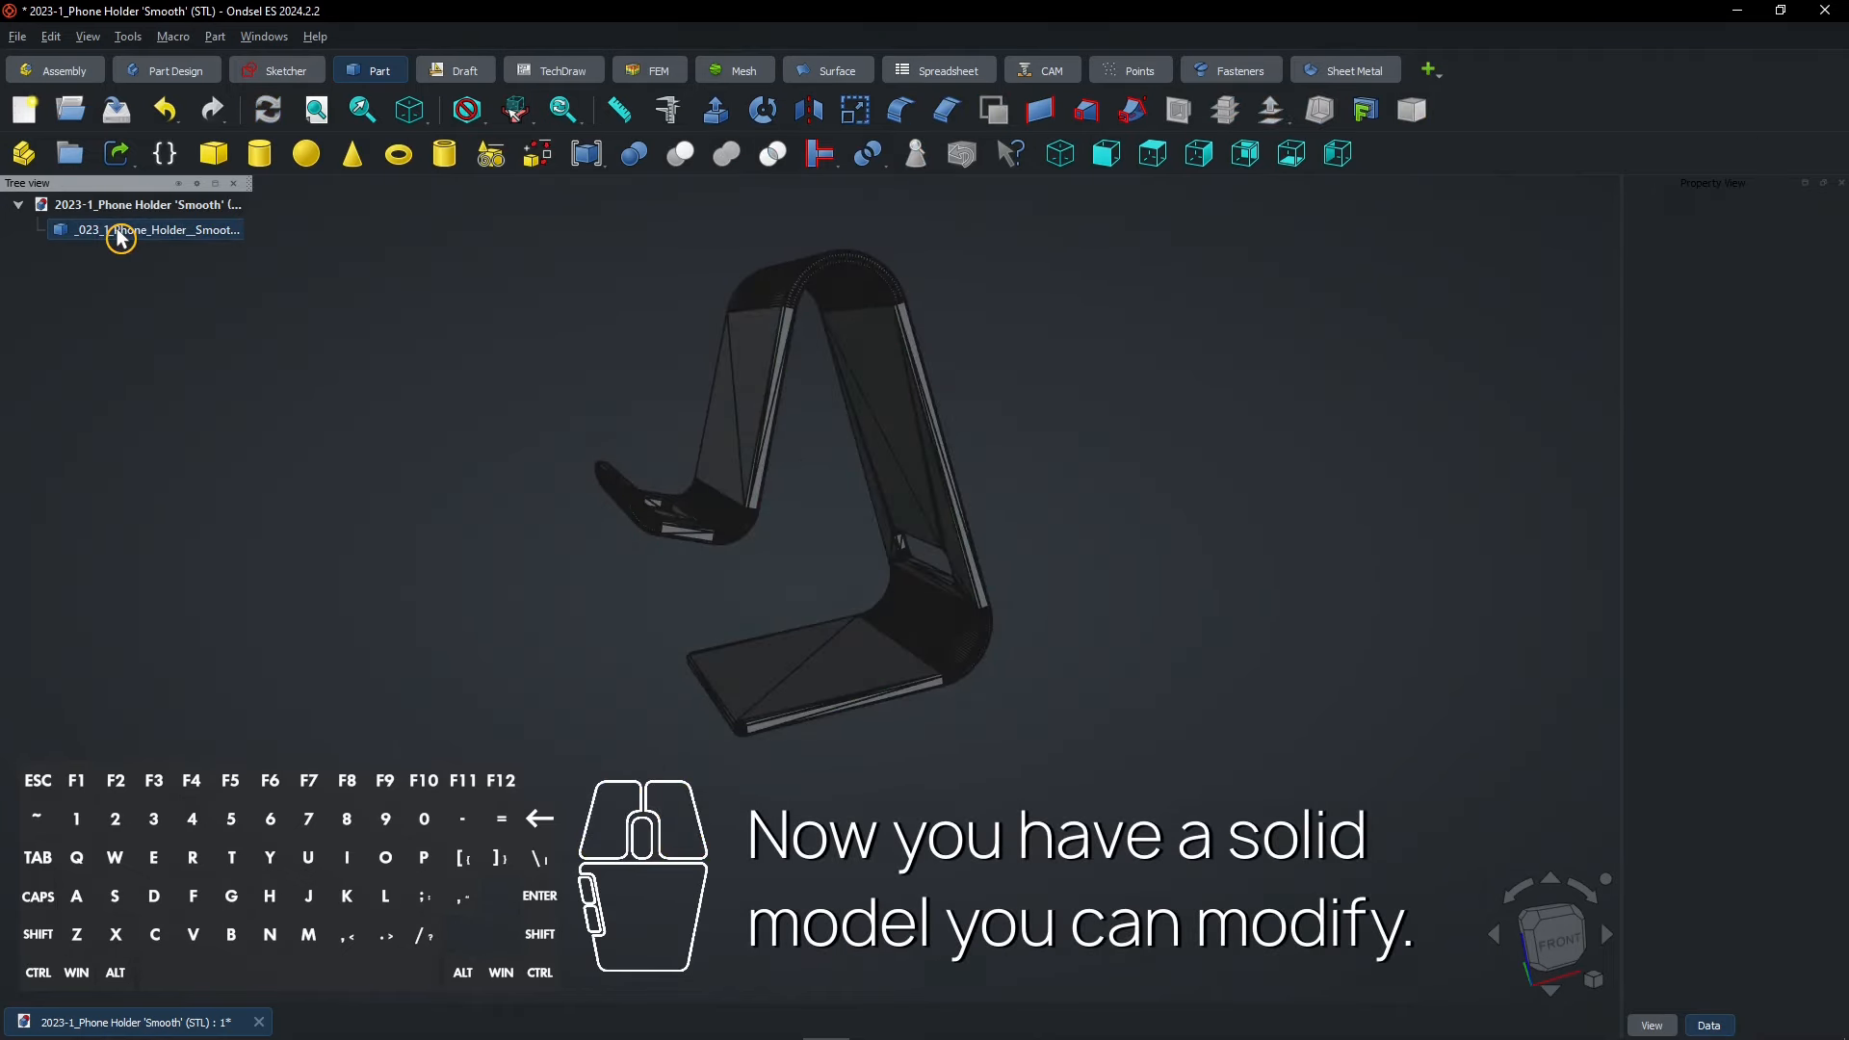
{"action": "left_click", "coordinate": [148, 229]}
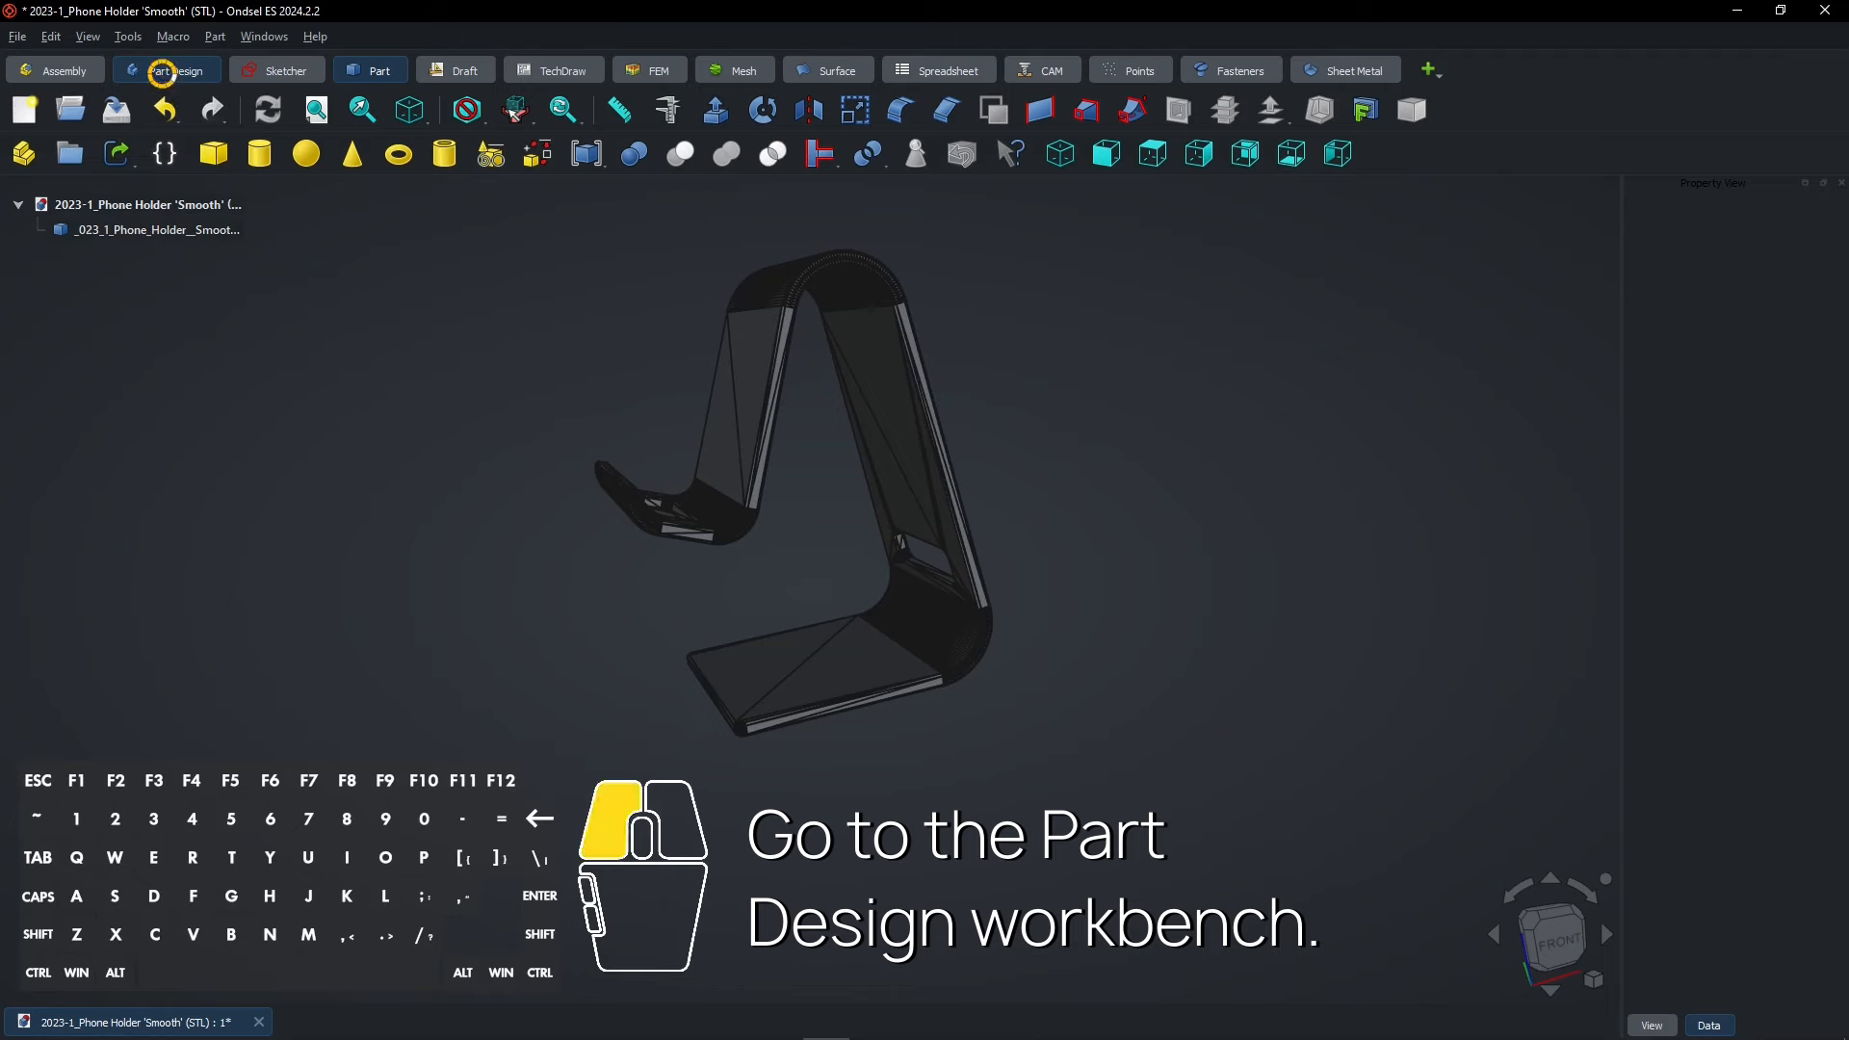
Step: In Part Design, create a body, then undo it to redo with the solid selected
{"action": "left_click", "coordinate": [175, 71]}
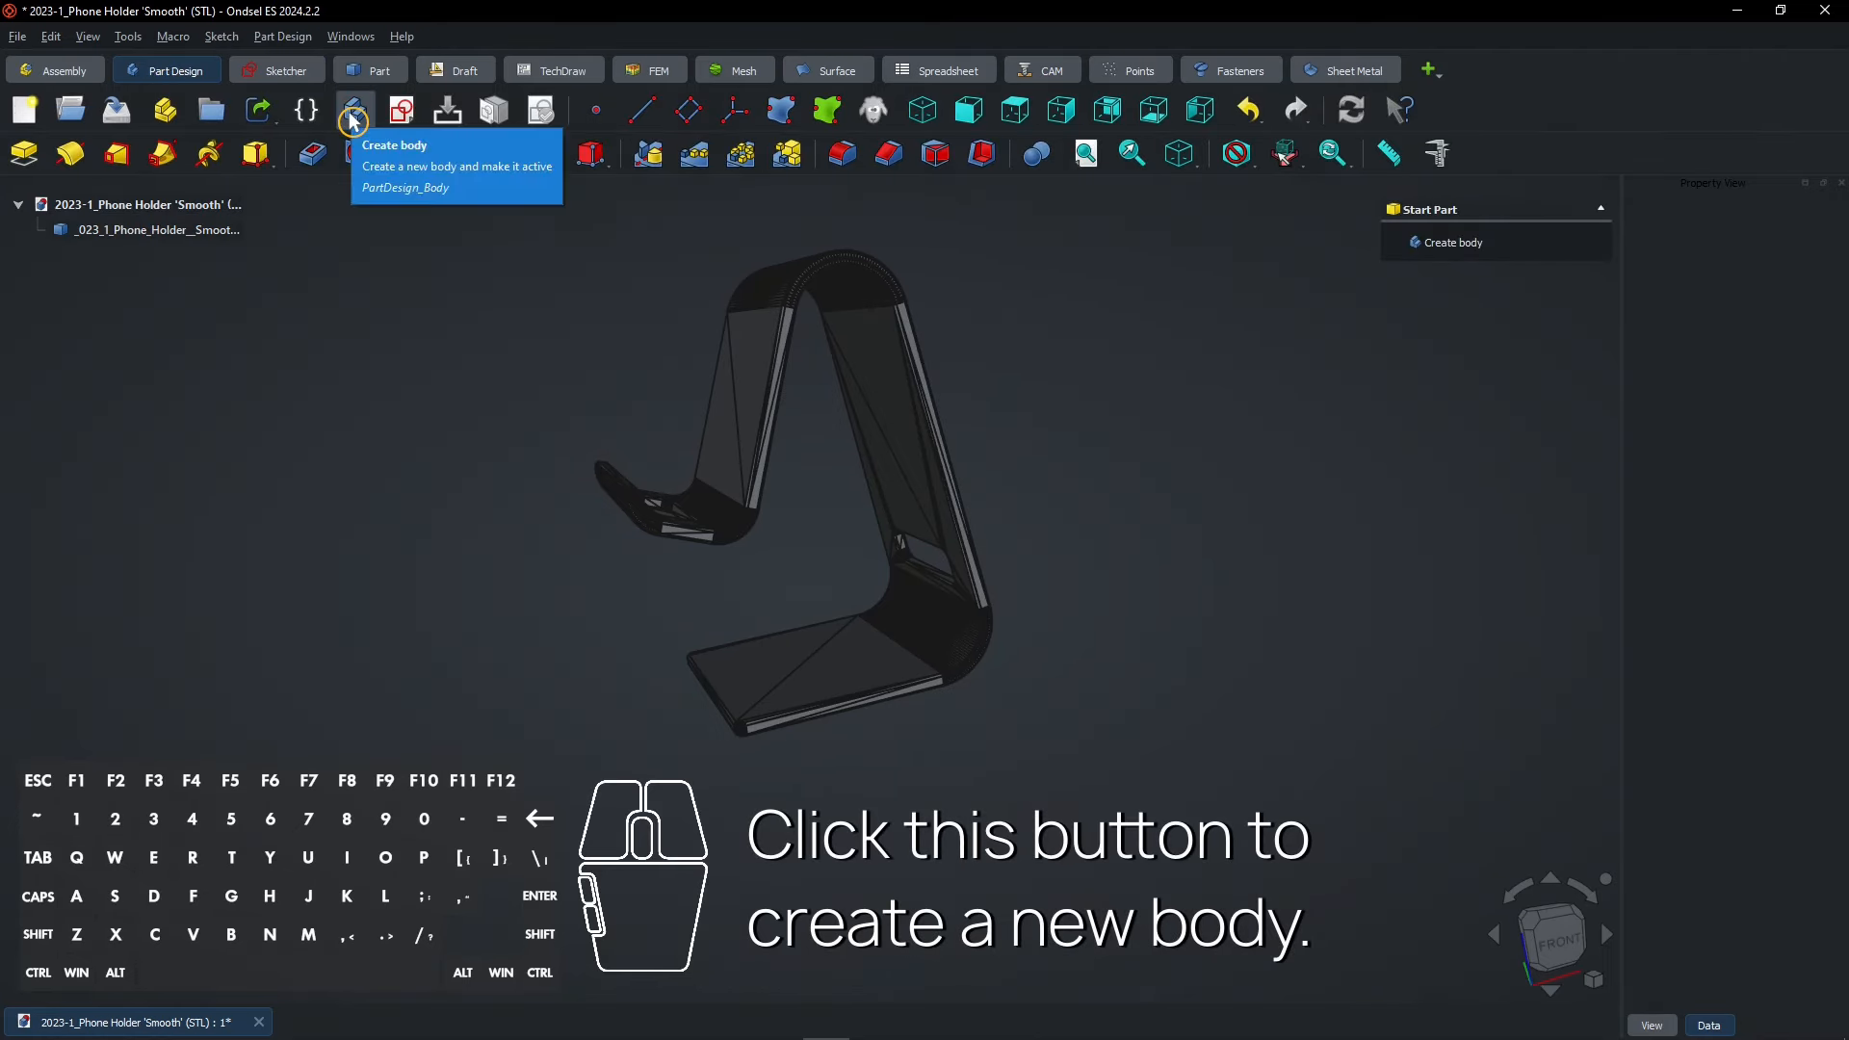
{"action": "left_click", "coordinate": [352, 110]}
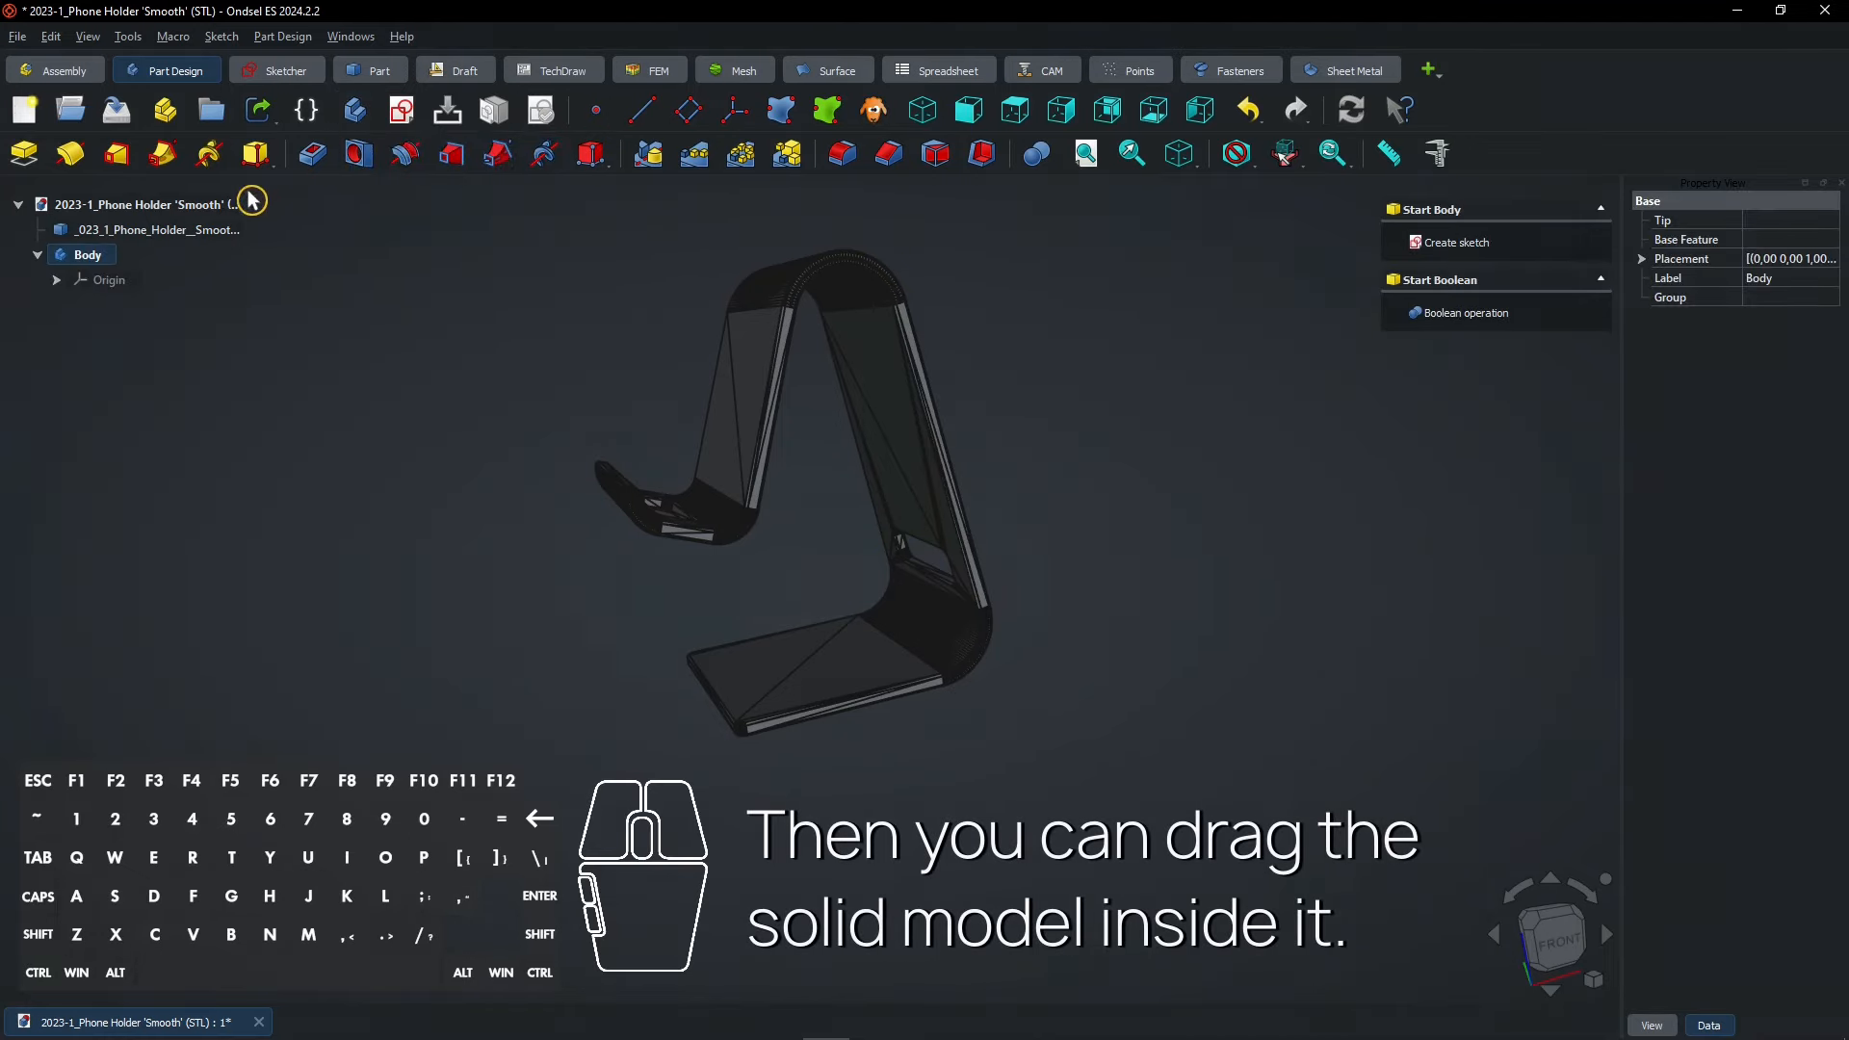
{"action": "left_click", "coordinate": [154, 279]}
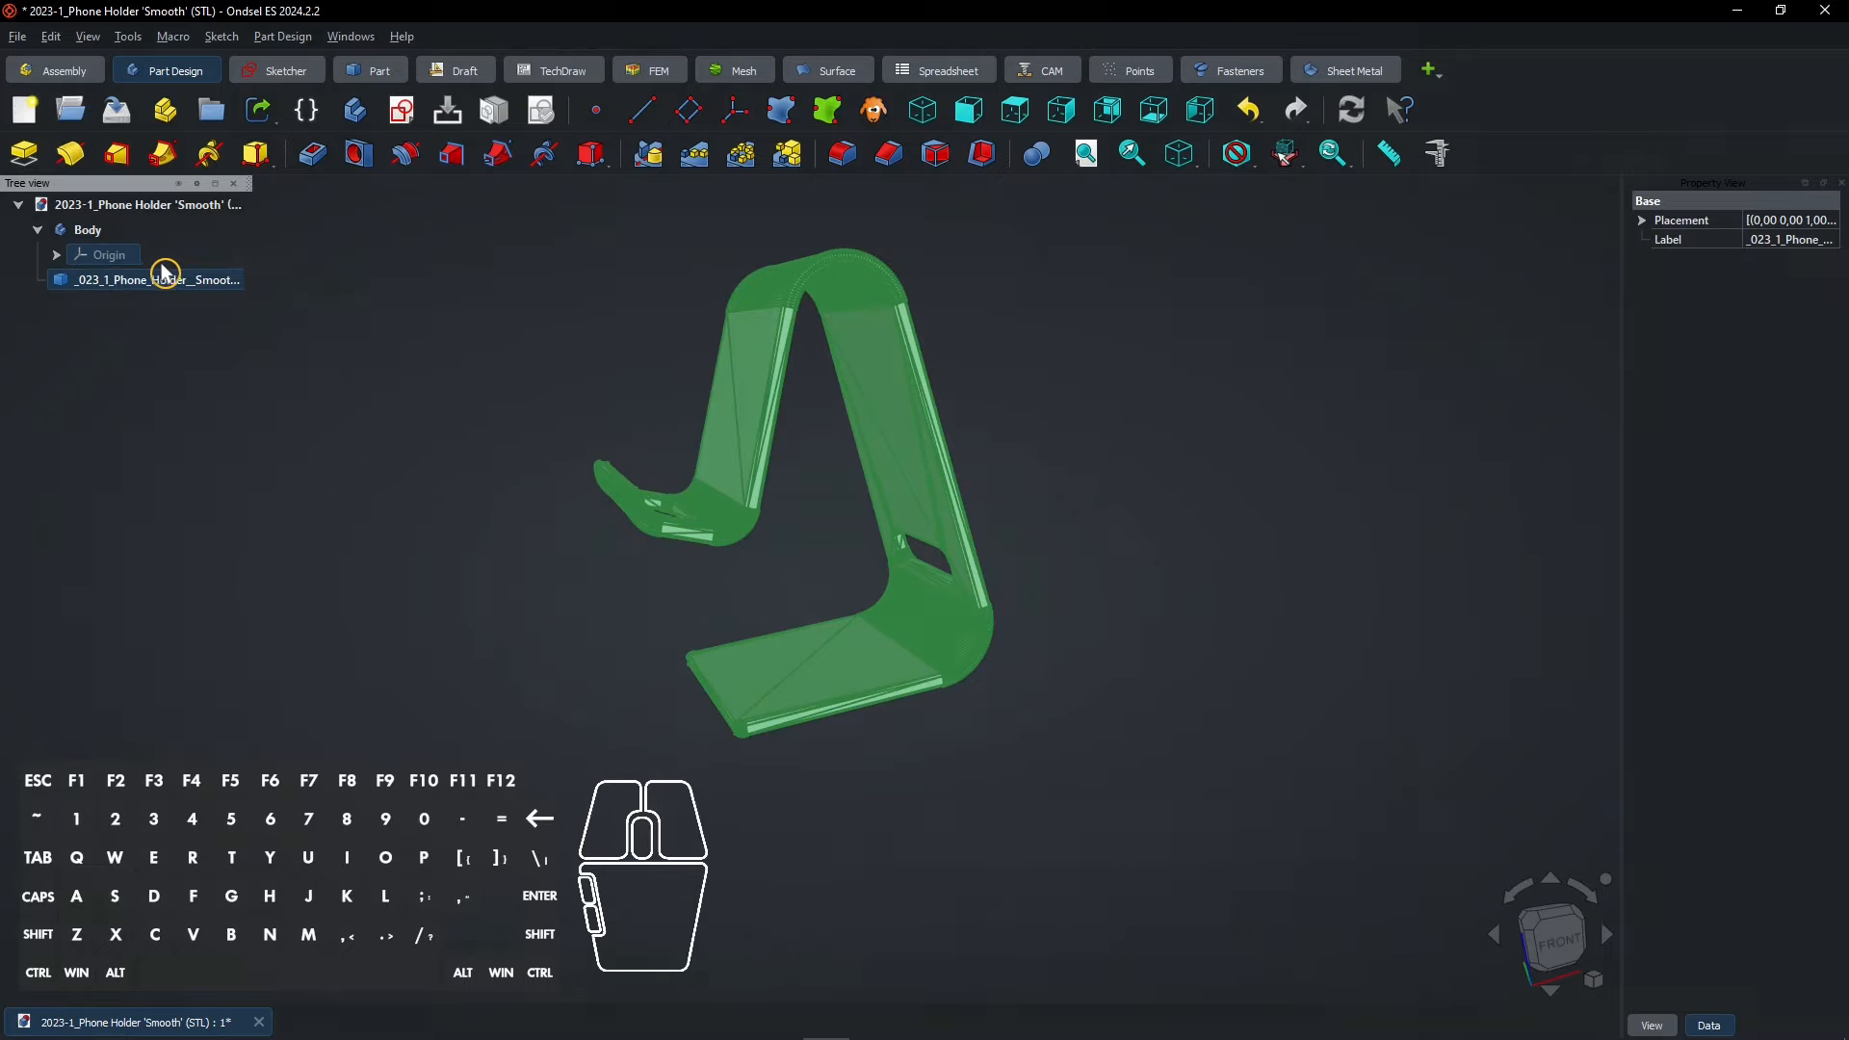
{"action": "left_click", "coordinate": [1246, 110]}
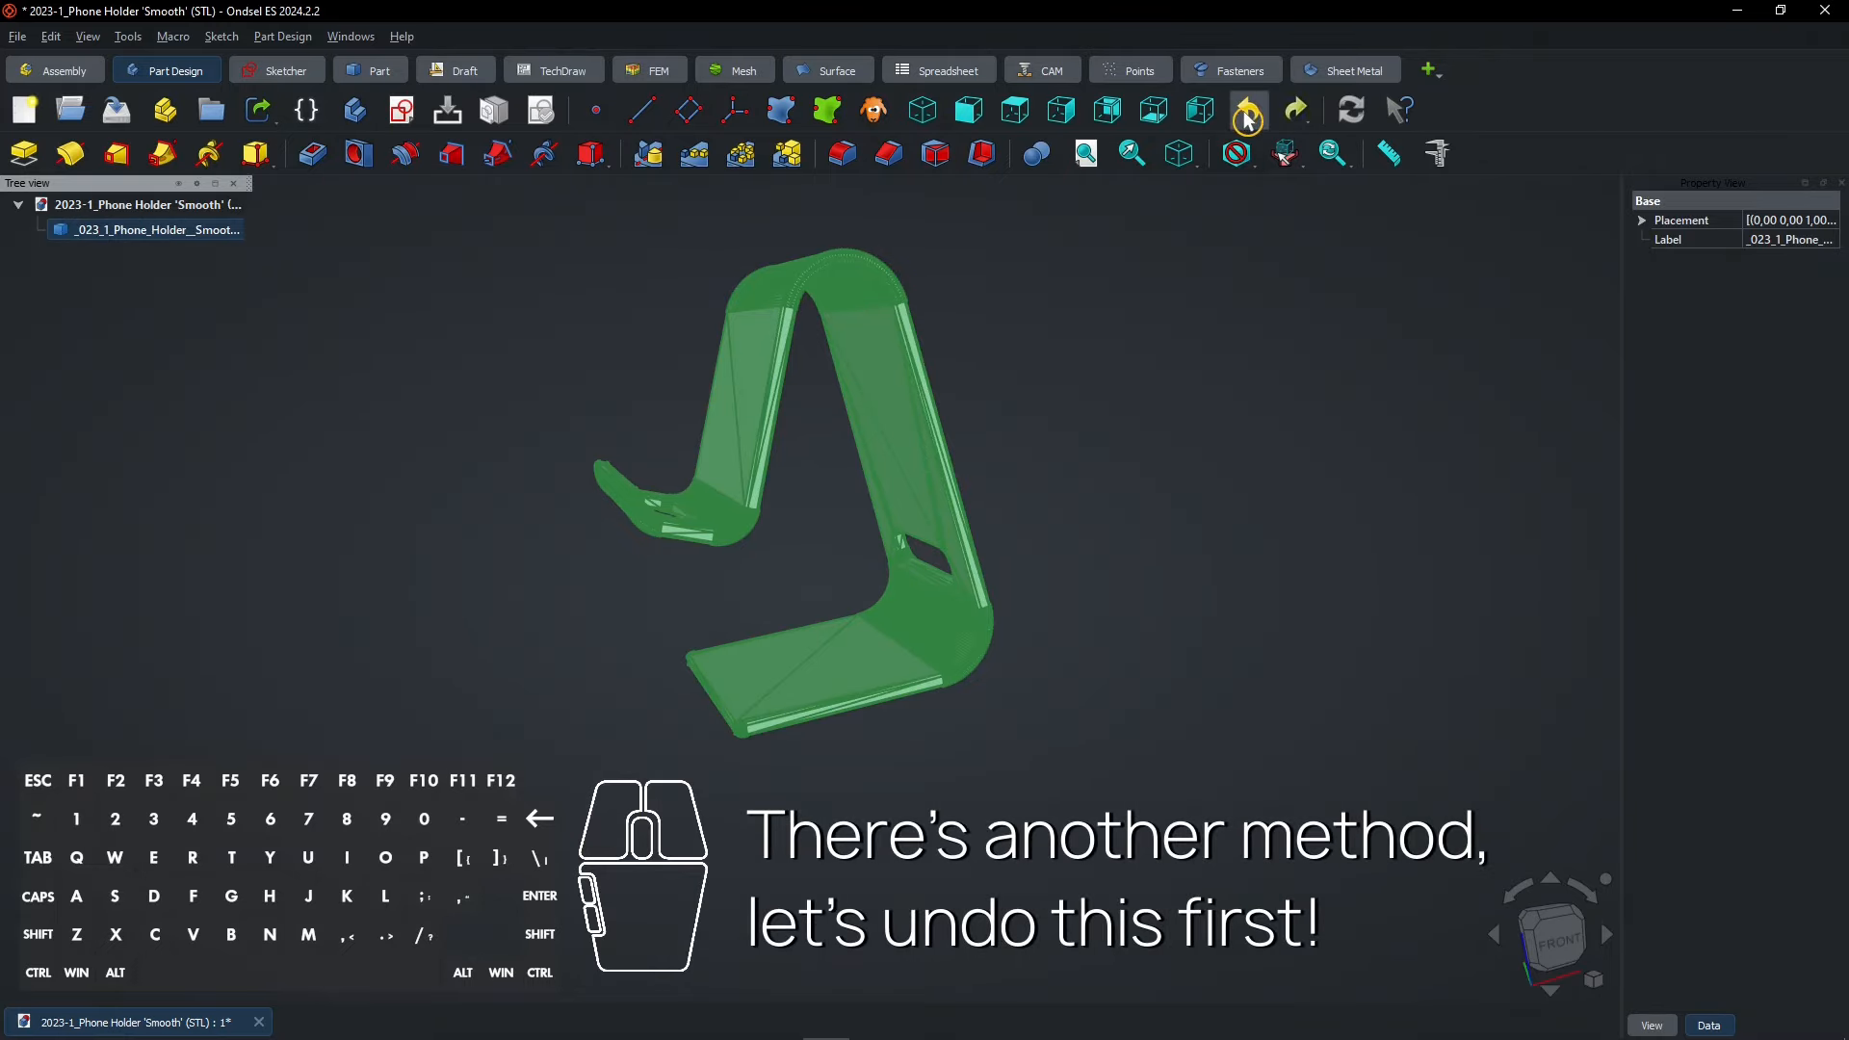
{"action": "left_click", "coordinate": [1247, 110]}
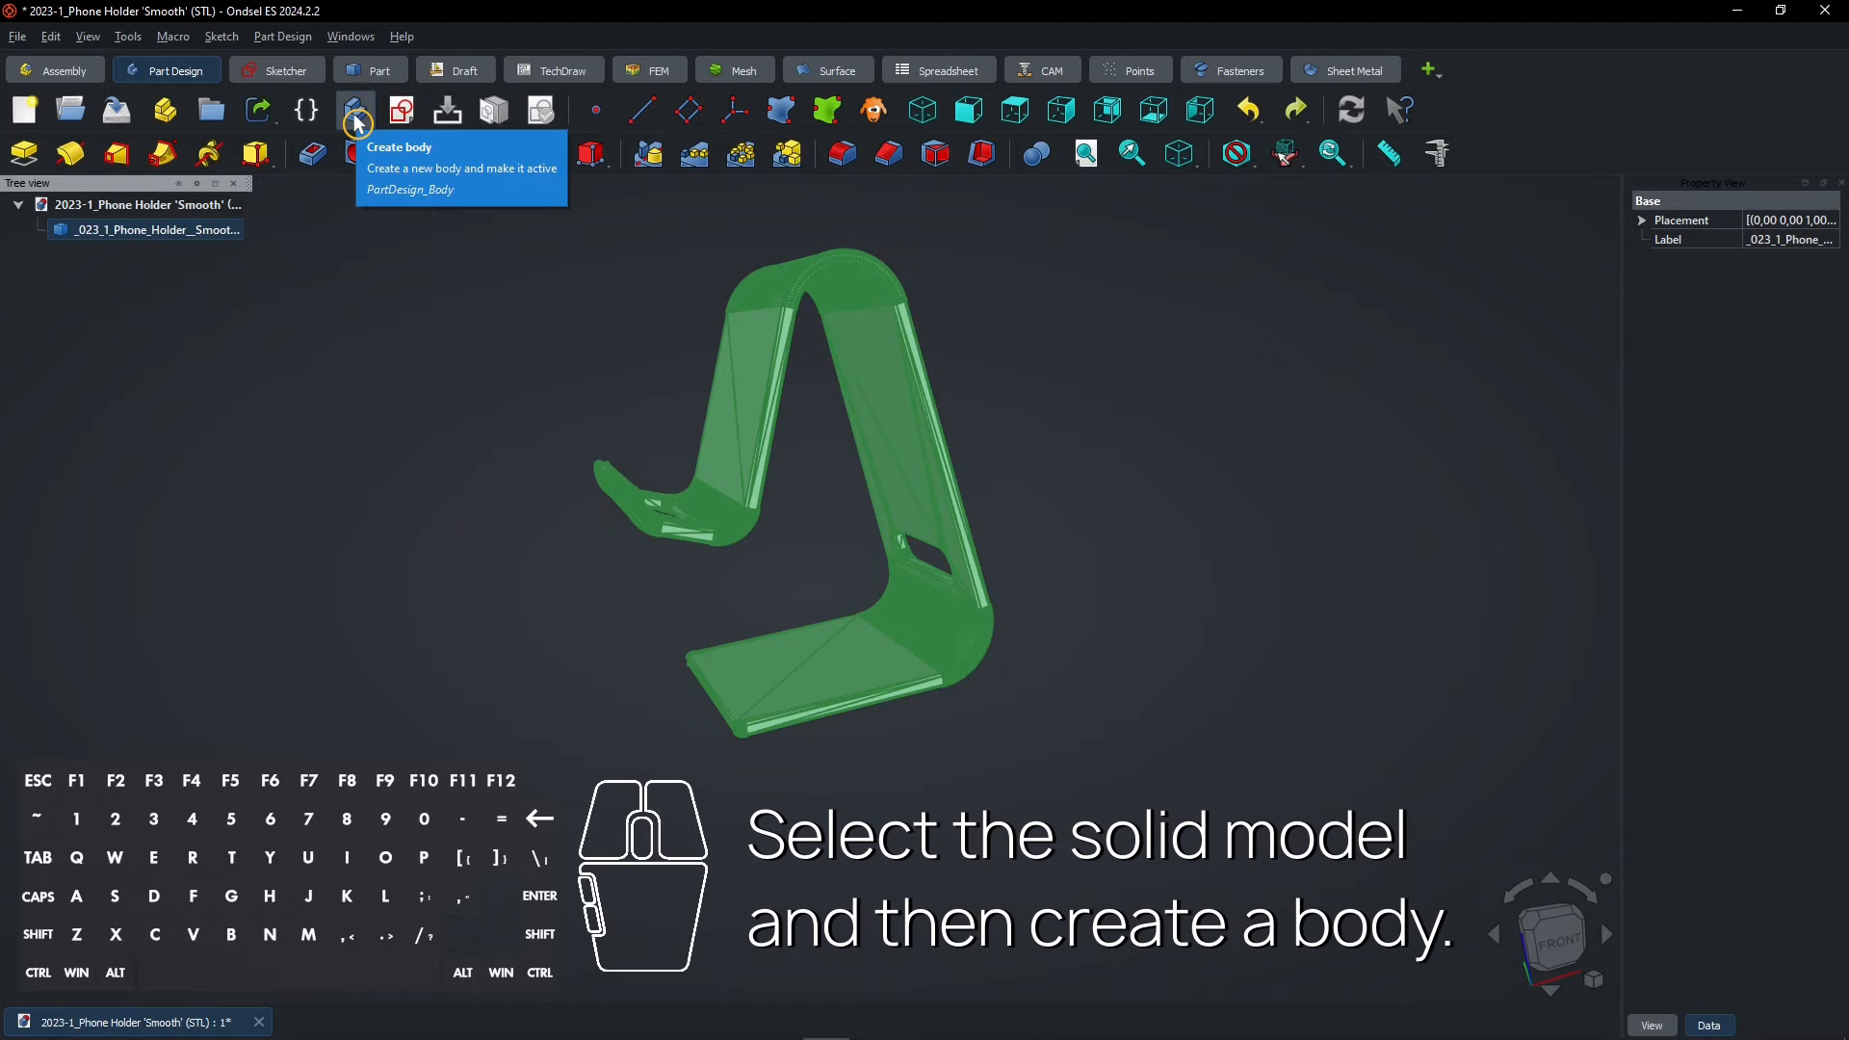
Step: Create a body with the solid as BaseFeature and show its origin planes
{"action": "left_click", "coordinate": [355, 110]}
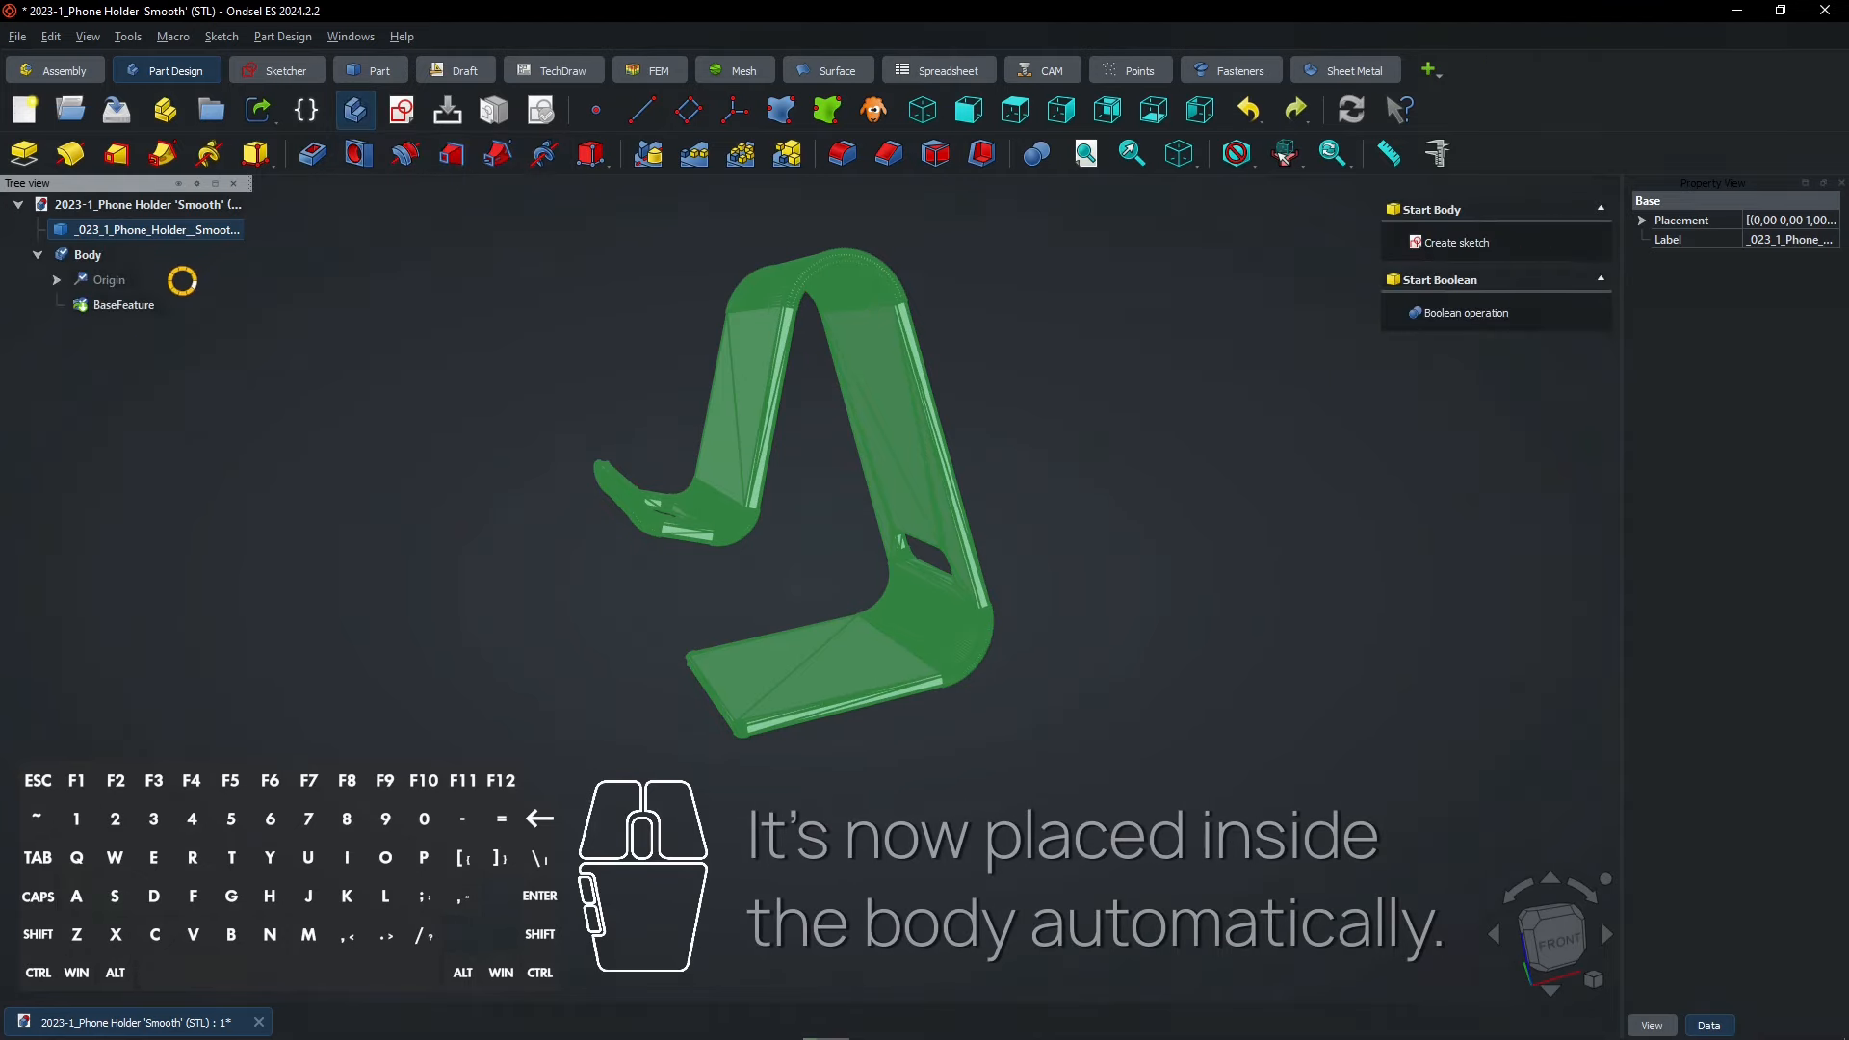
{"action": "left_click", "coordinate": [123, 304]}
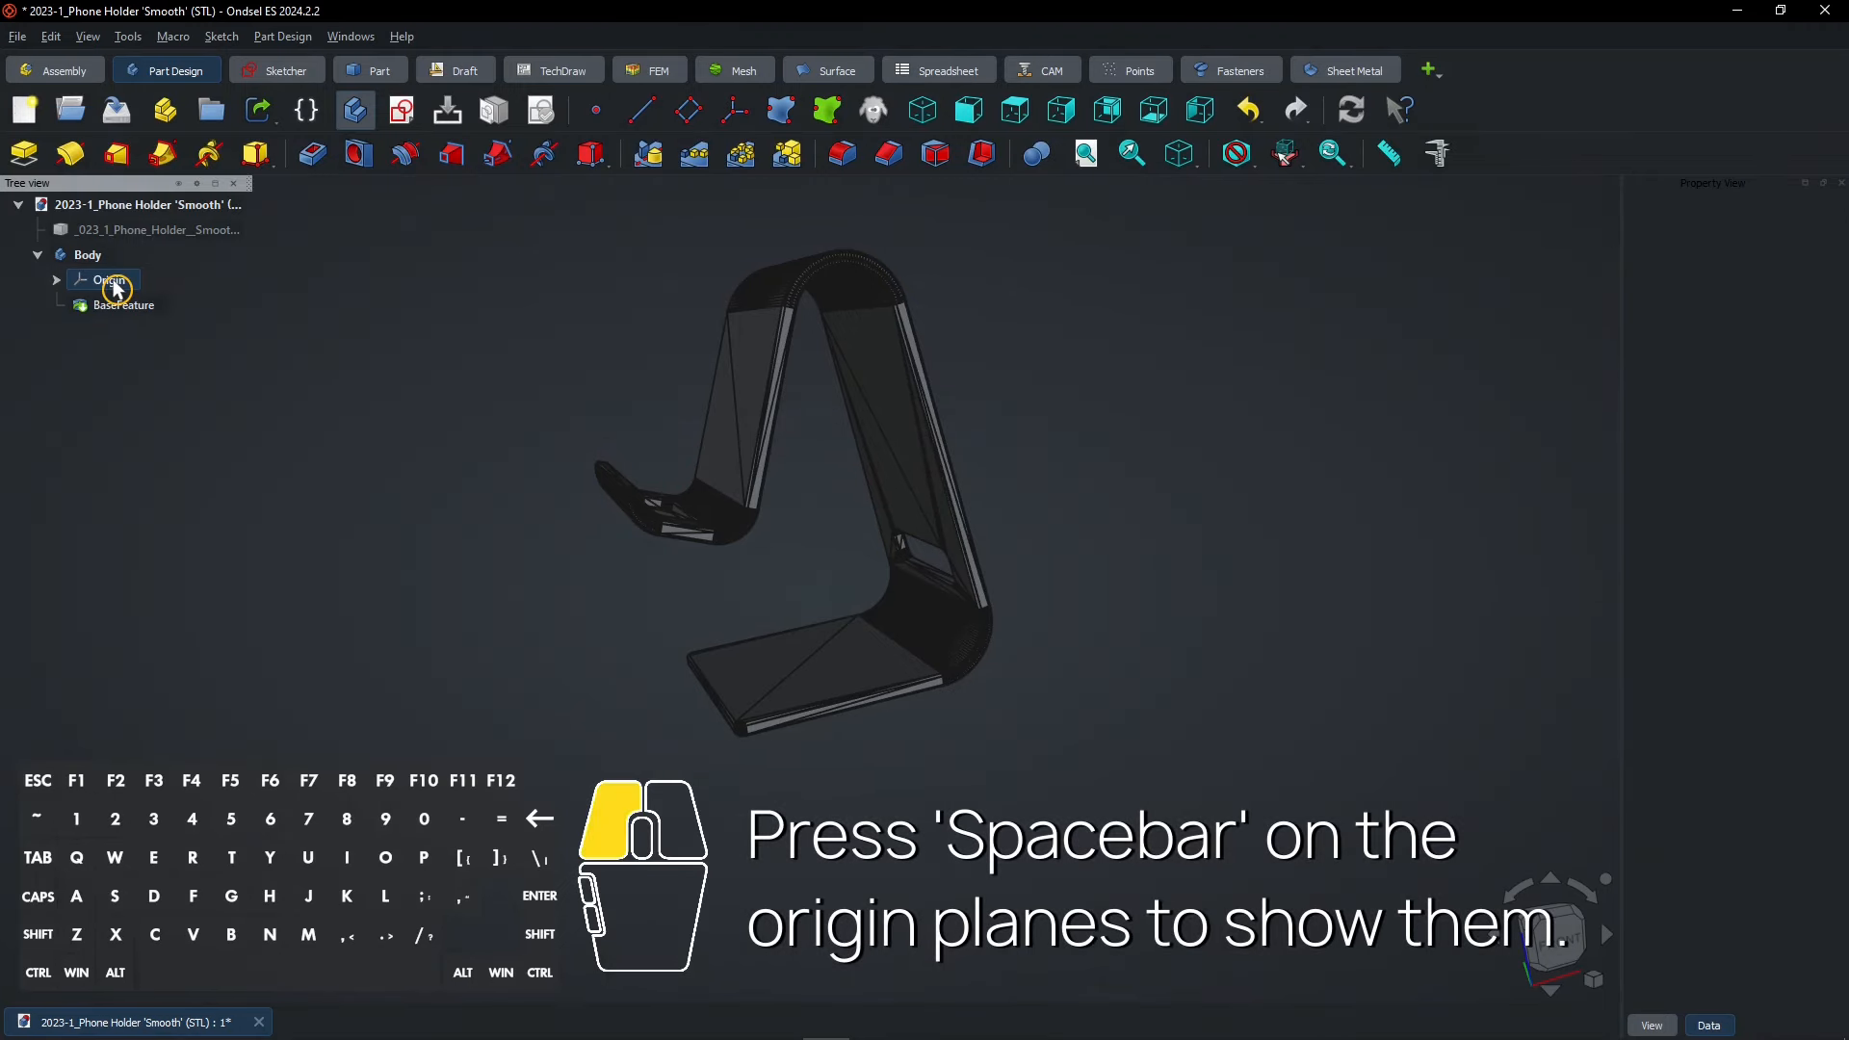
{"action": "key", "text": "space"}
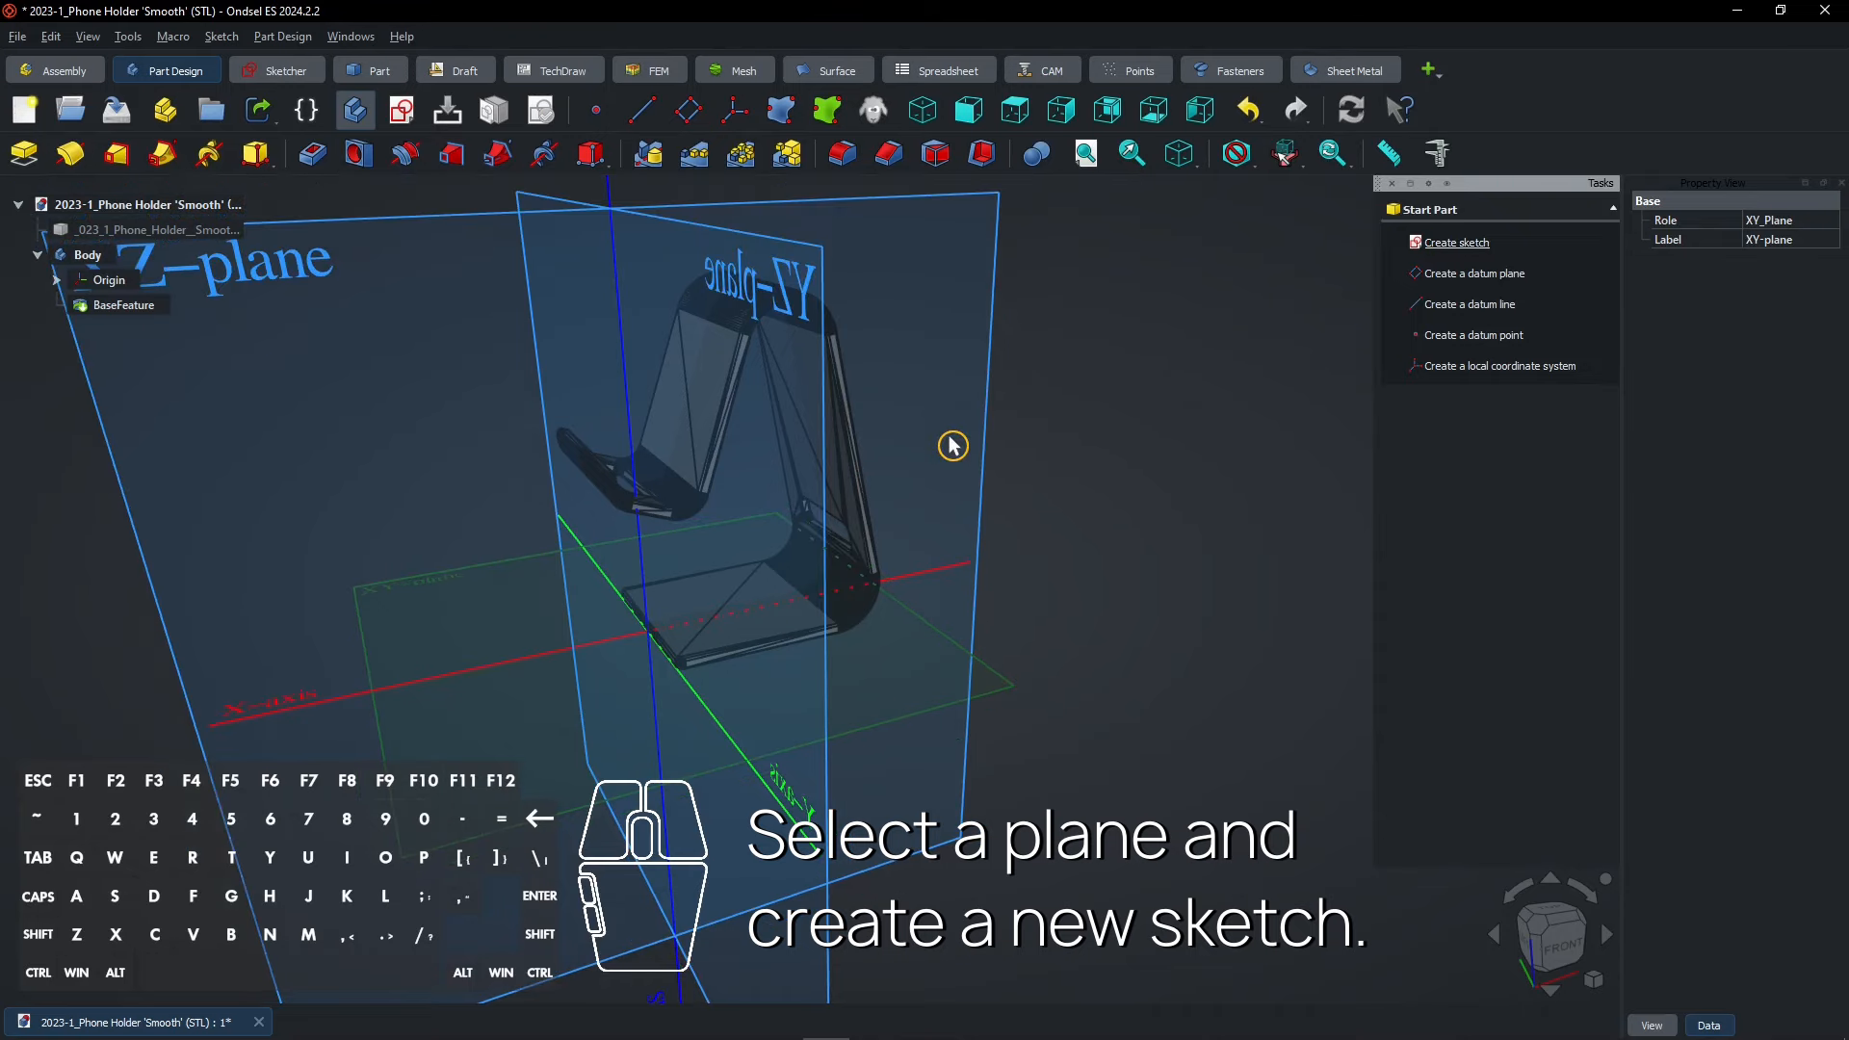
Step: Sketch a small rectangle on the XY plane of the base plate, then hide the origin planes
{"action": "left_click", "coordinate": [1456, 243]}
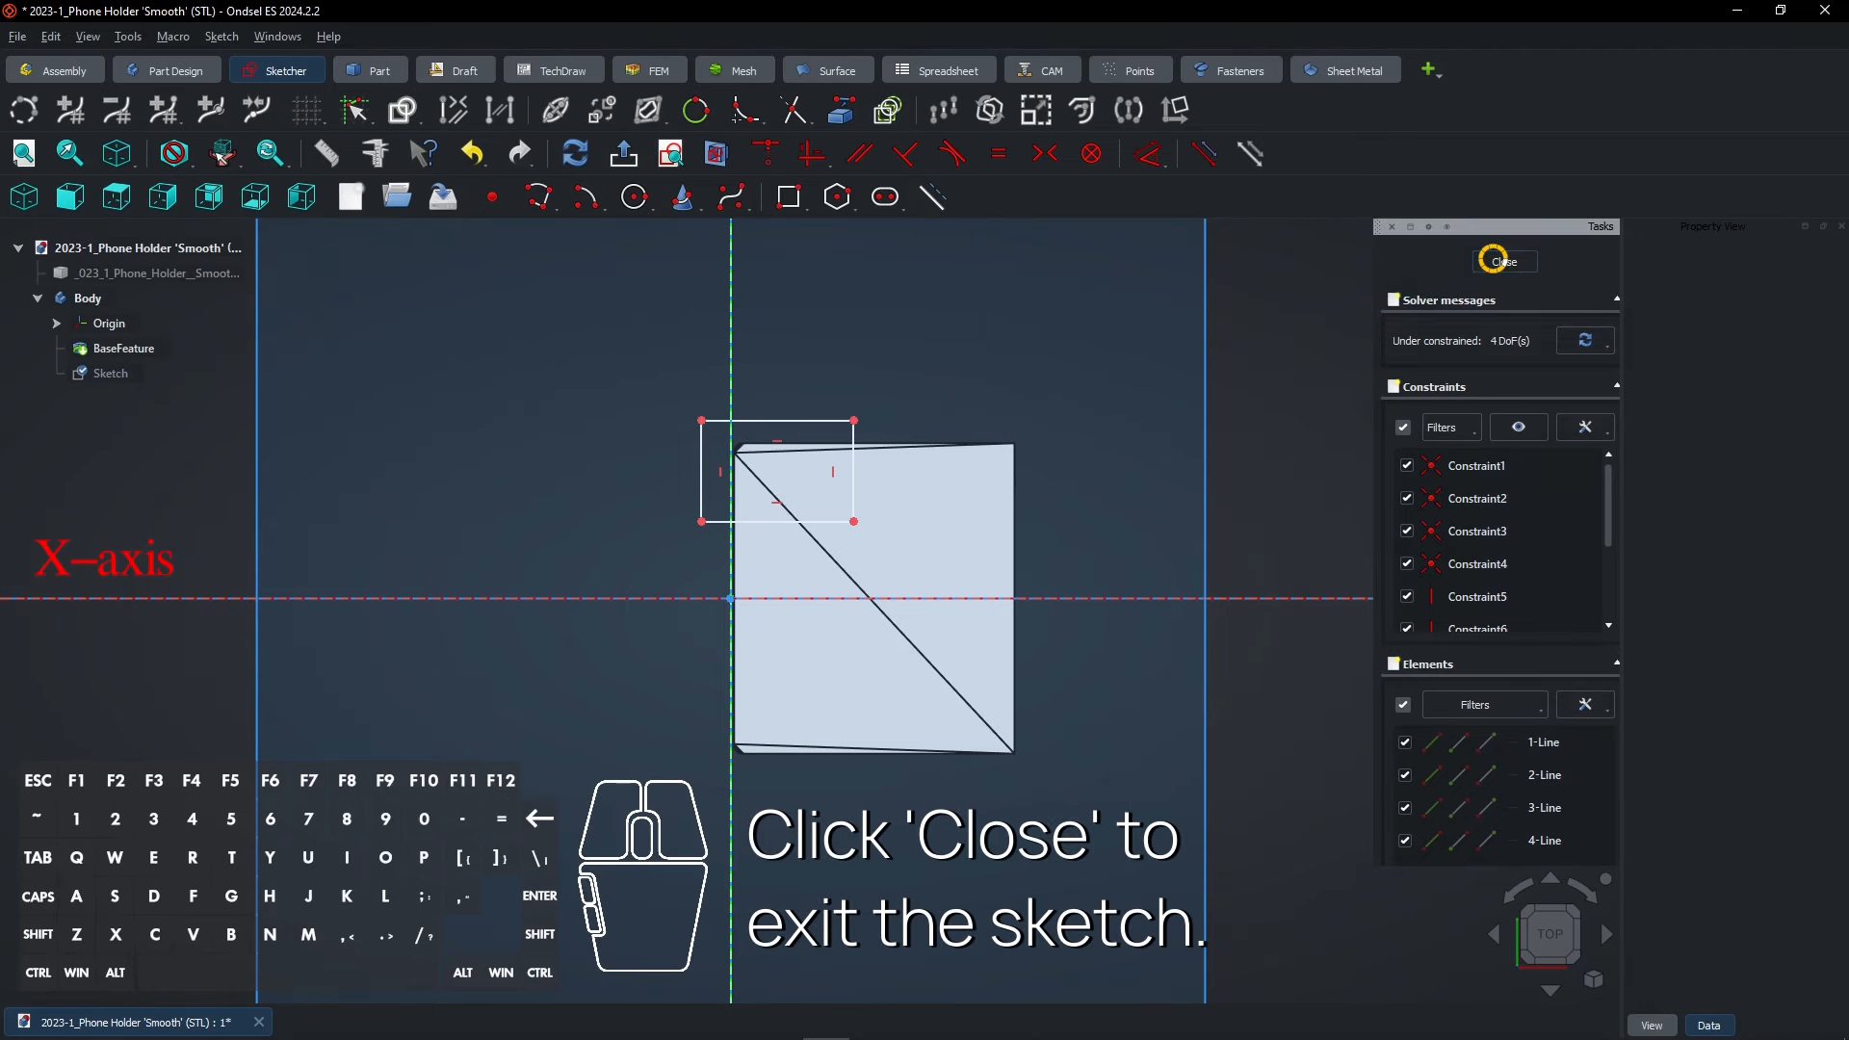
{"action": "left_click", "coordinate": [1503, 260]}
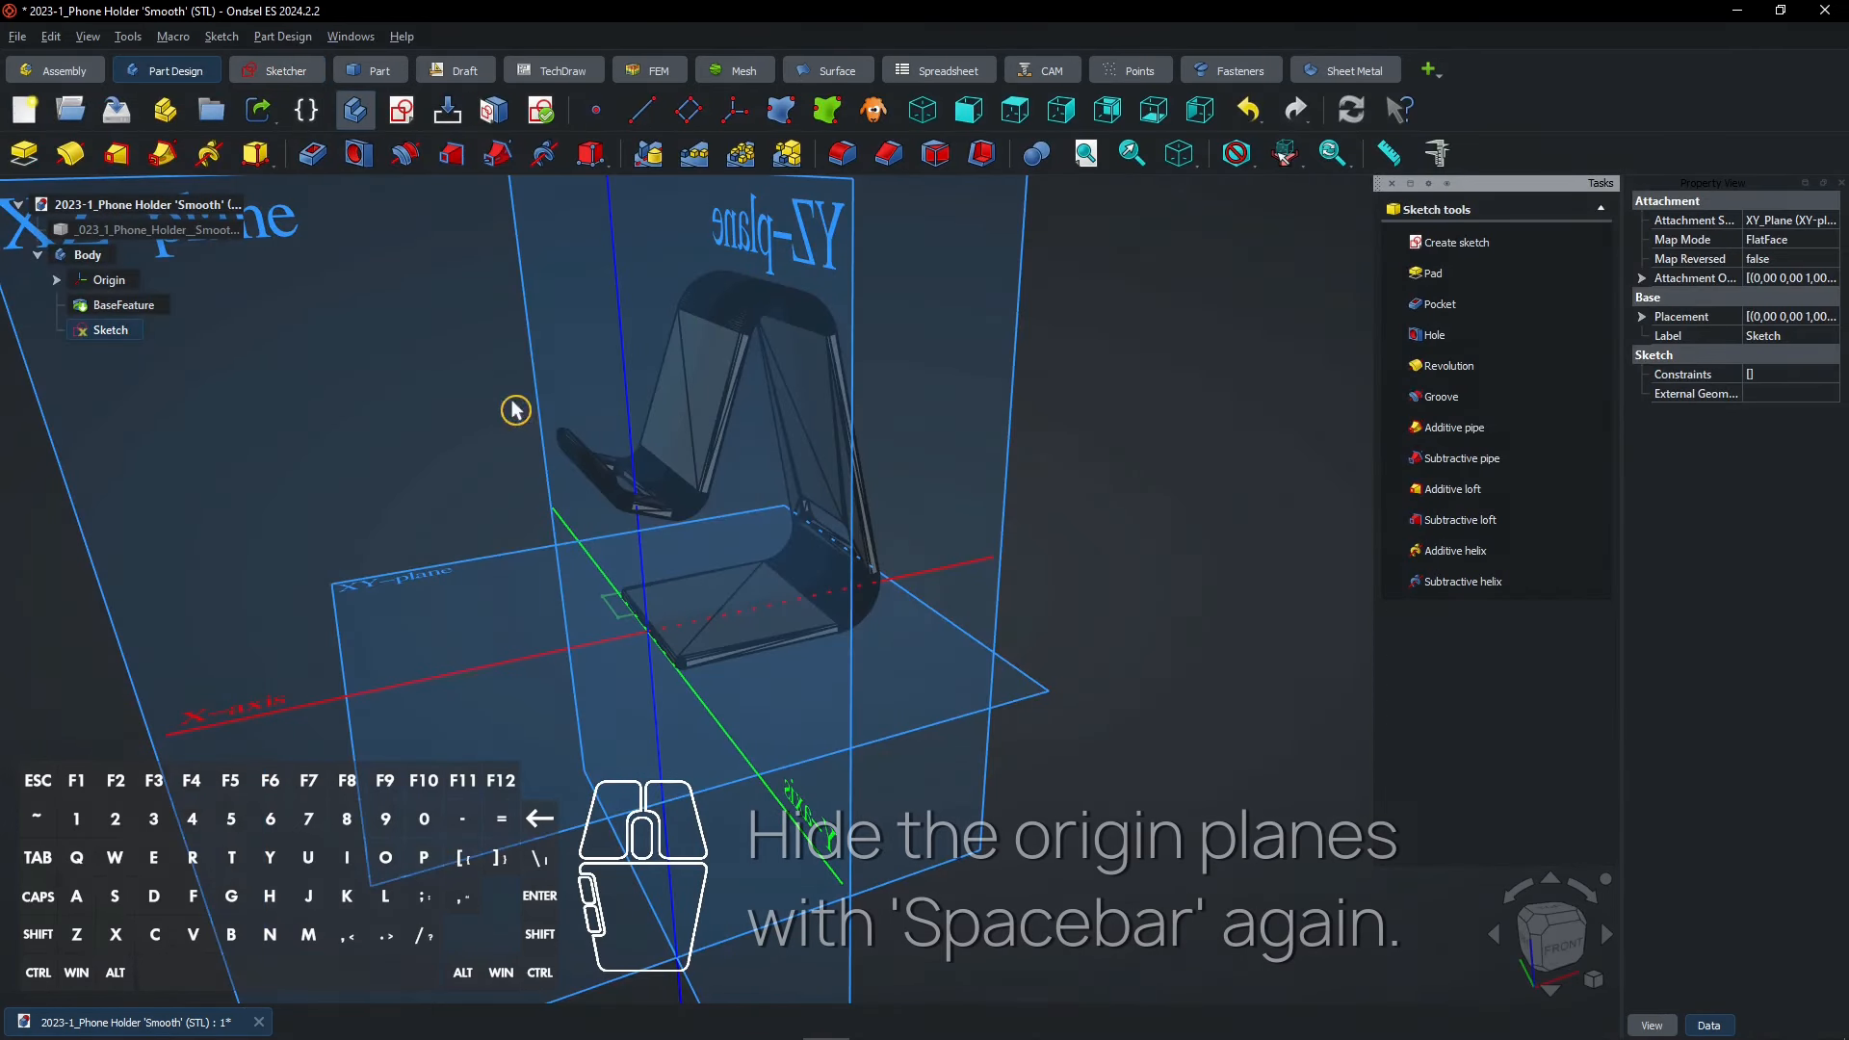
{"action": "key", "text": "space"}
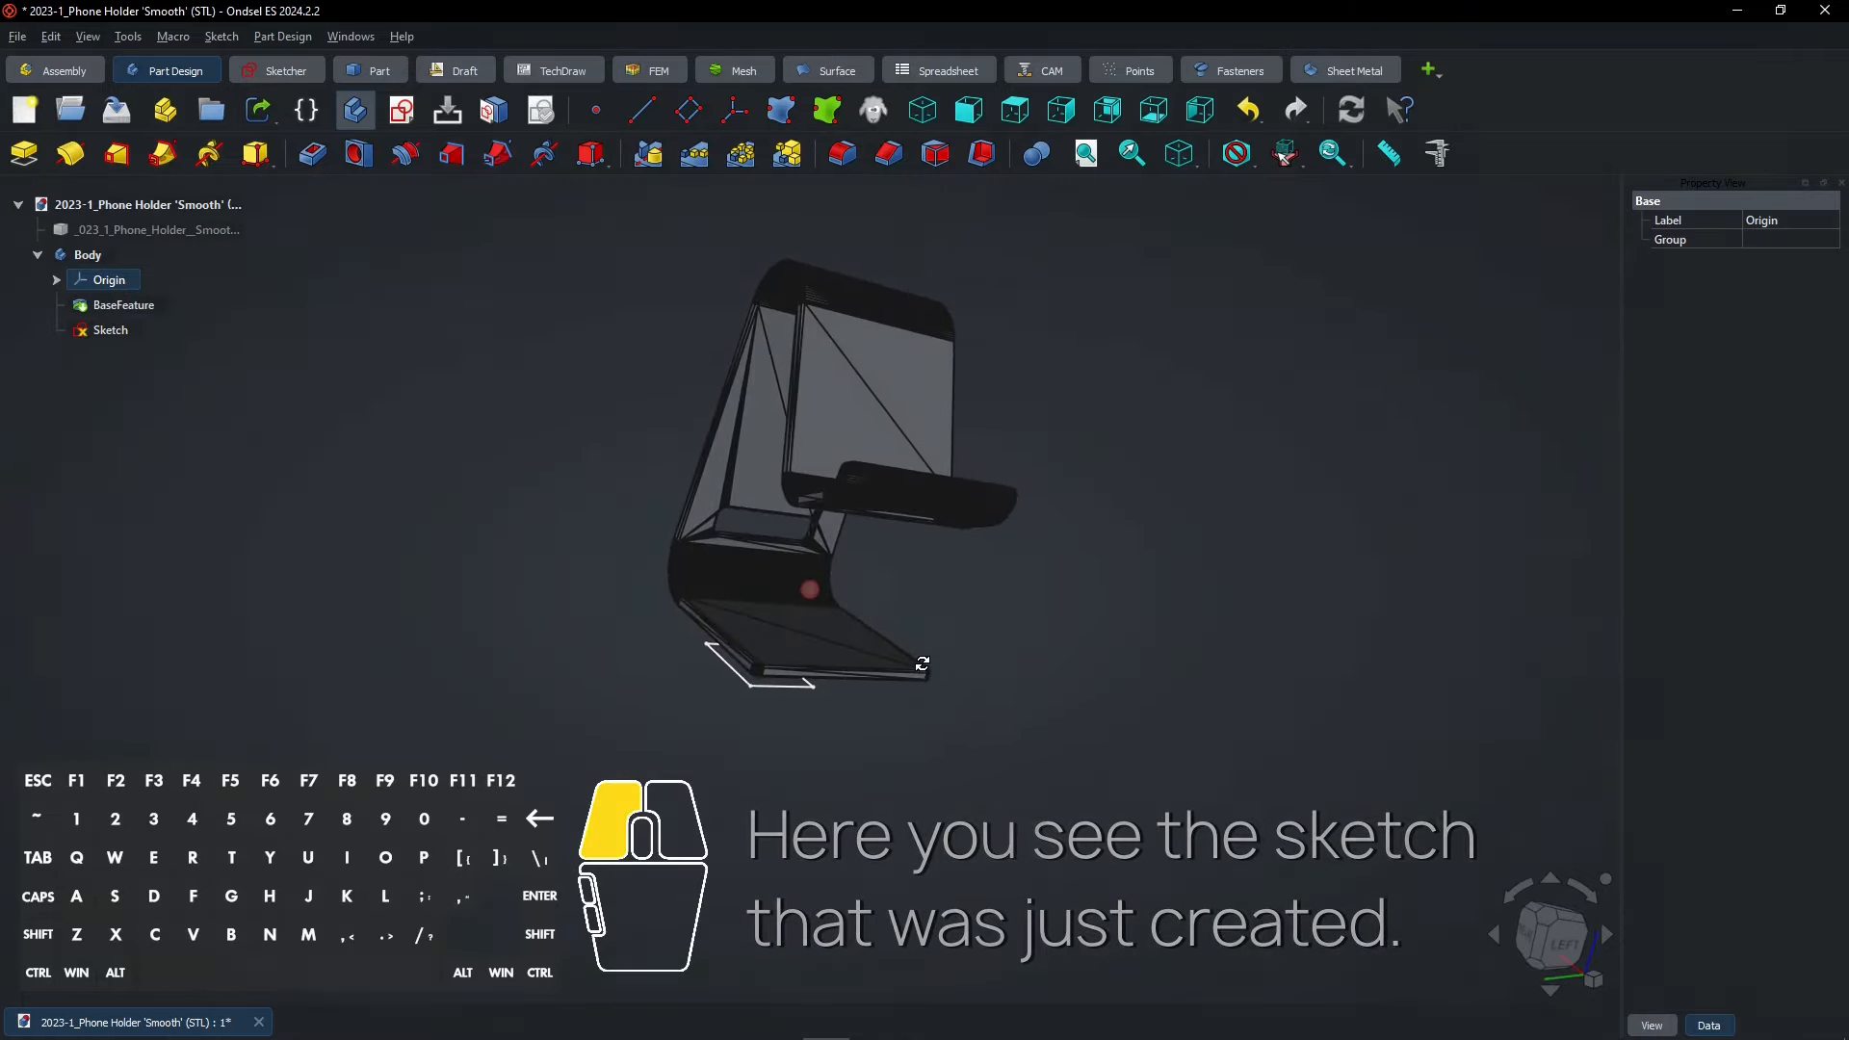
{"action": "left_click", "coordinate": [110, 330]}
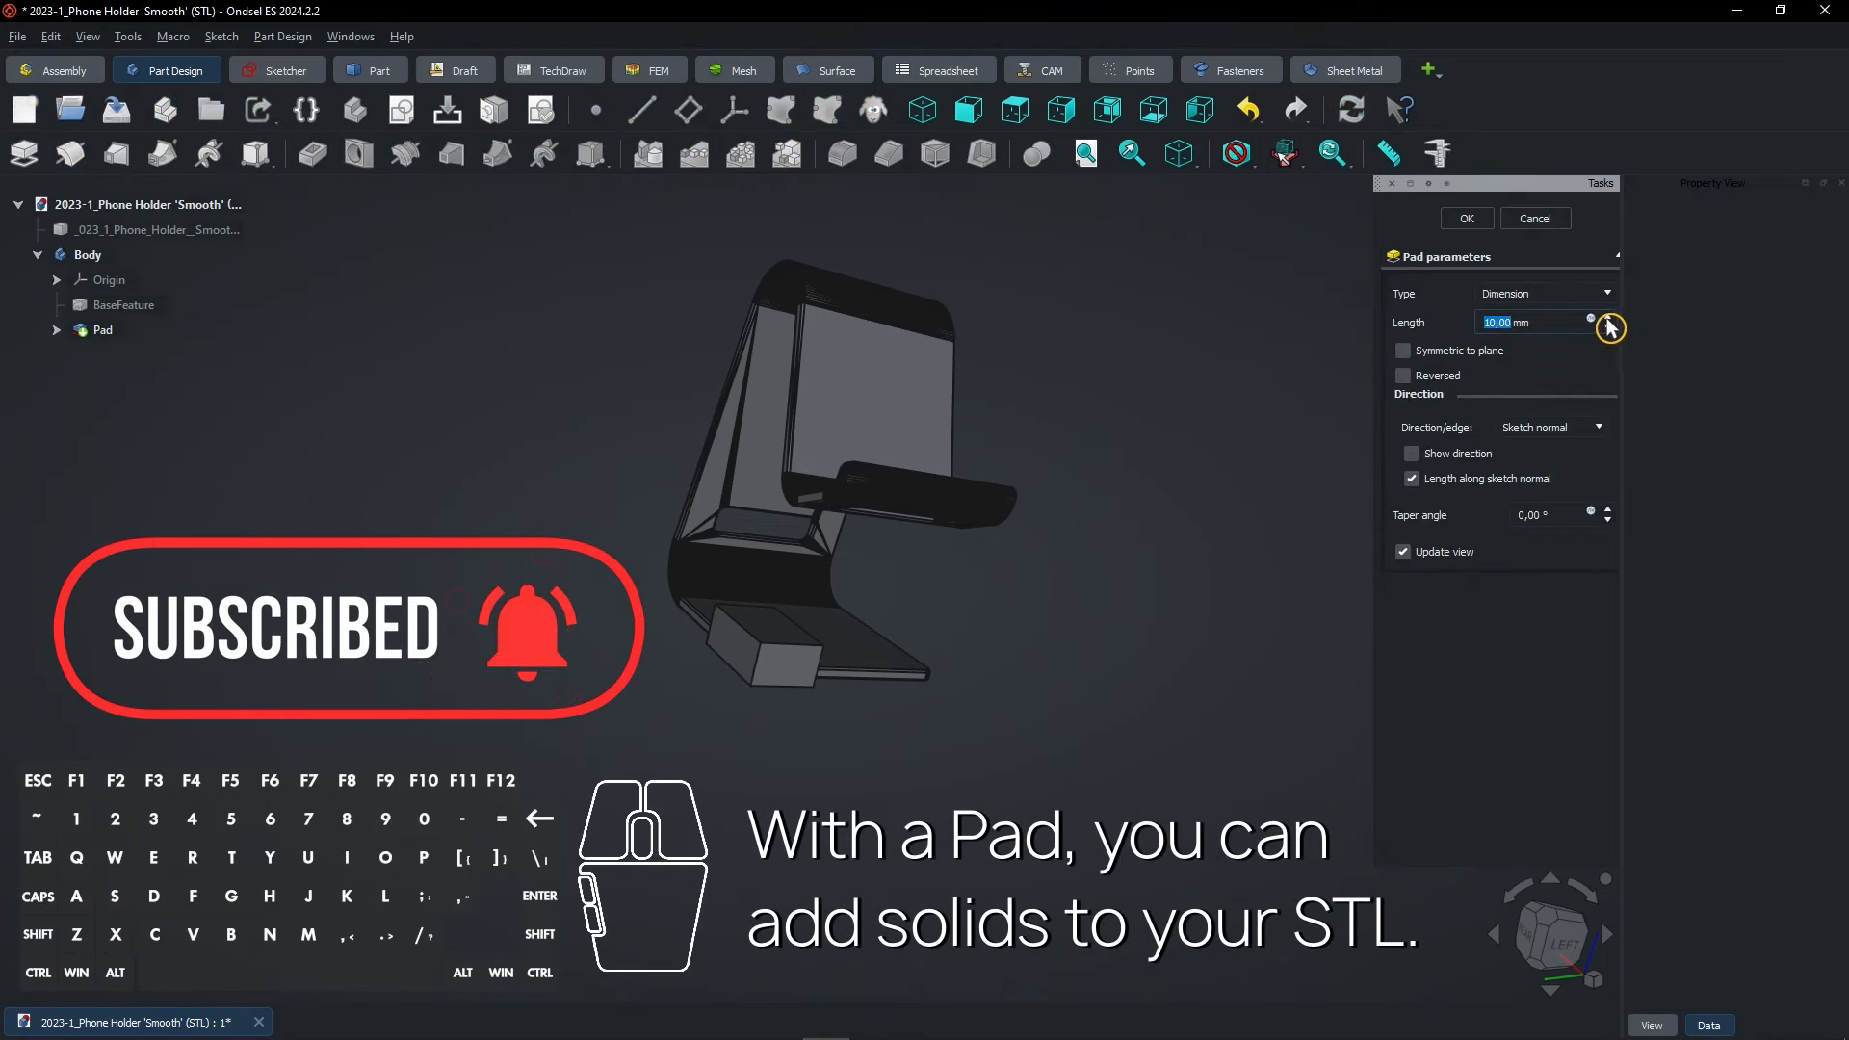
{"action": "left_click", "coordinate": [1607, 318]}
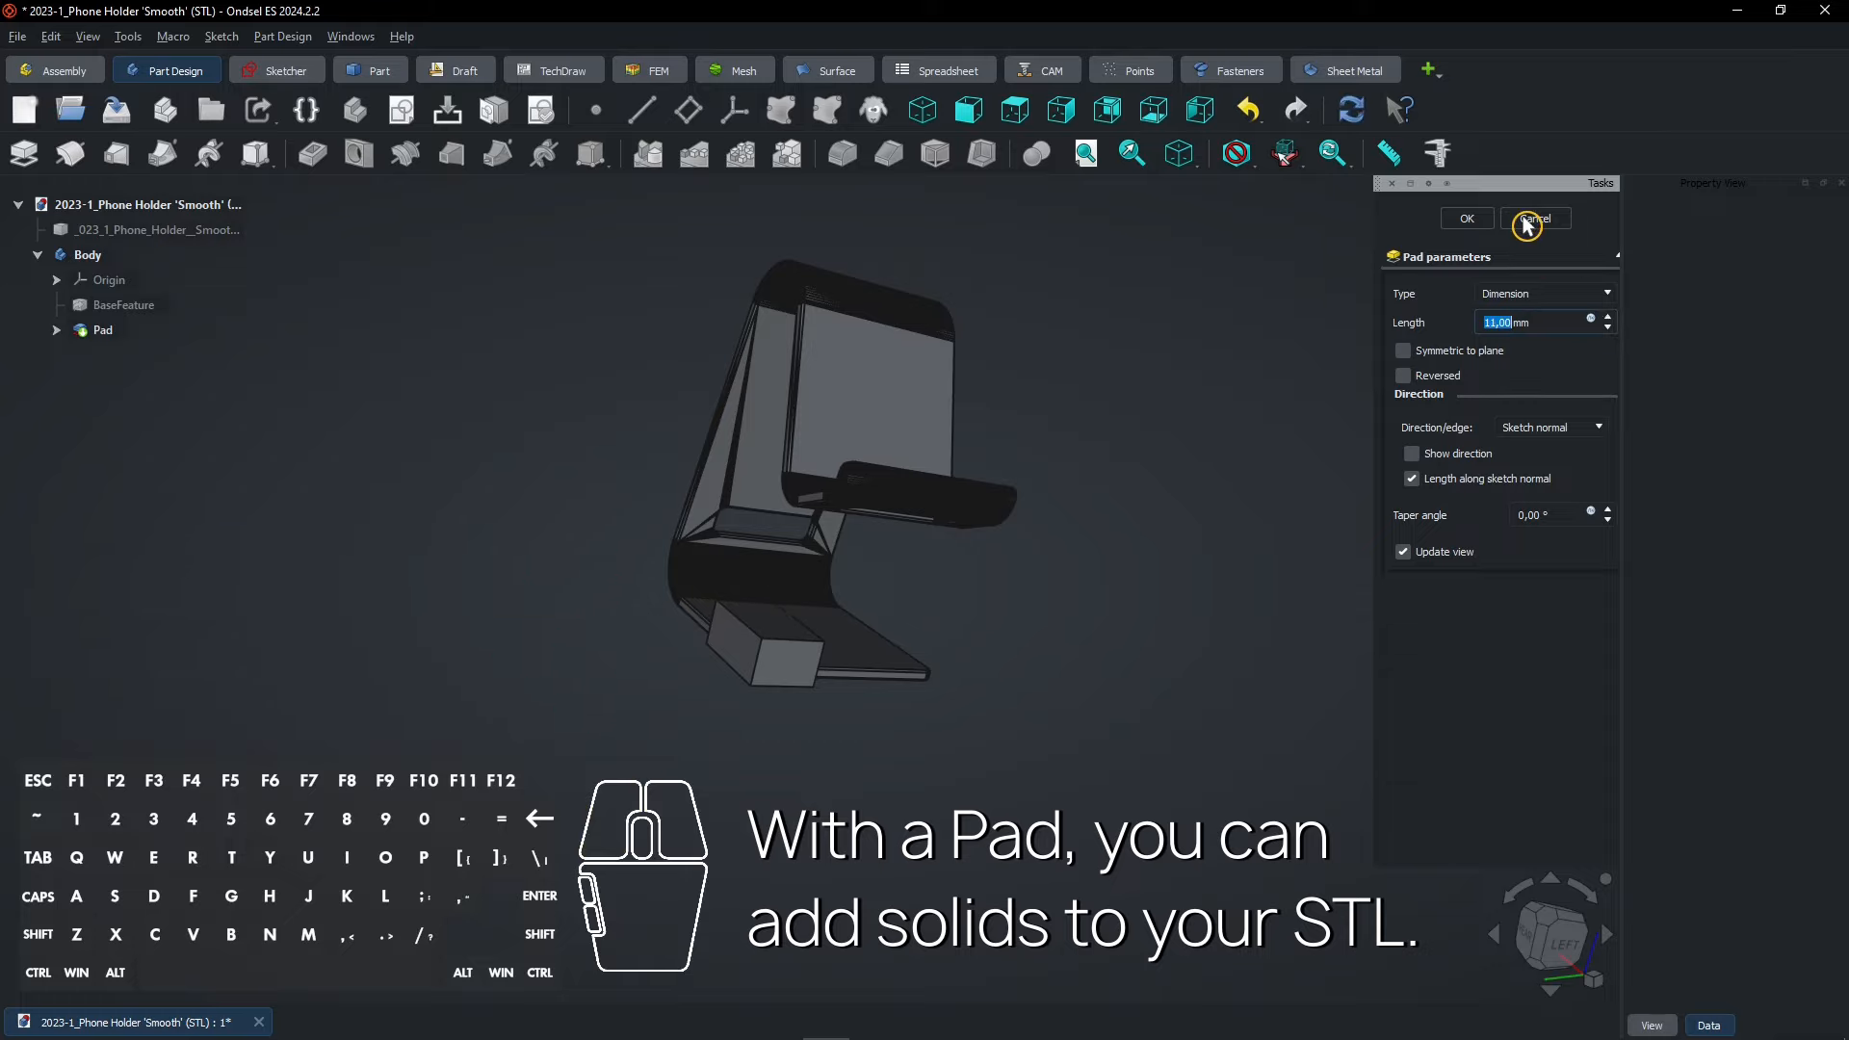
{"action": "left_click", "coordinate": [1535, 217]}
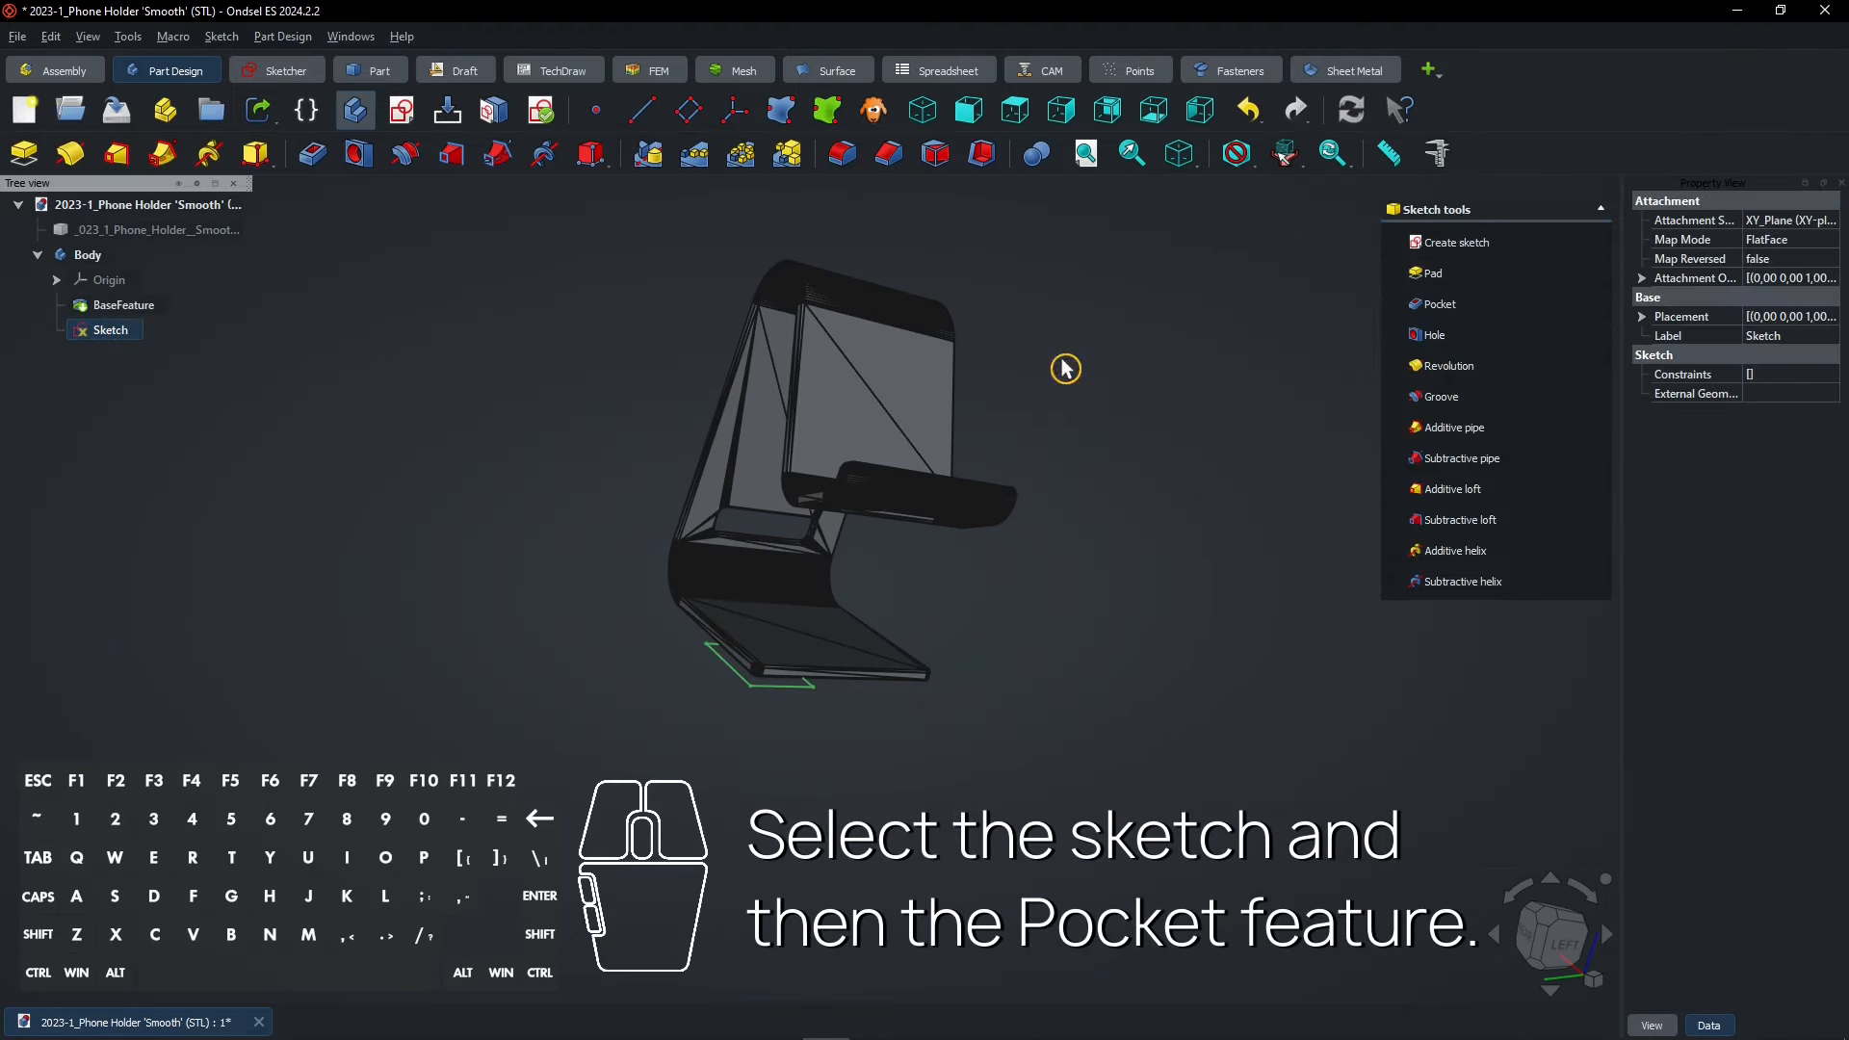
Step: Cut a reversed pocket from the sketch, trying Through all before a 5 mm dimension
{"action": "left_click", "coordinate": [1437, 304]}
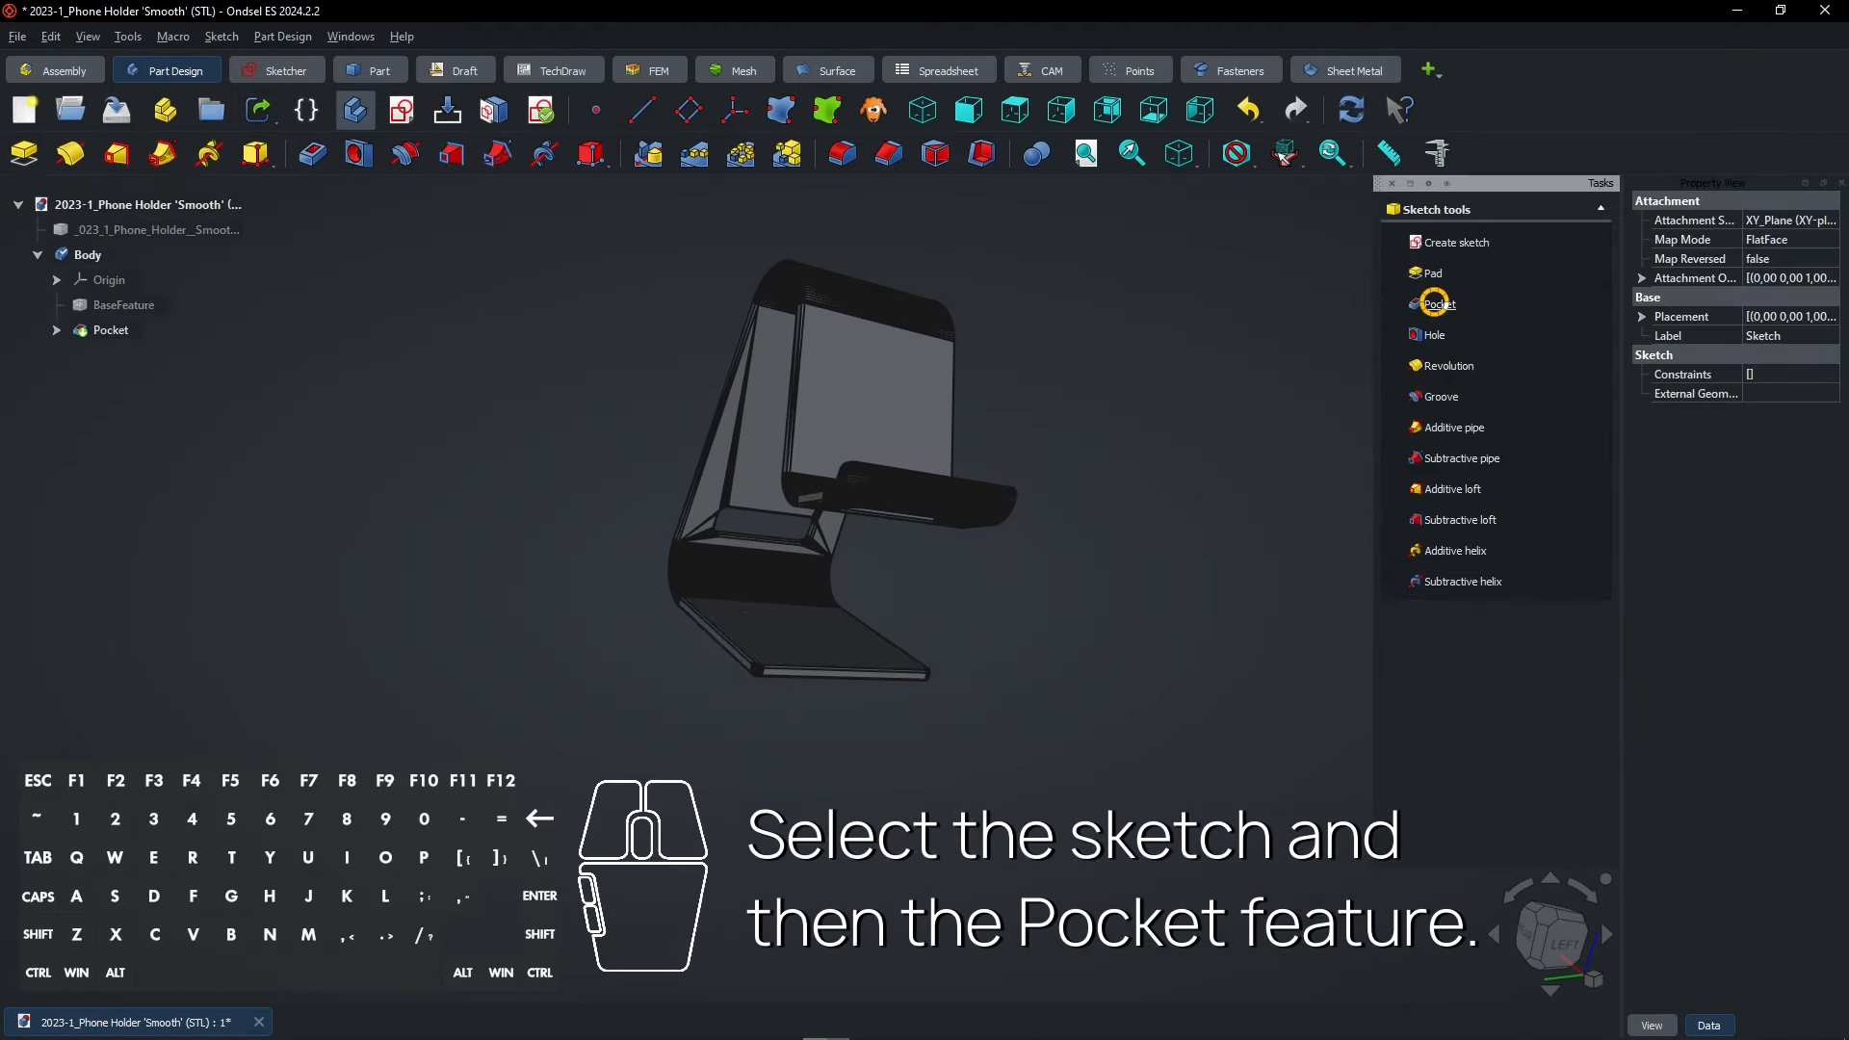
{"action": "left_click", "coordinate": [1437, 303]}
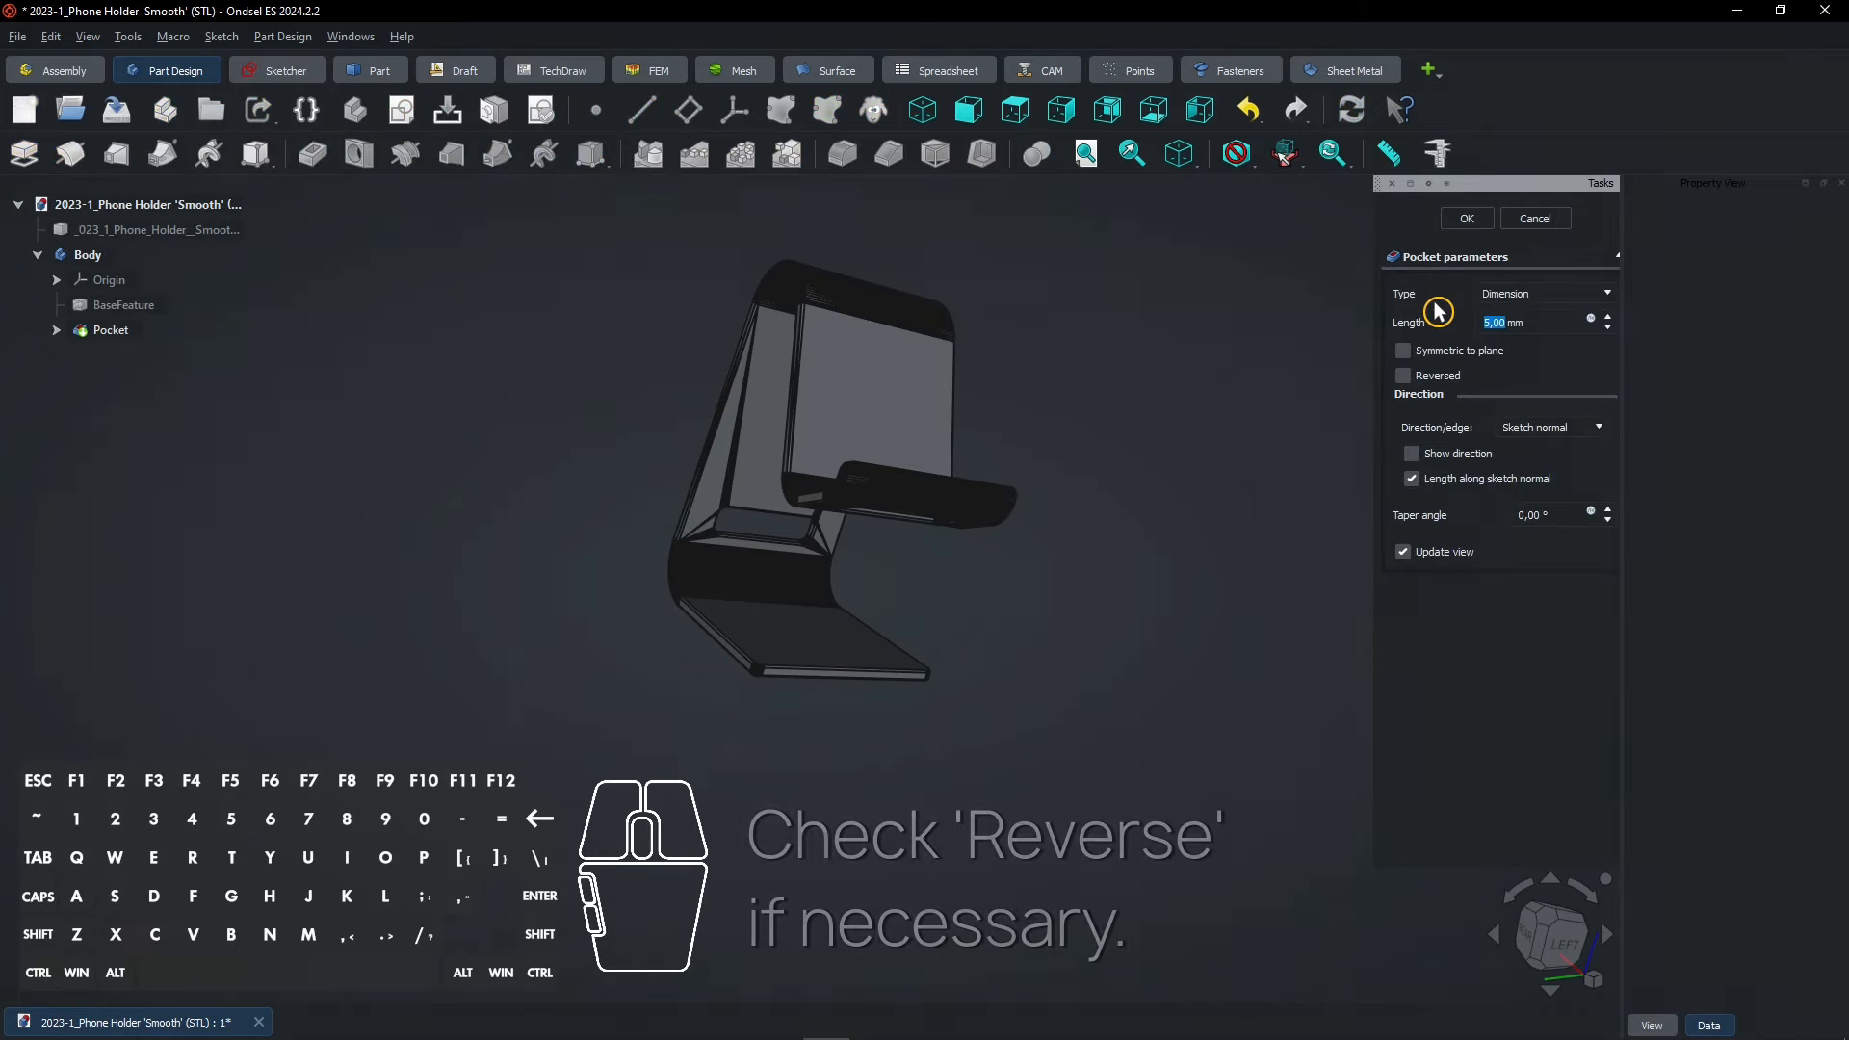
{"action": "mouse_move", "coordinate": [1562, 349]}
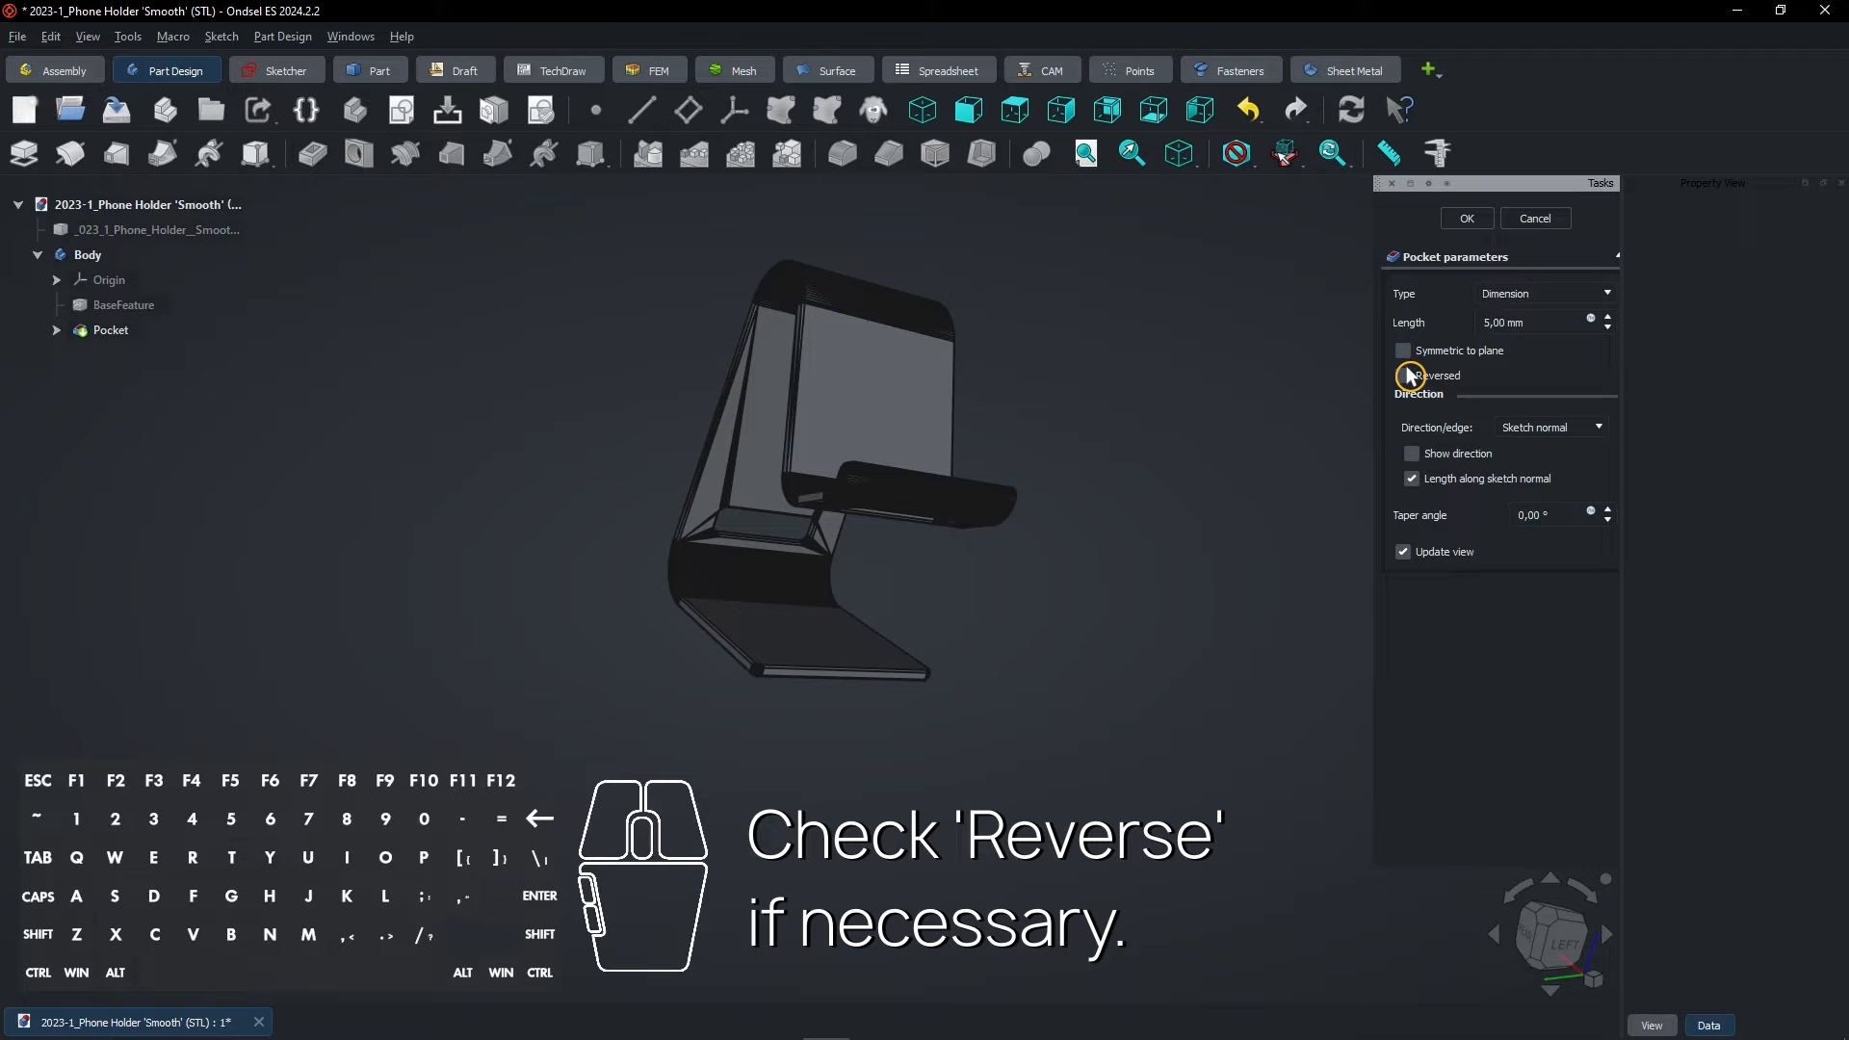
{"action": "left_click", "coordinate": [1405, 376]}
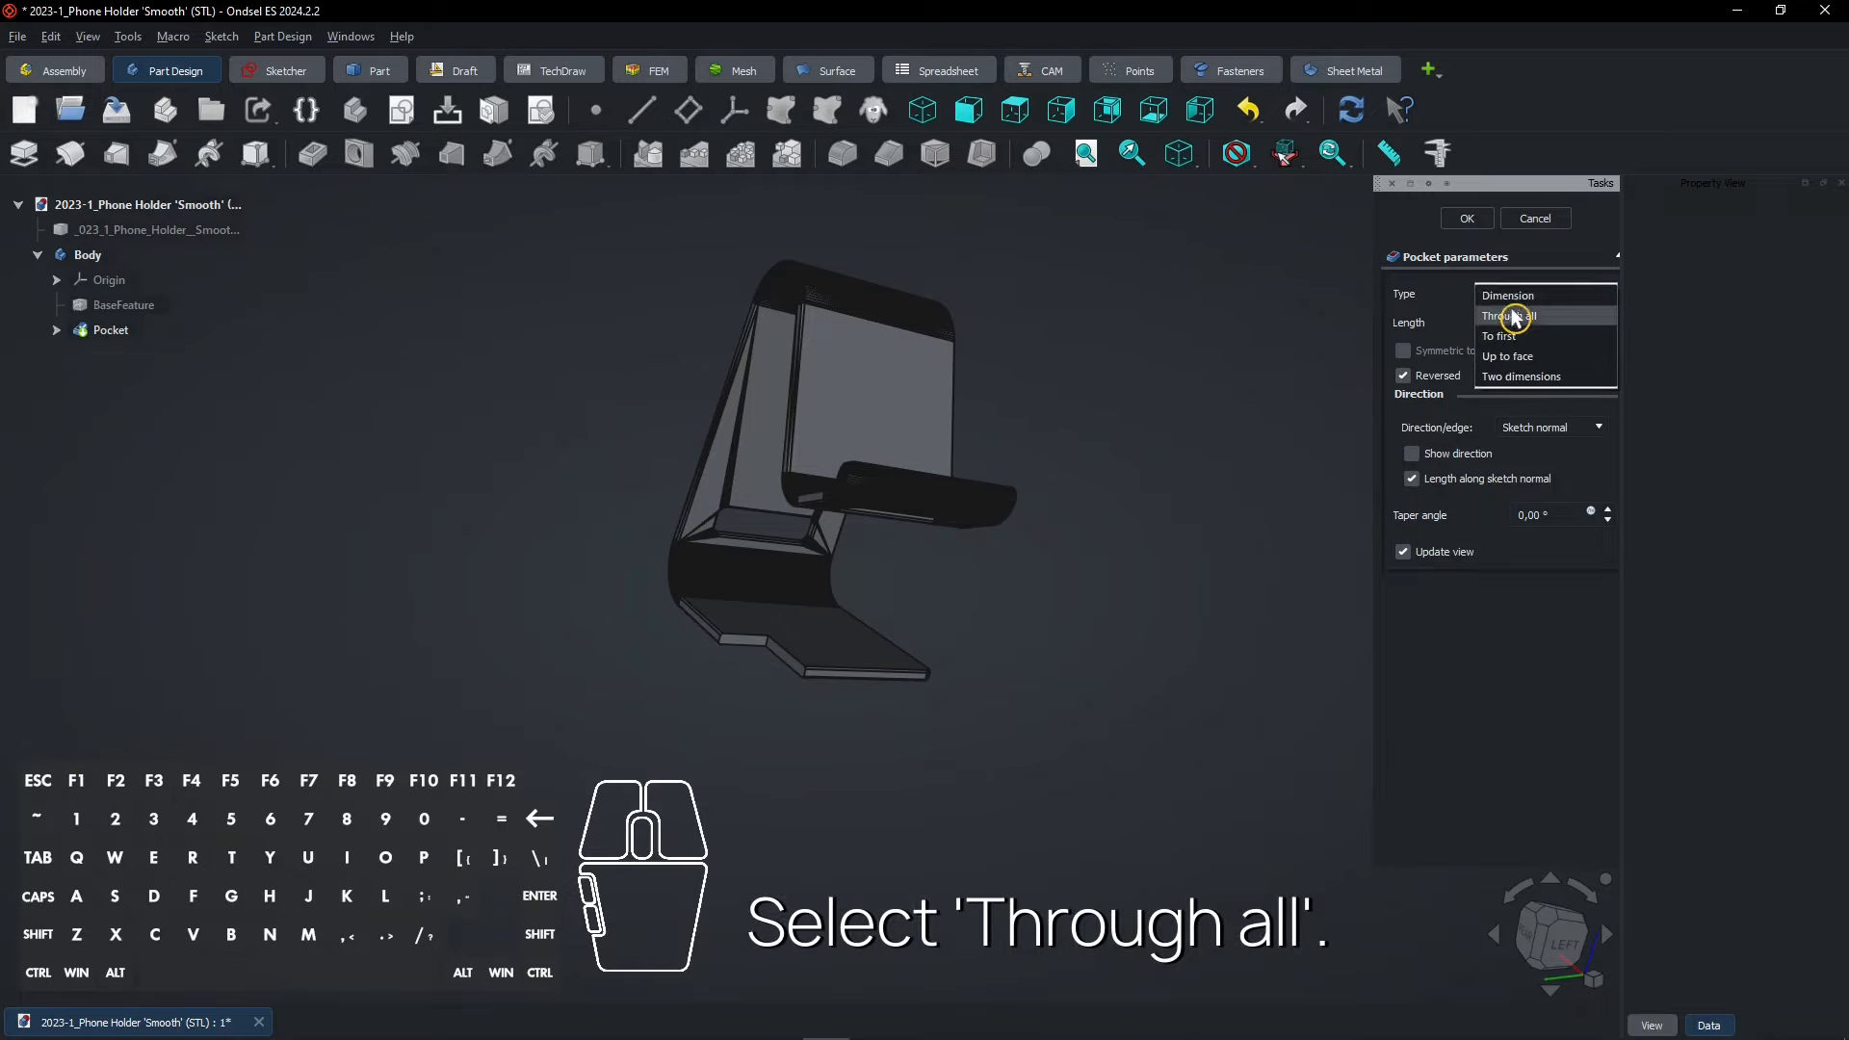
{"action": "left_click", "coordinate": [1510, 314]}
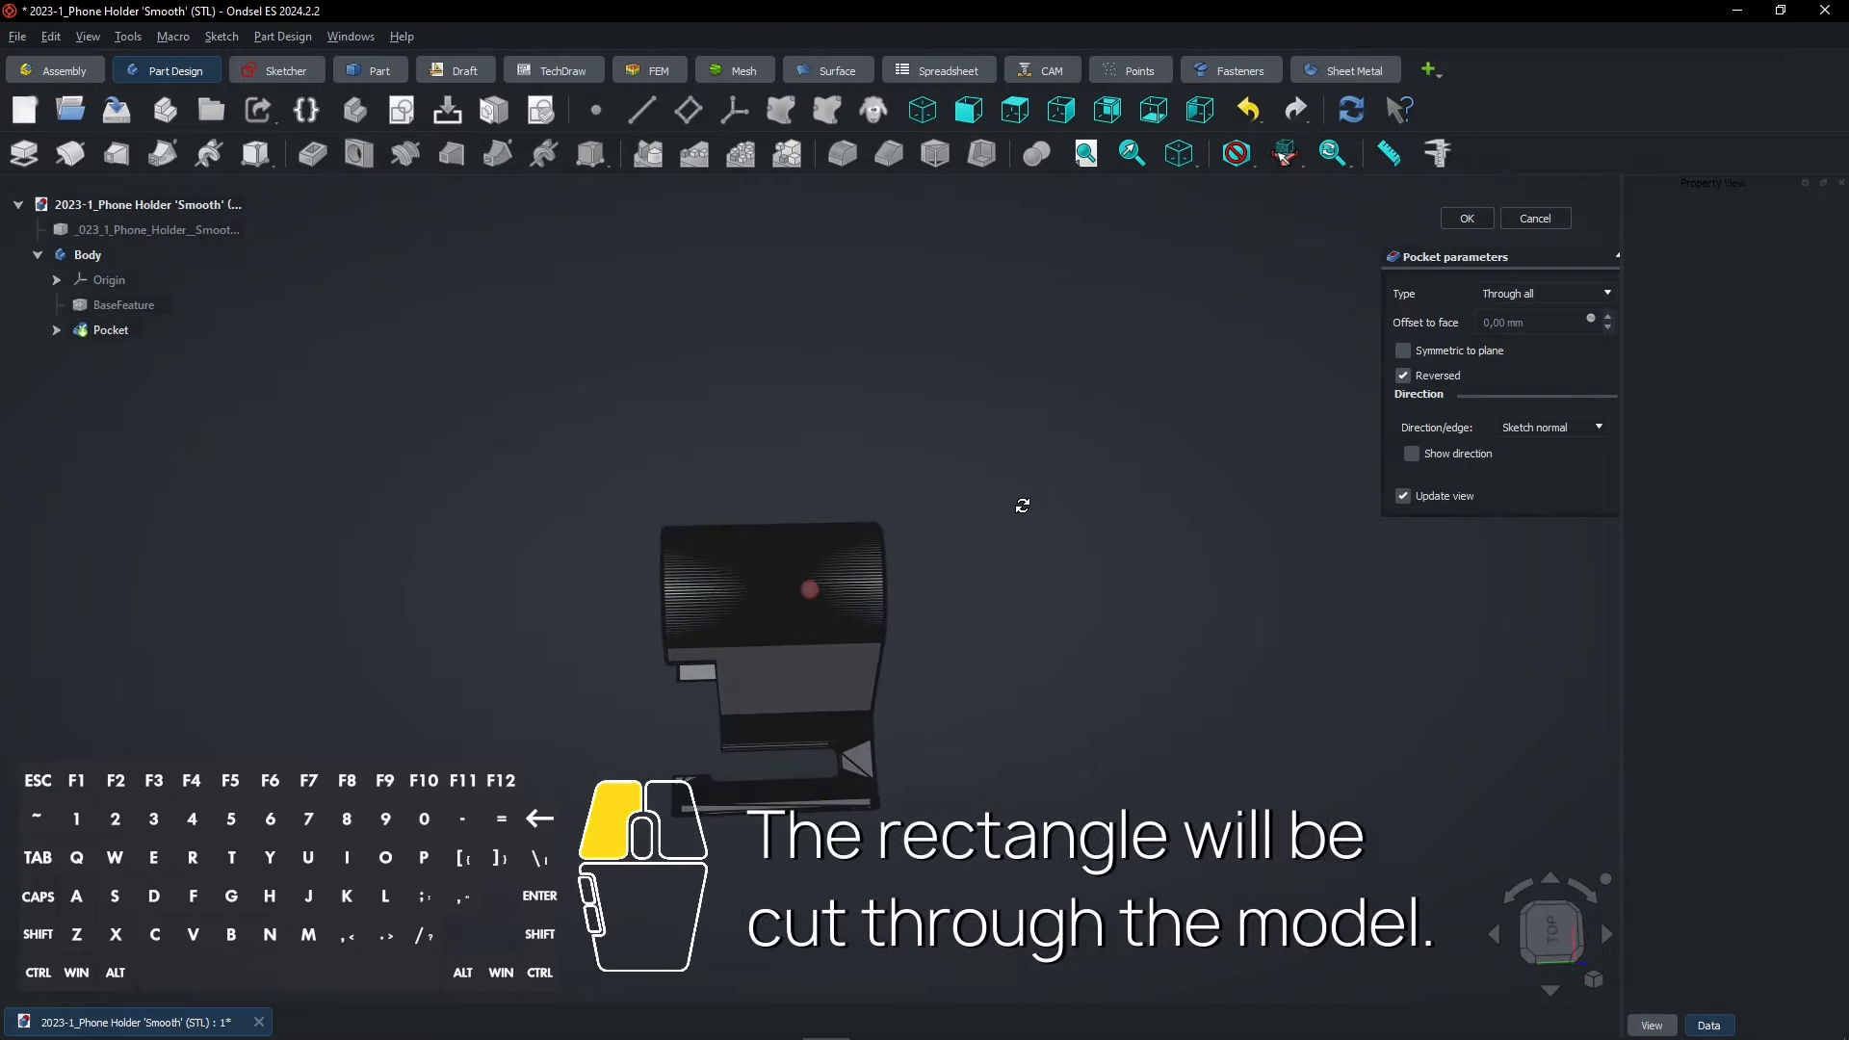
{"action": "left_click_drag", "start_coordinate": [1023, 504], "coordinate": [1181, 484]}
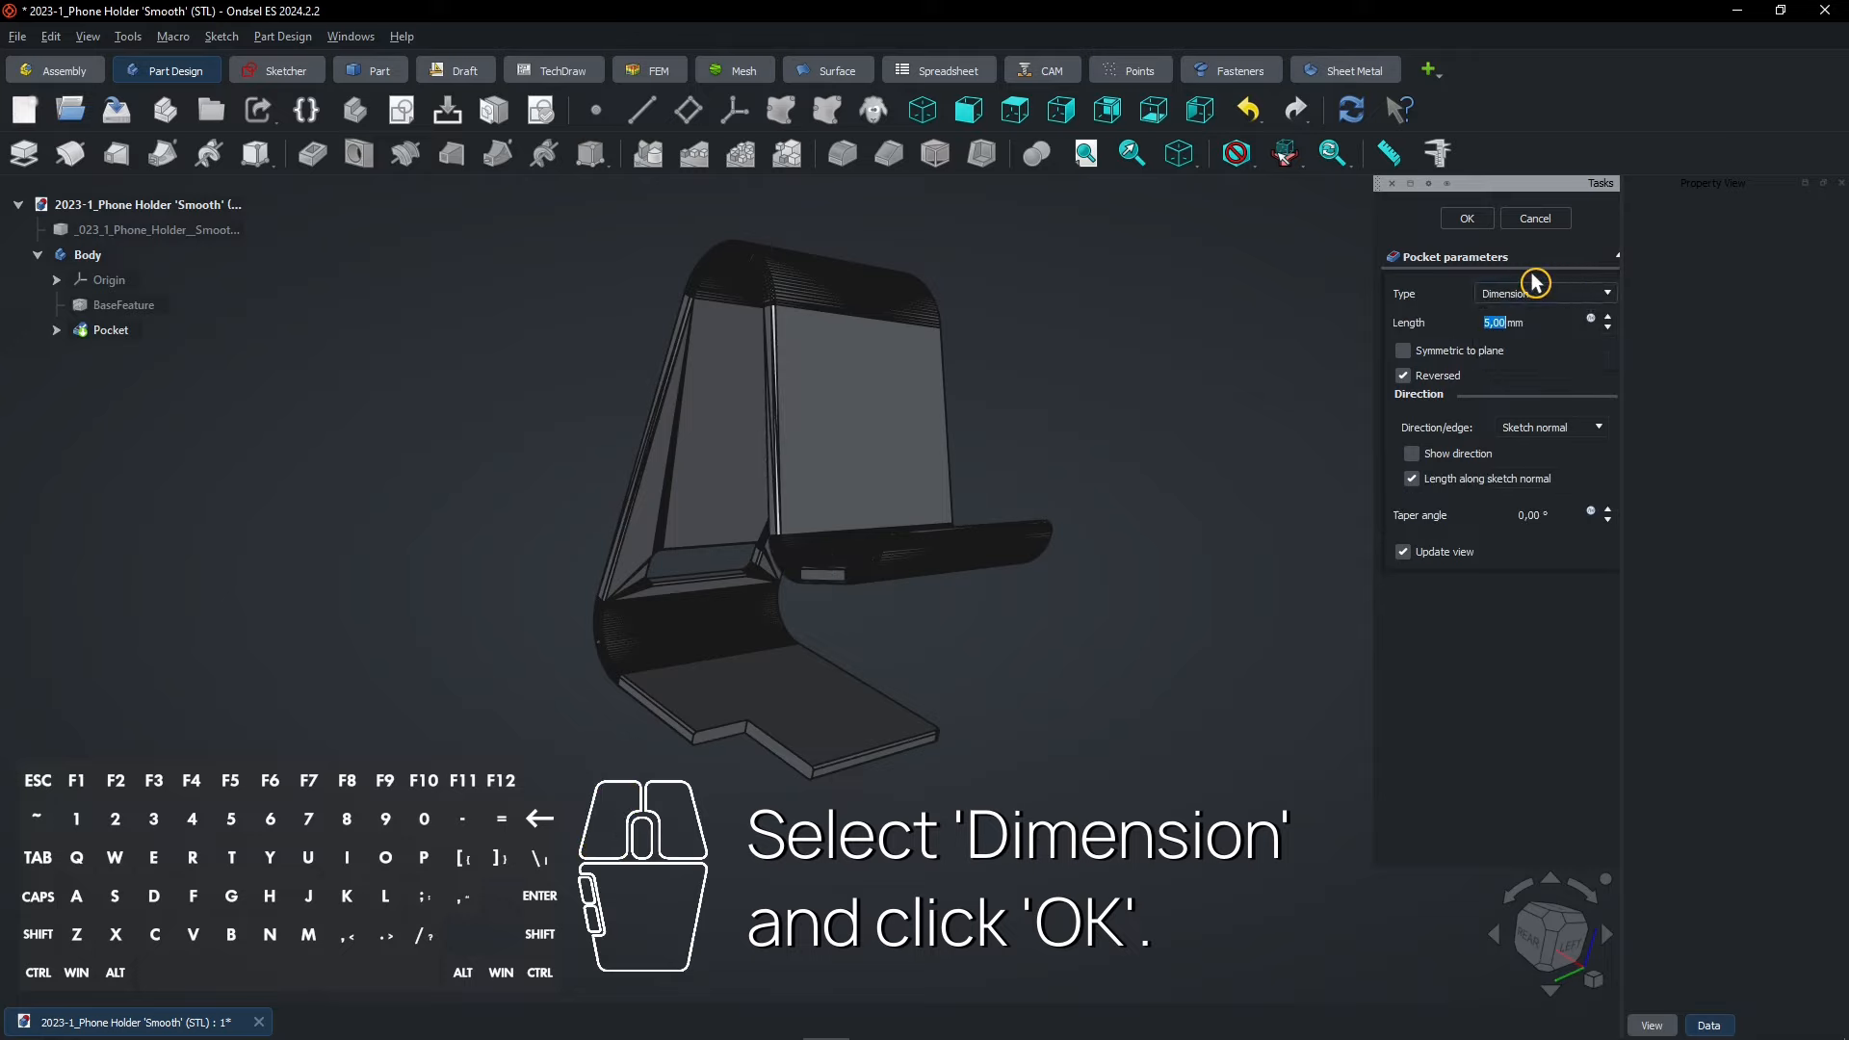
{"action": "left_click", "coordinate": [1466, 218]}
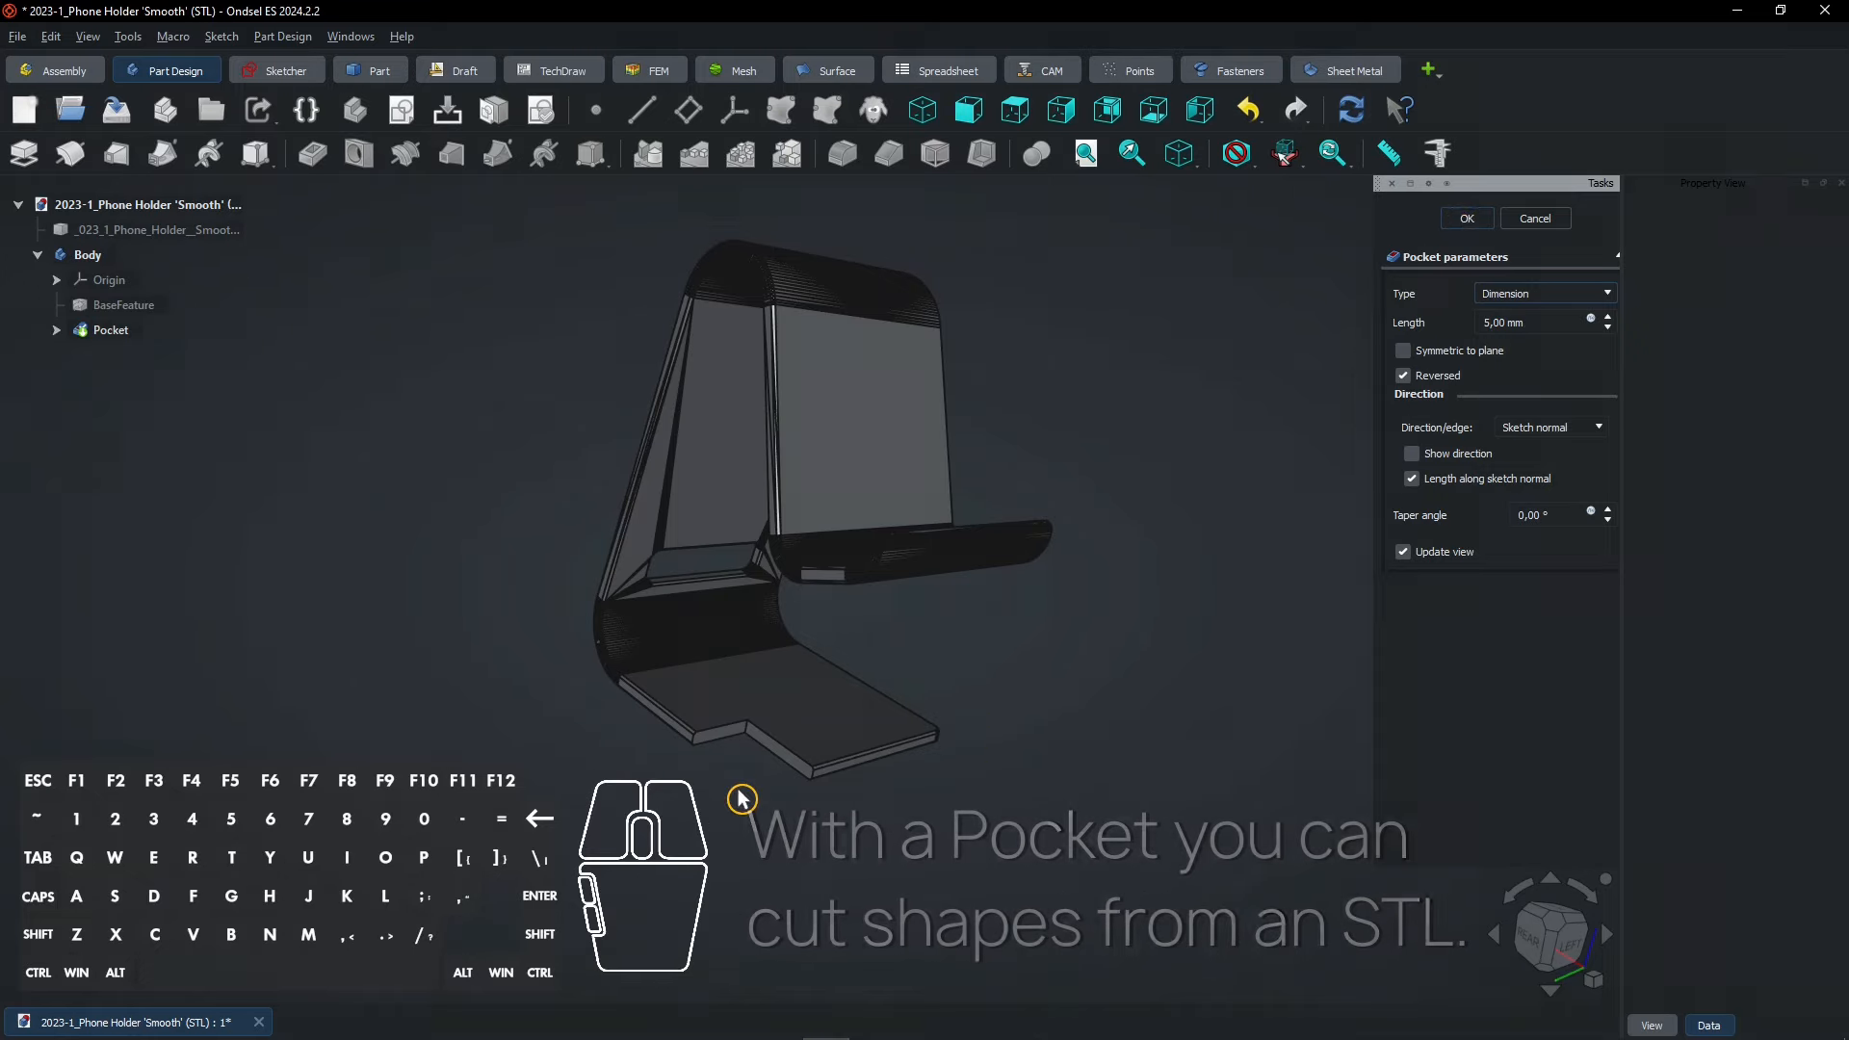
Step: Apply the pocket and round the notch's inner edge with a 5 mm fillet
{"action": "left_click", "coordinate": [1466, 217]}
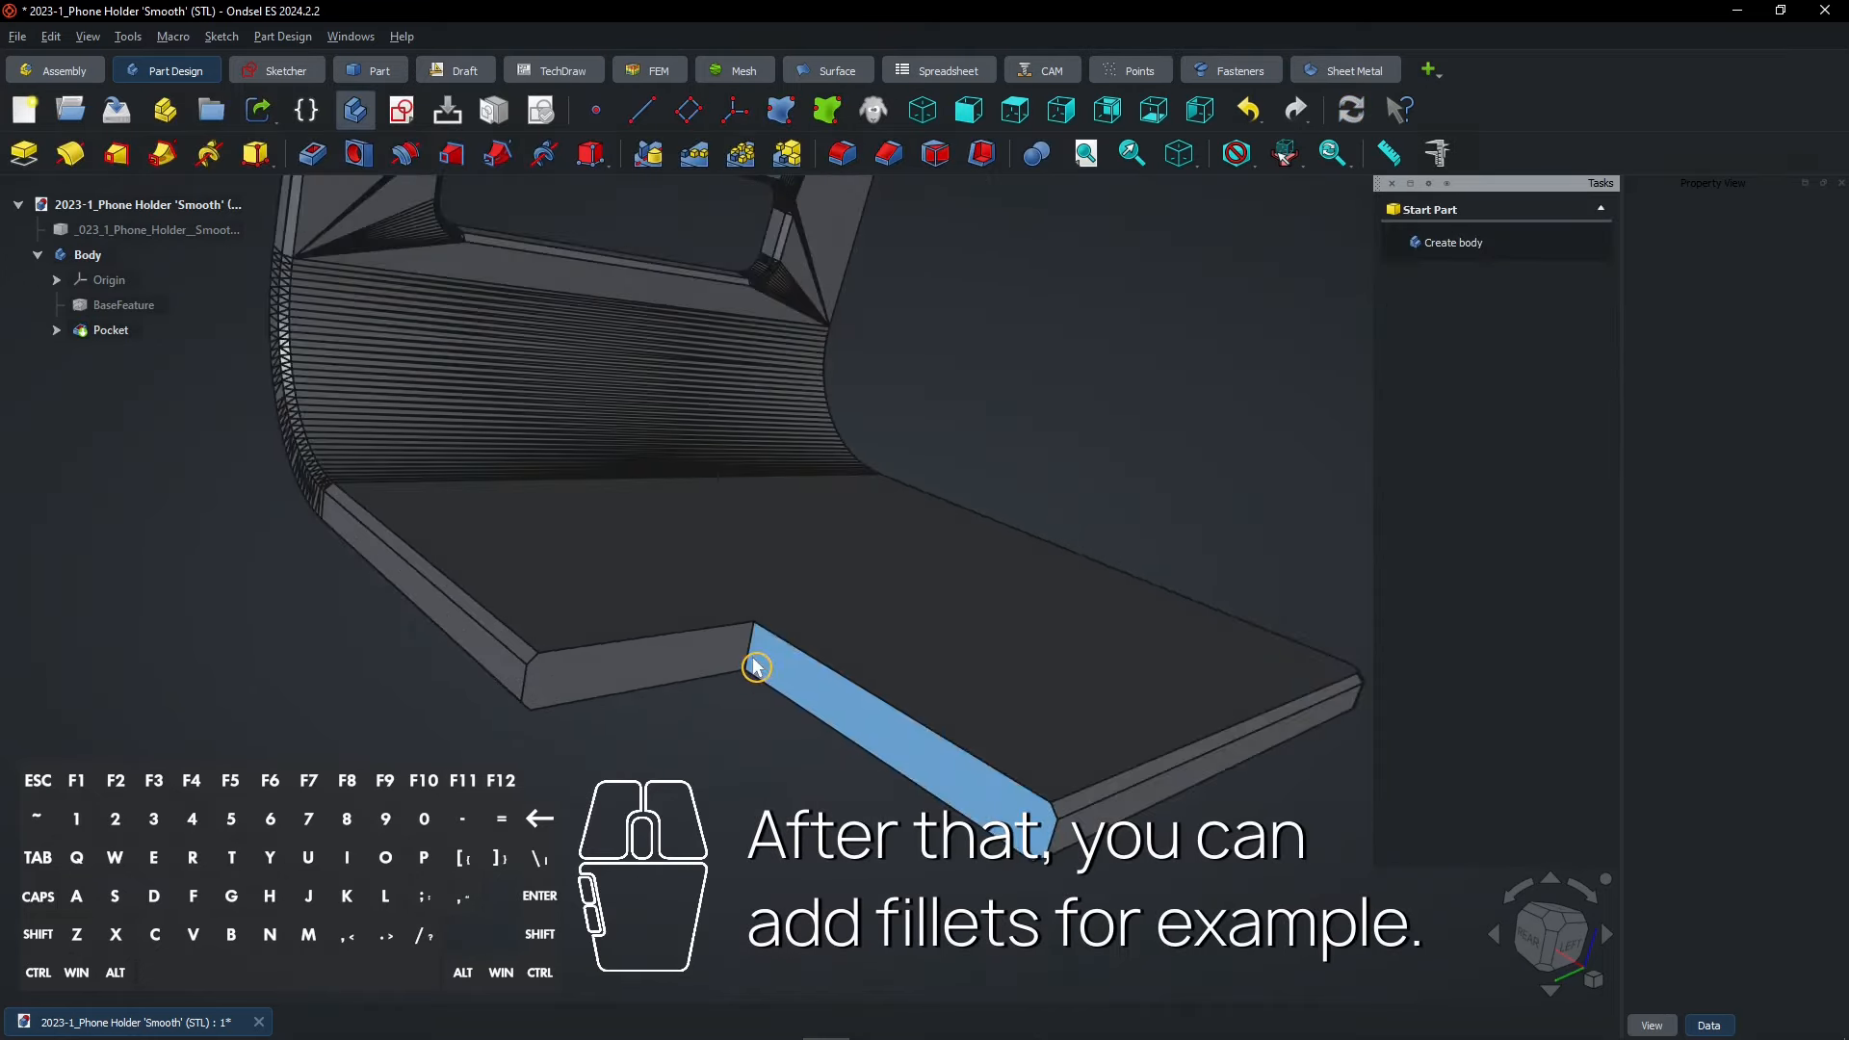
{"action": "left_click", "coordinate": [110, 330]}
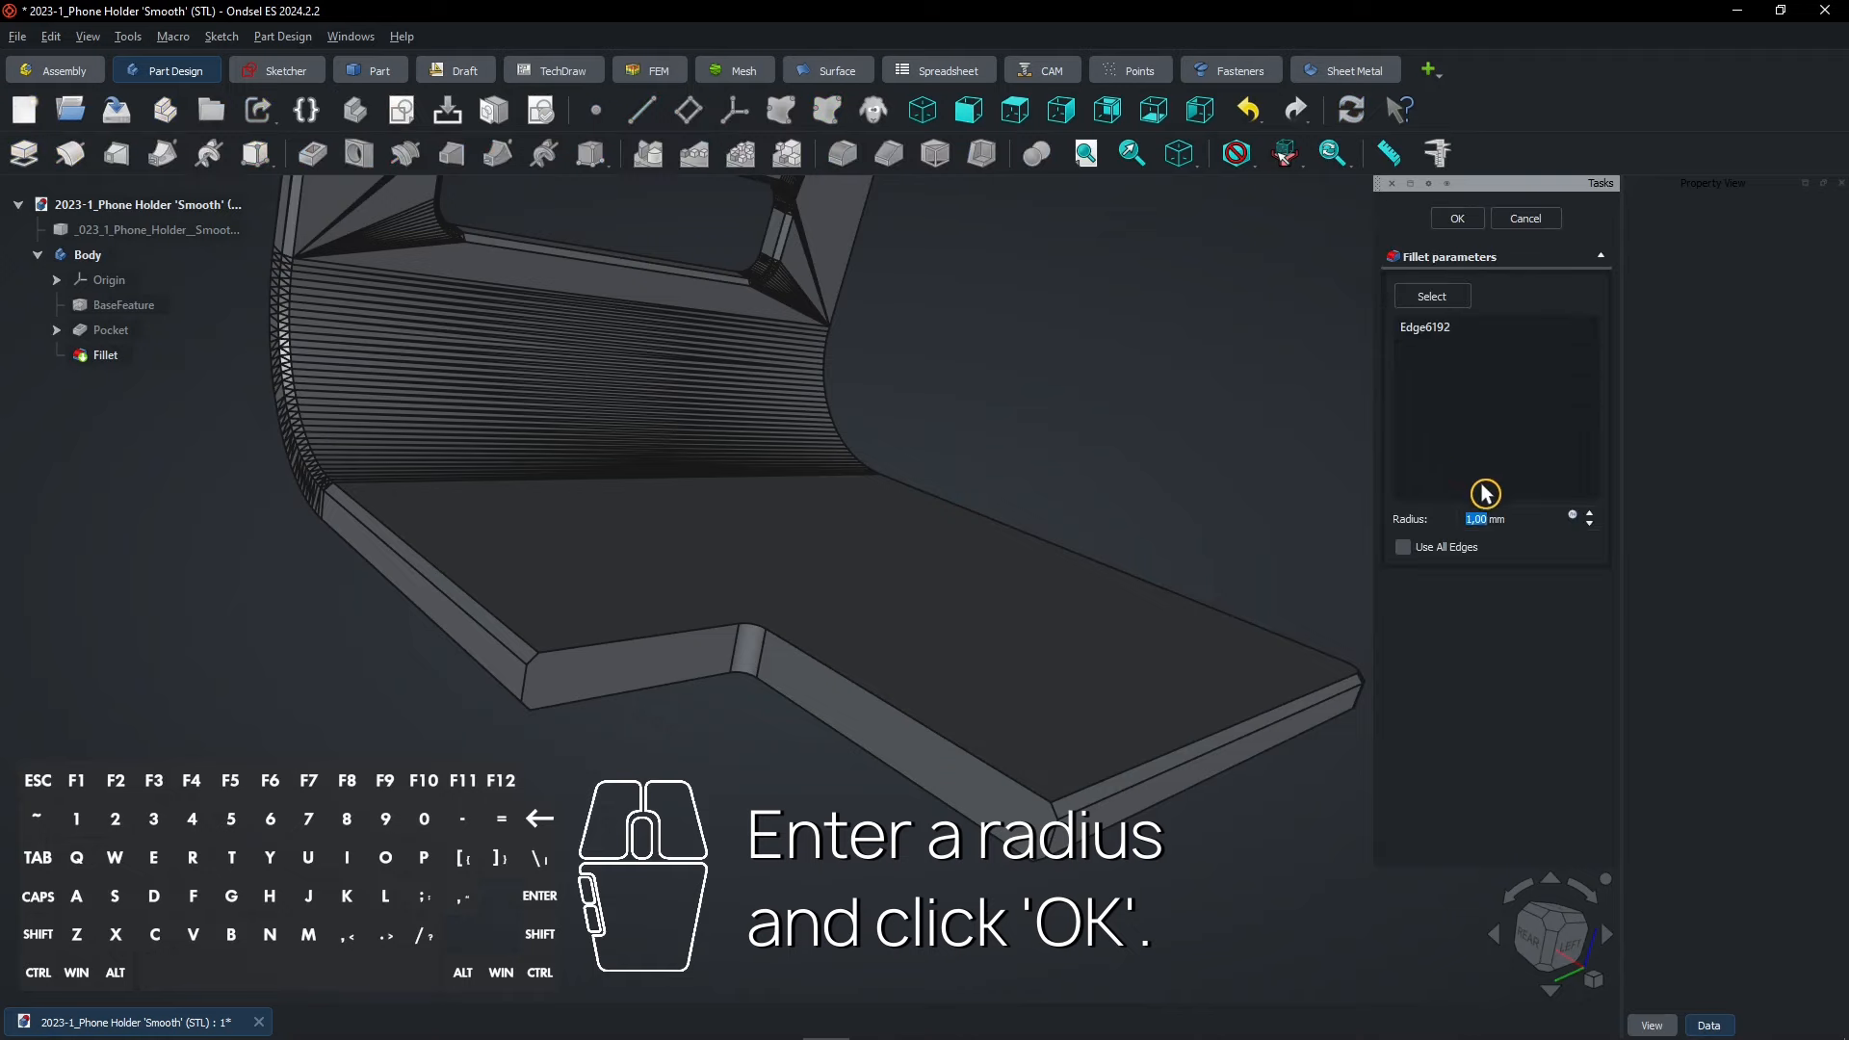
{"action": "type", "text": "5 mm"}
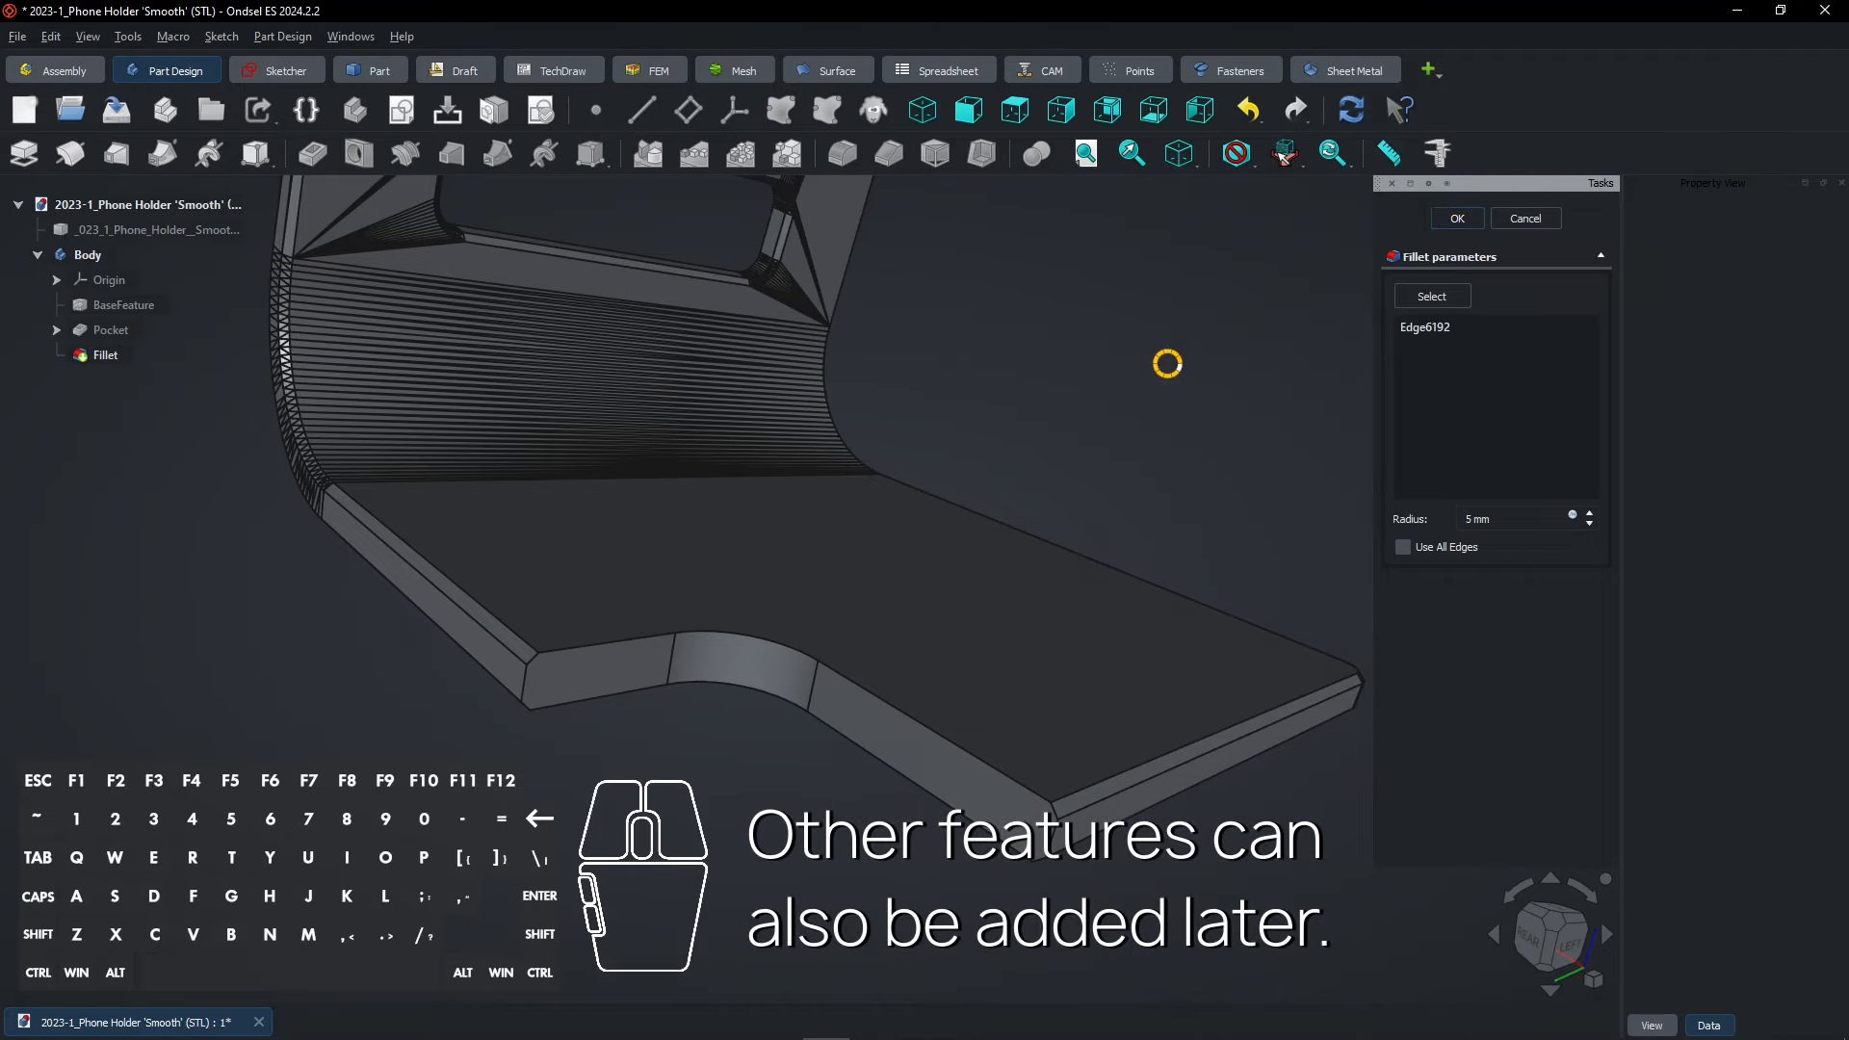
{"action": "left_click", "coordinate": [1456, 218]}
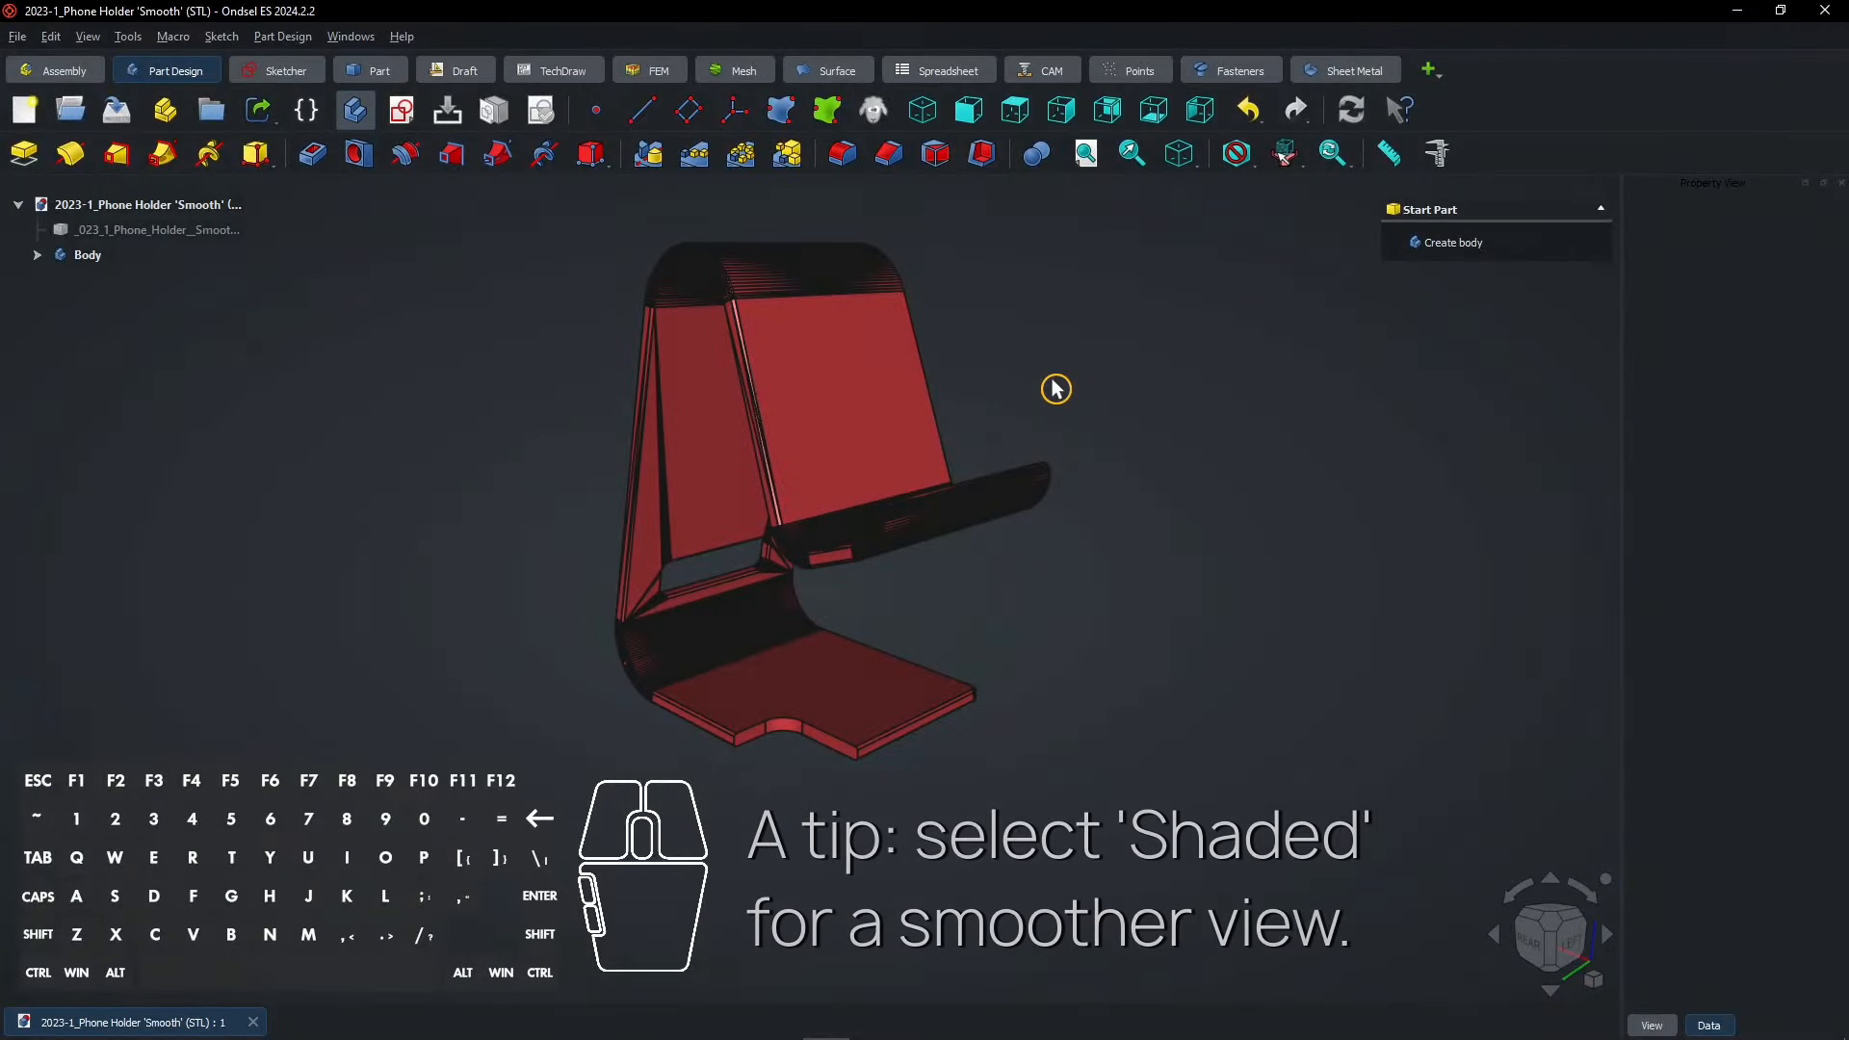
Step: Display the phone holder in the Shaded draw style
{"action": "left_click", "coordinate": [1237, 154]}
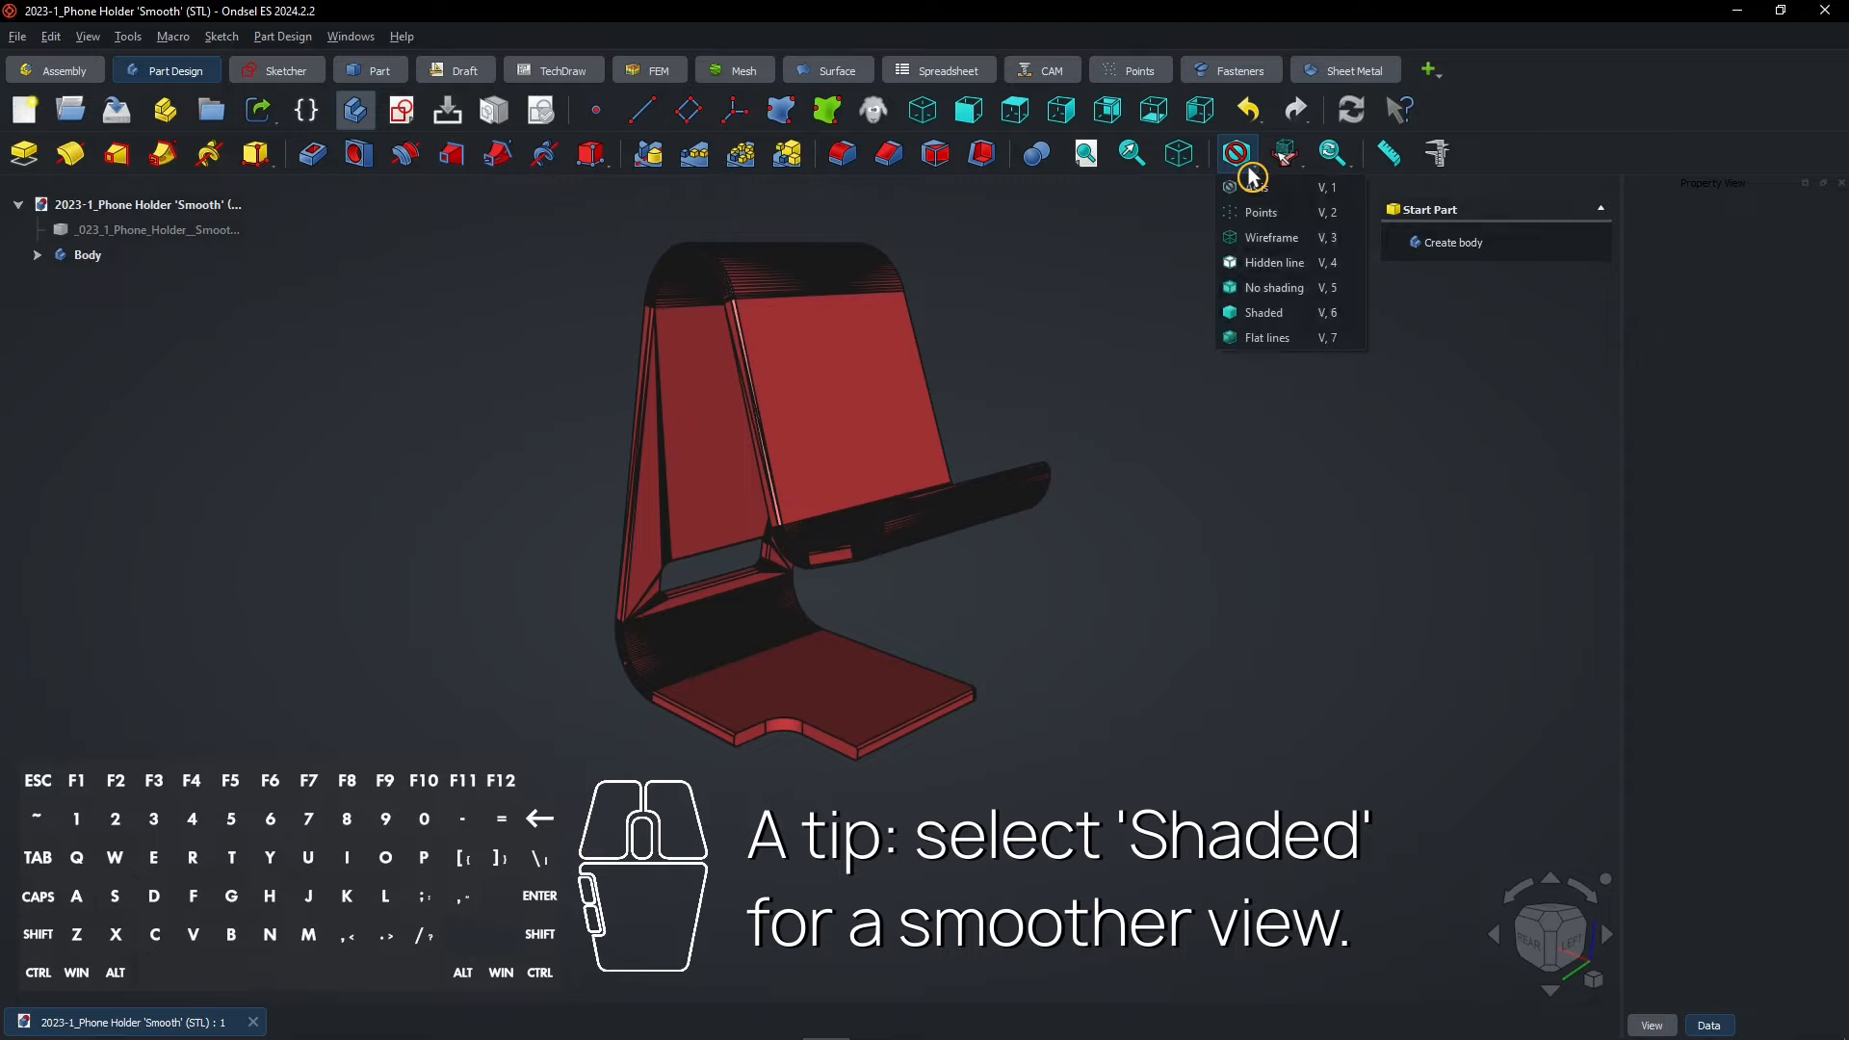
{"action": "mouse_move", "coordinate": [1297, 312]}
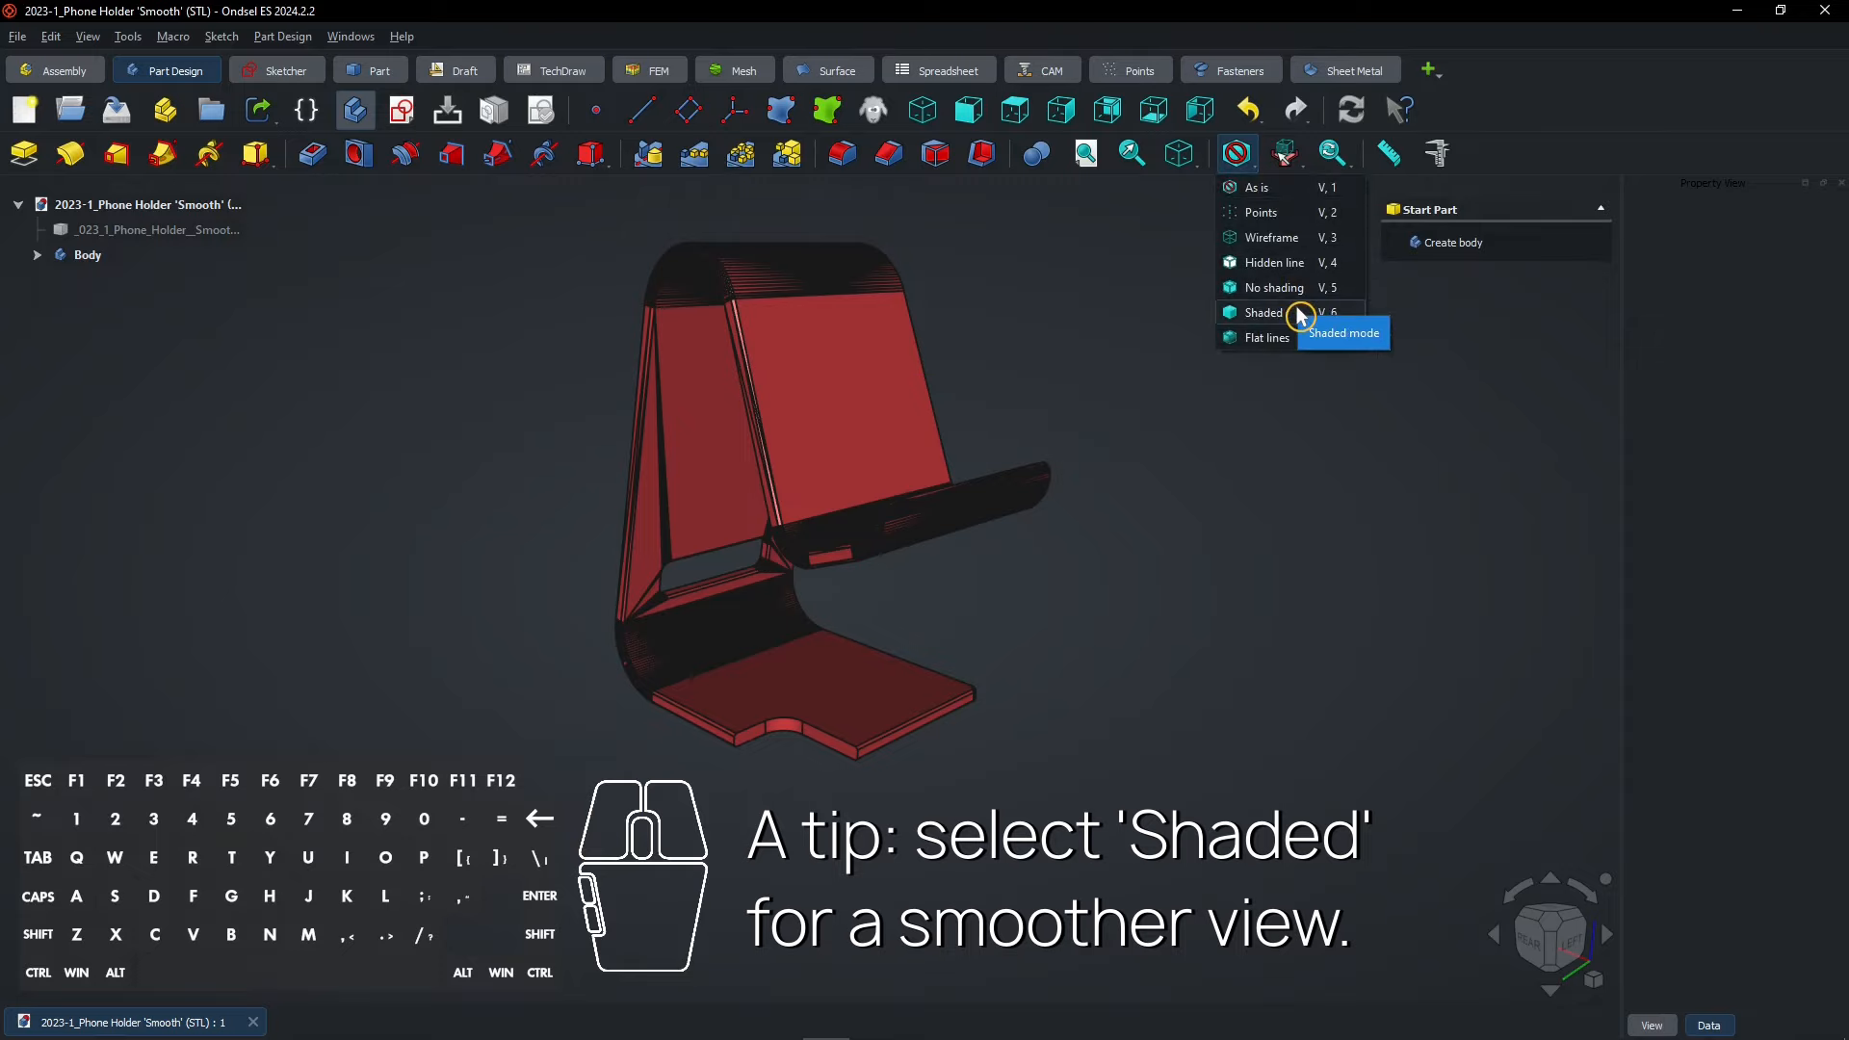
{"action": "left_click", "coordinate": [1263, 312]}
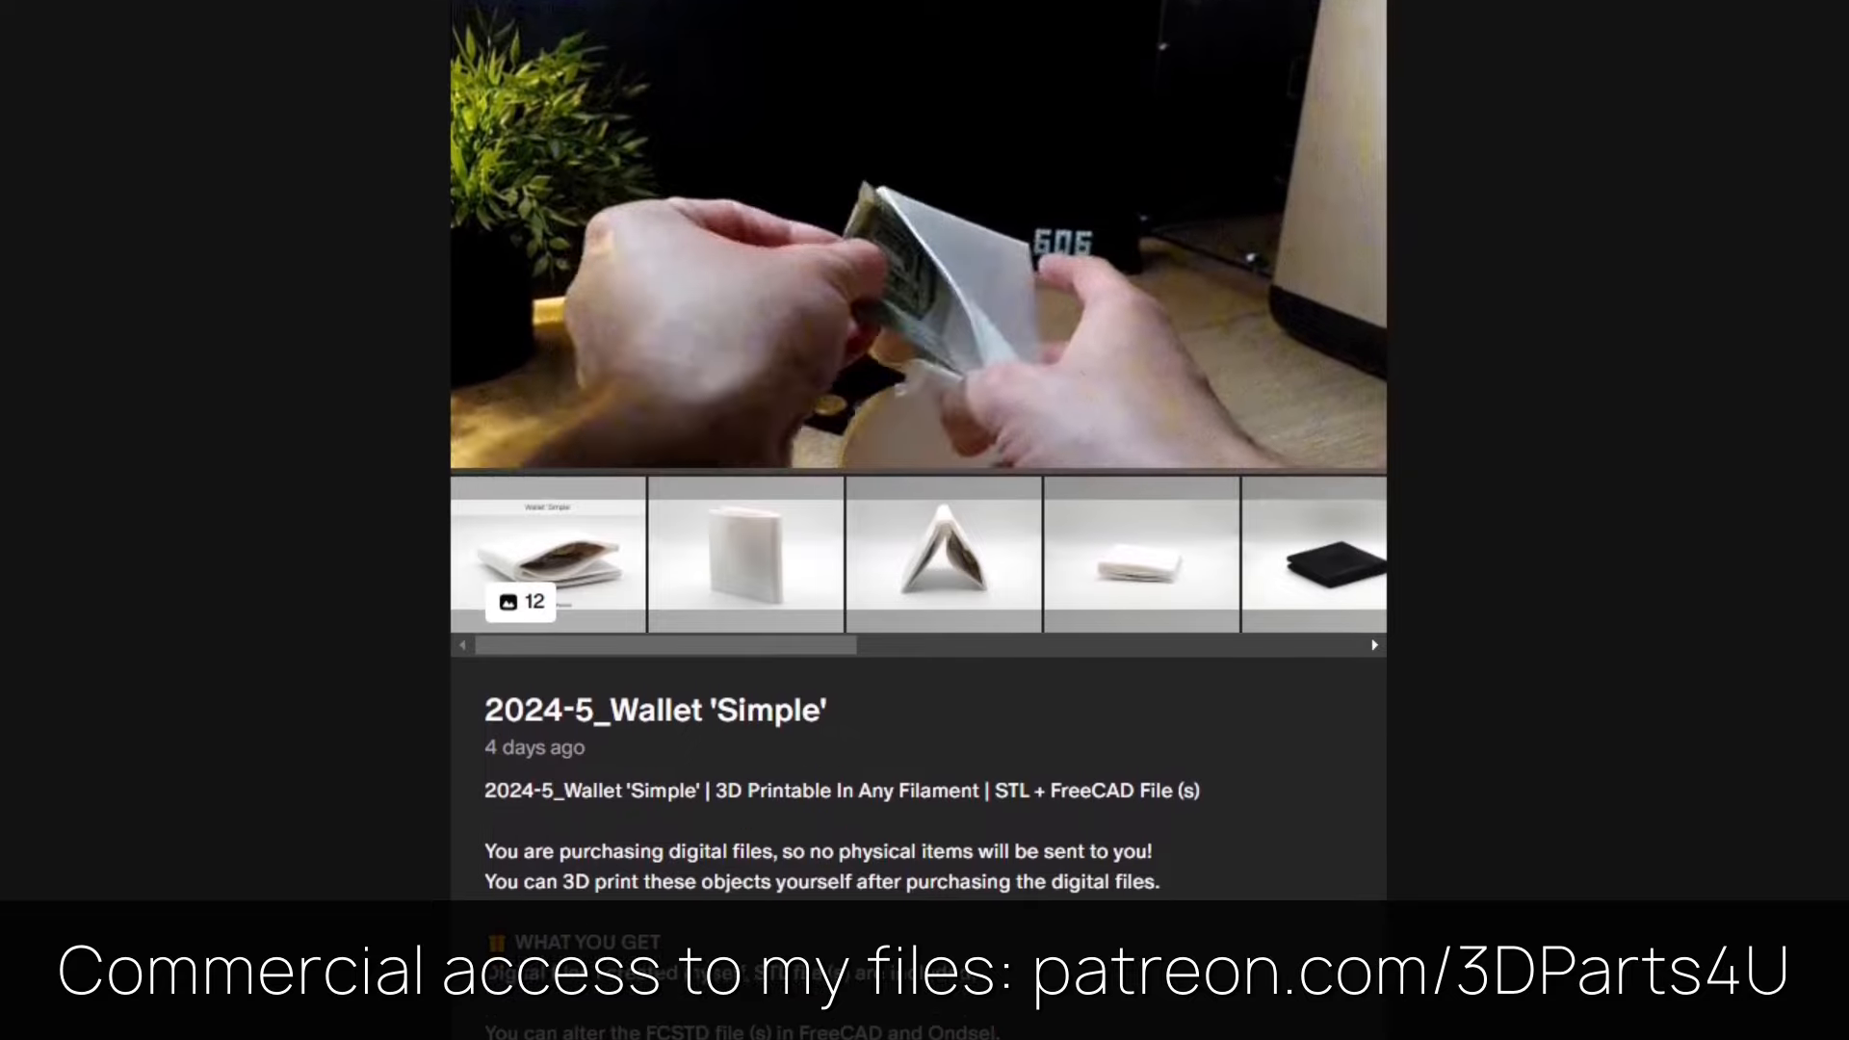
Step: Scroll down the creator's 3DParts4U home page to its video channel listings
{"action": "scroll", "scroll_direction": "down", "scroll_amount": 3}
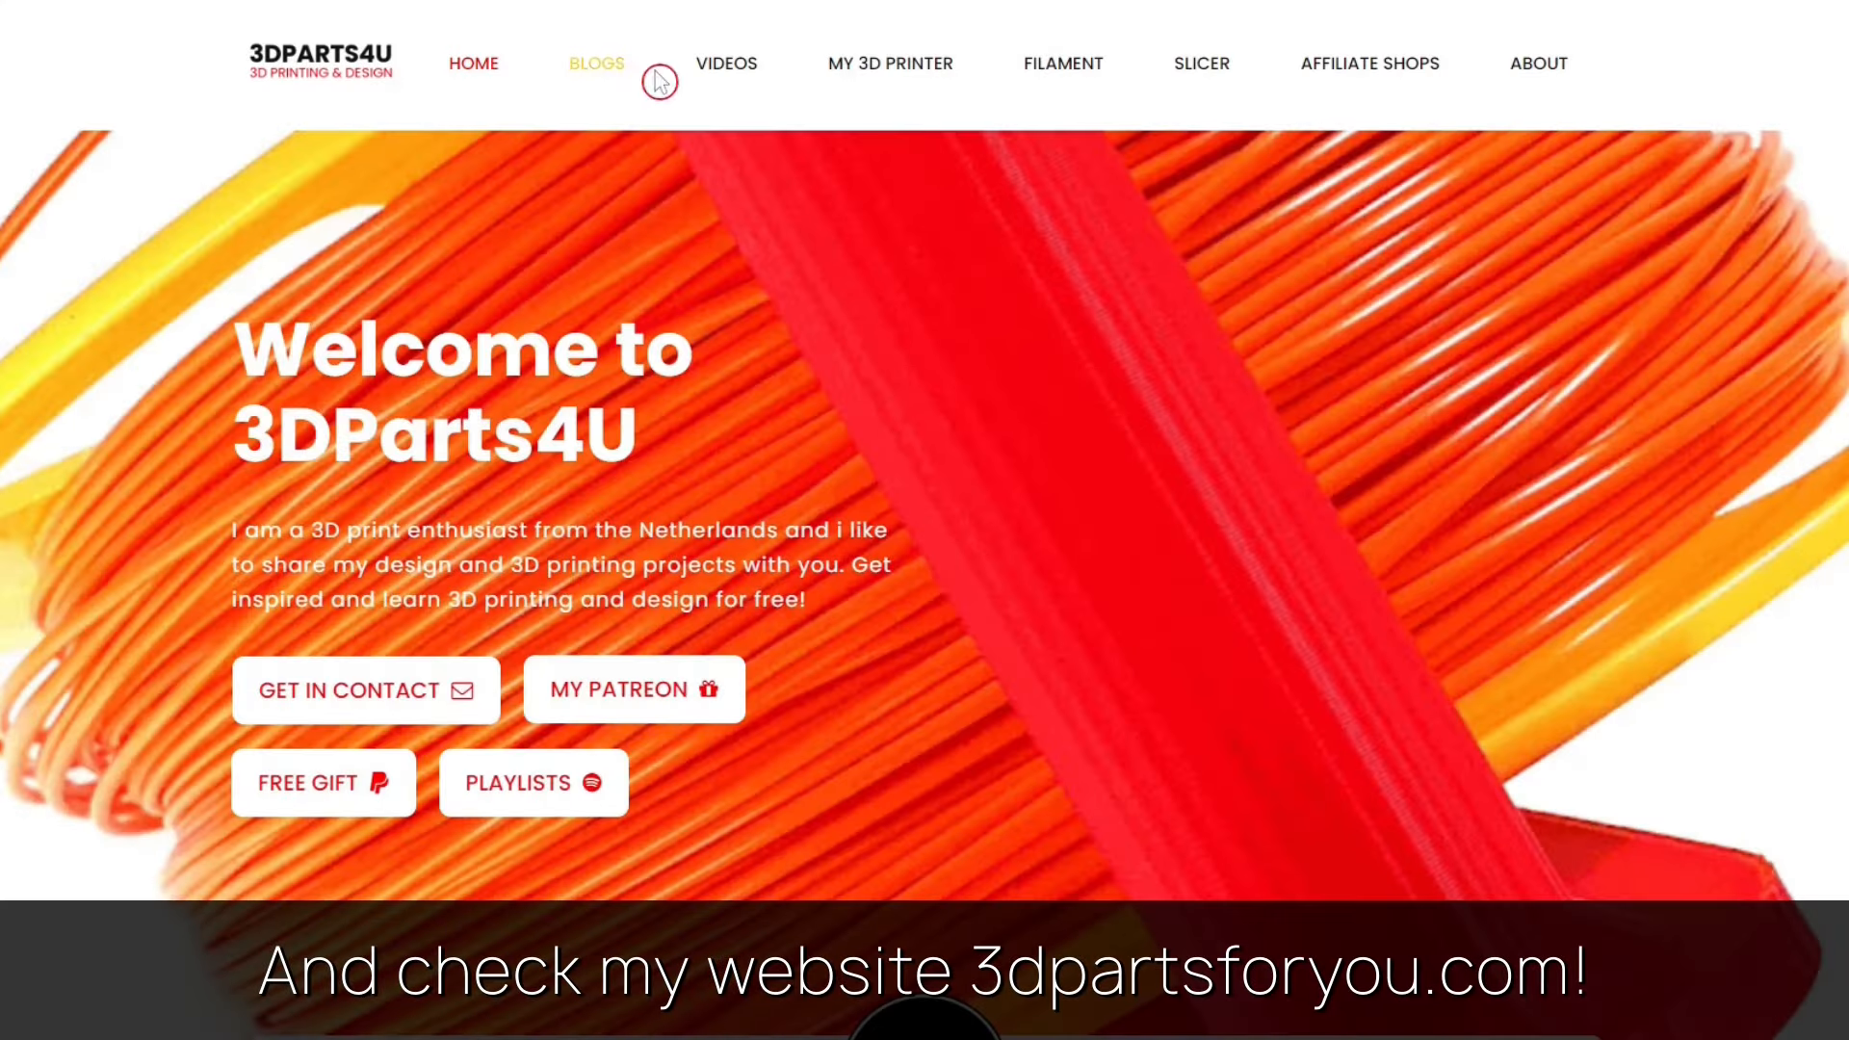
{"action": "scroll", "scroll_direction": "down", "scroll_amount": 3}
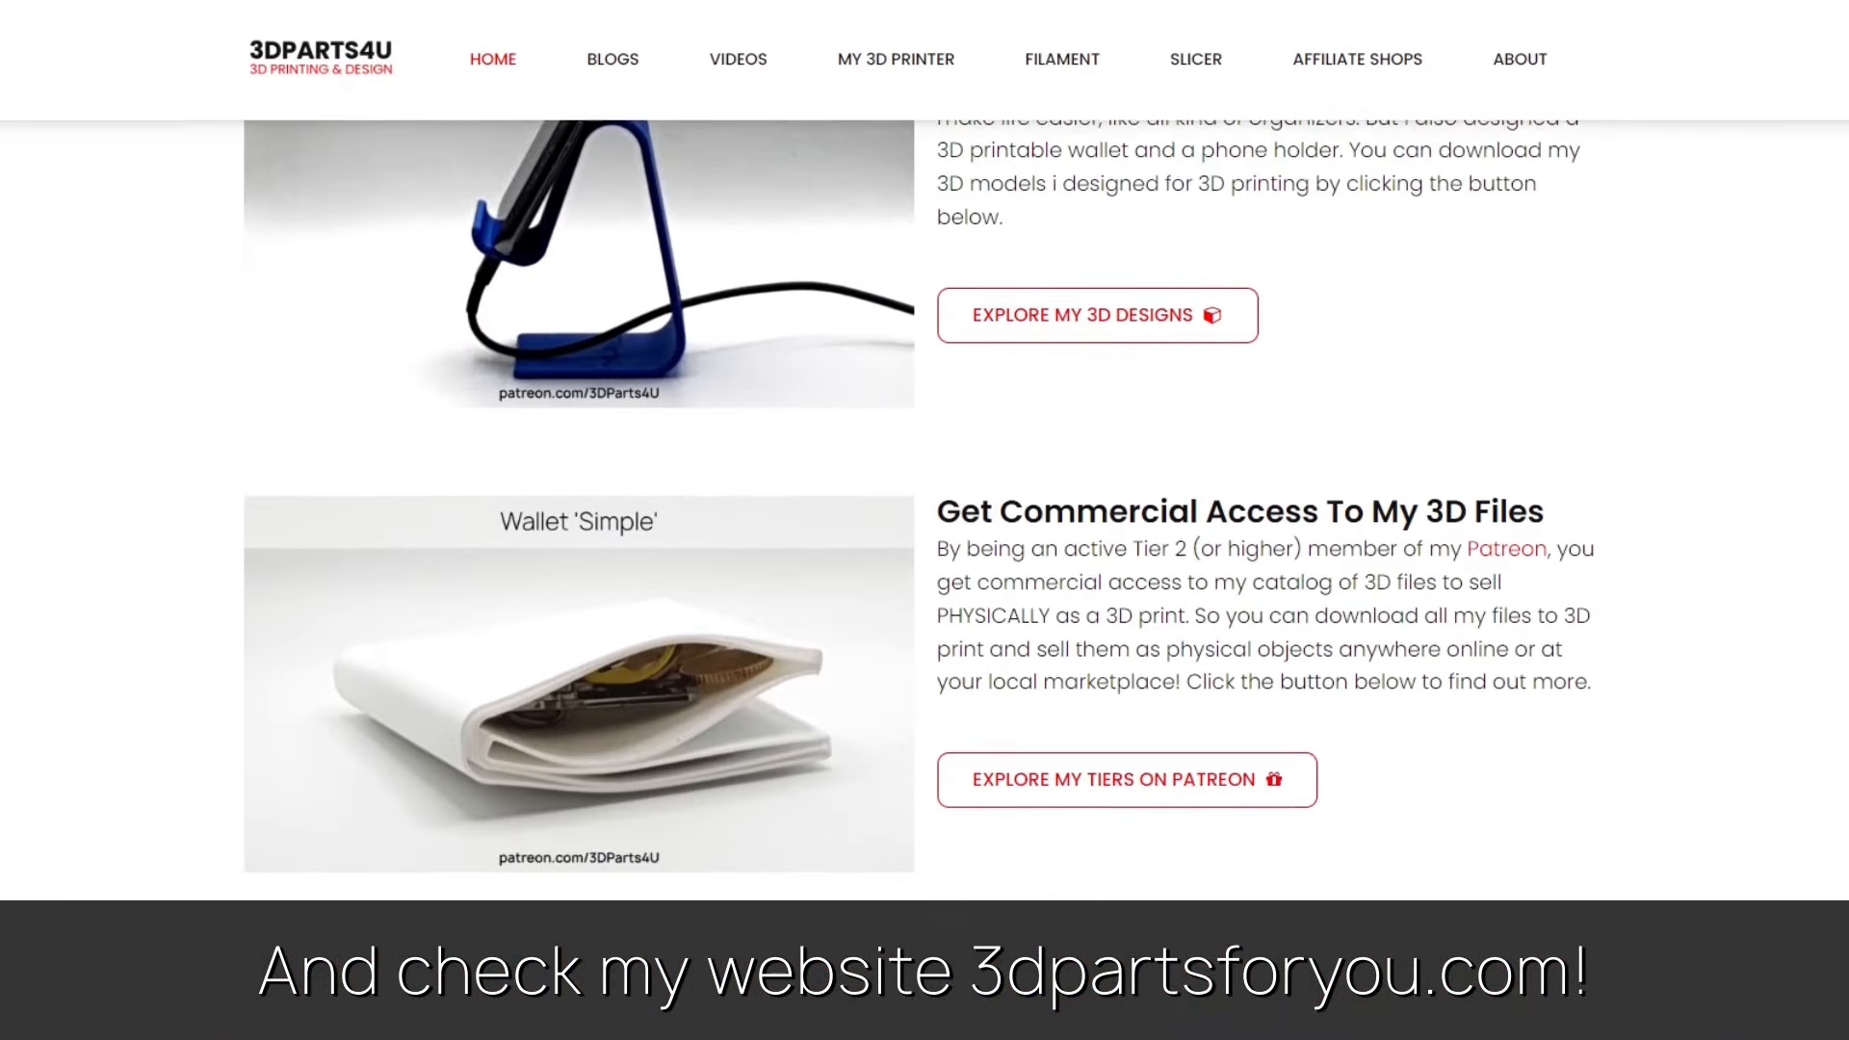
{"action": "scroll", "scroll_direction": "down", "scroll_amount": 3}
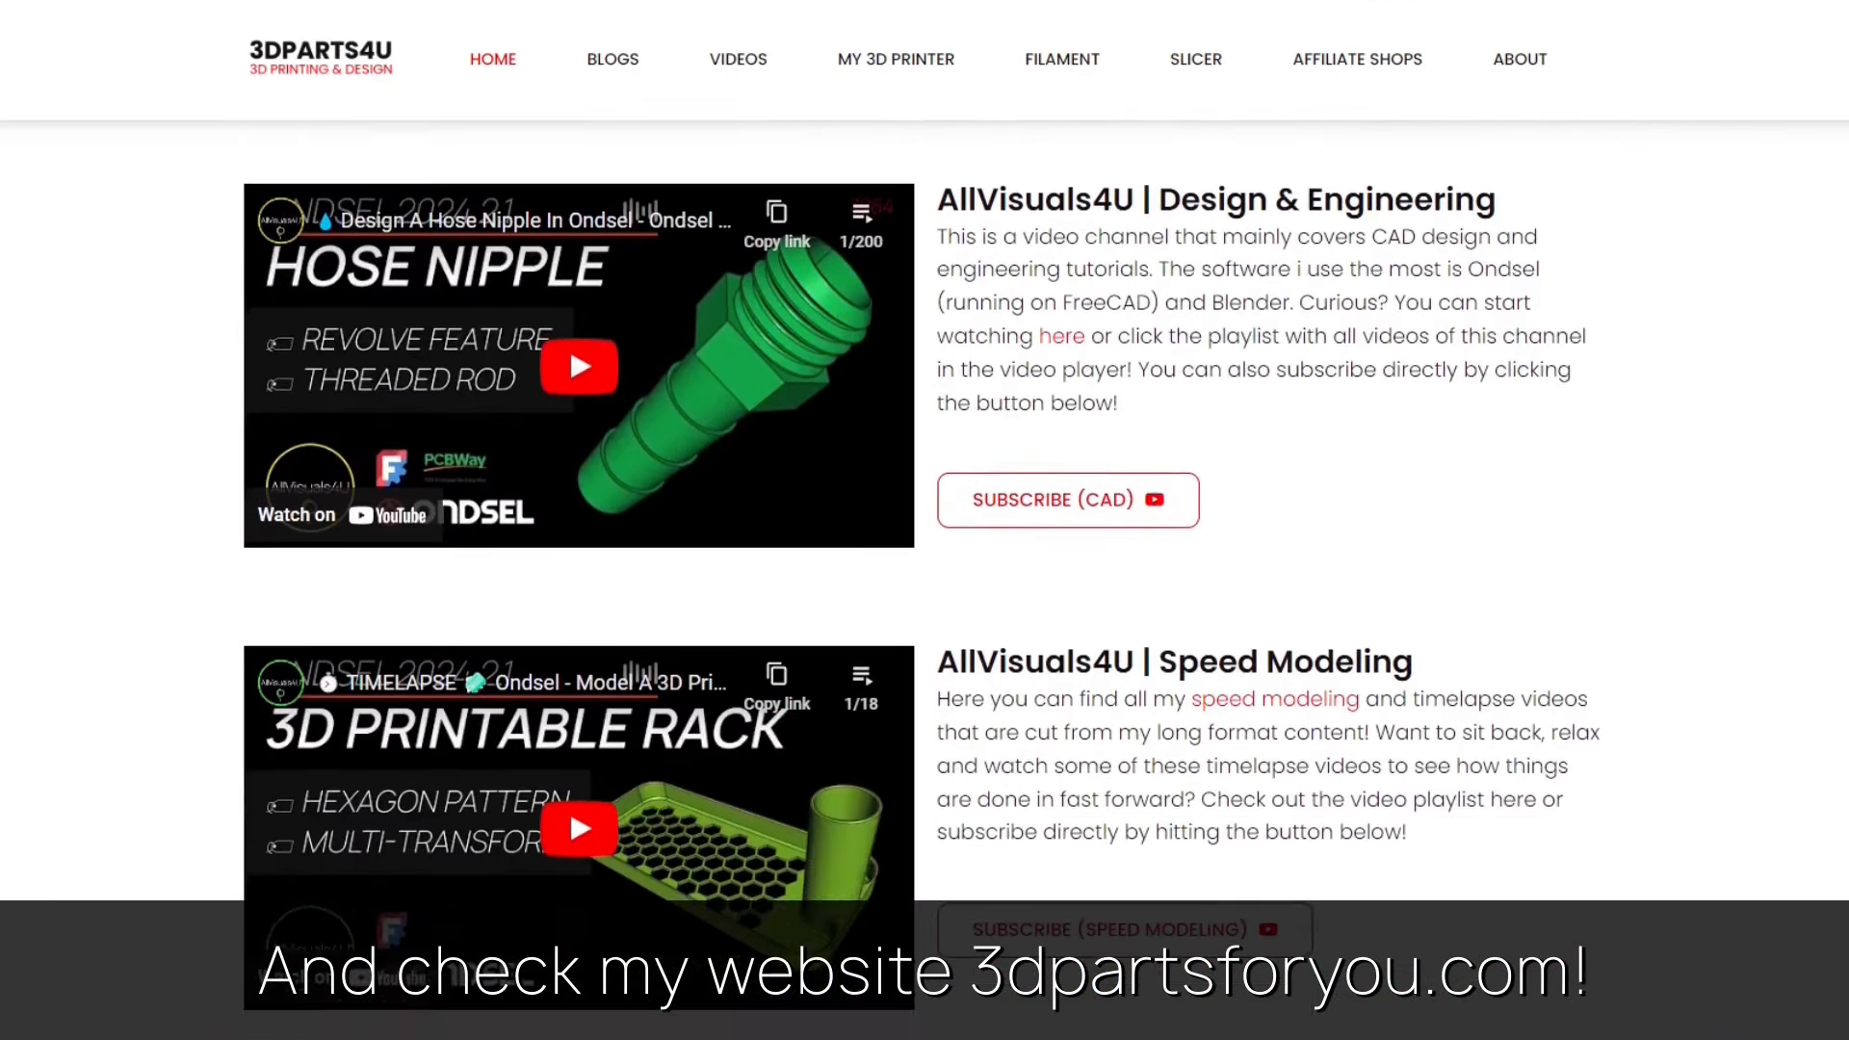